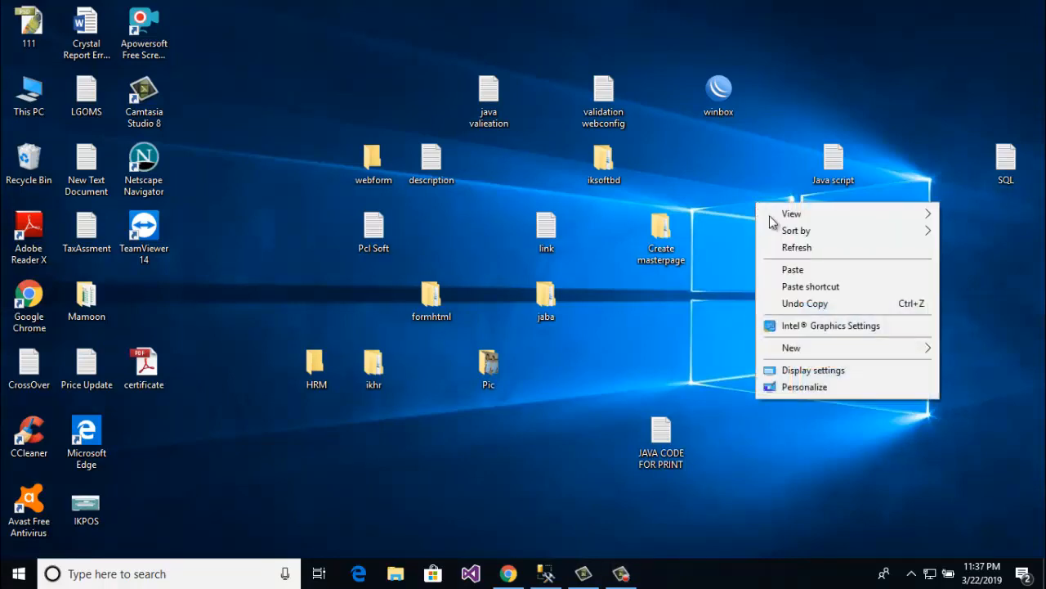
- Close the desktop context menu and launch SQL Server Management Studio
left_click(730, 220)
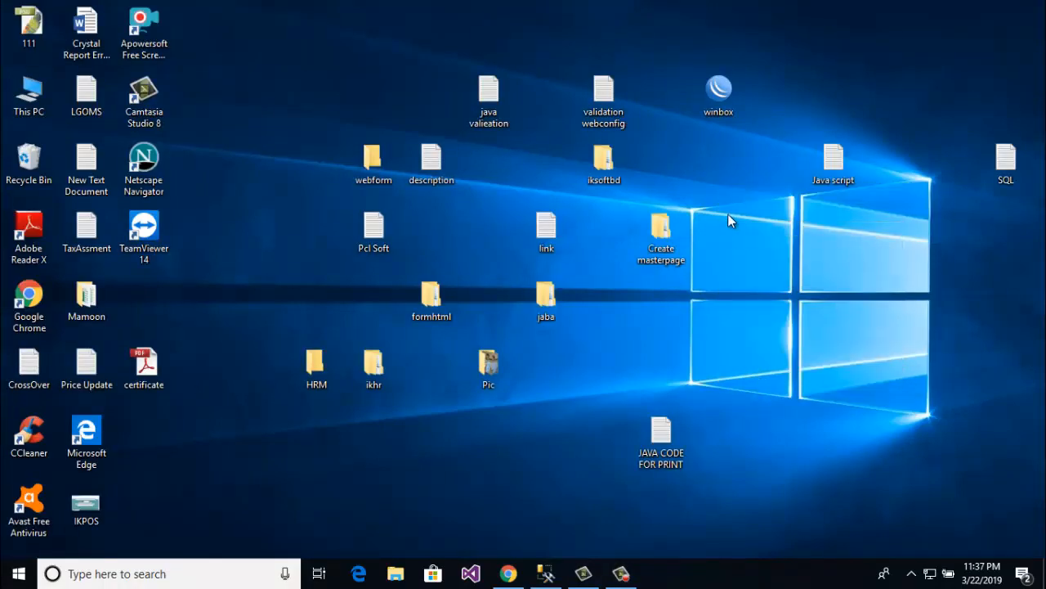
right_click(722, 211)
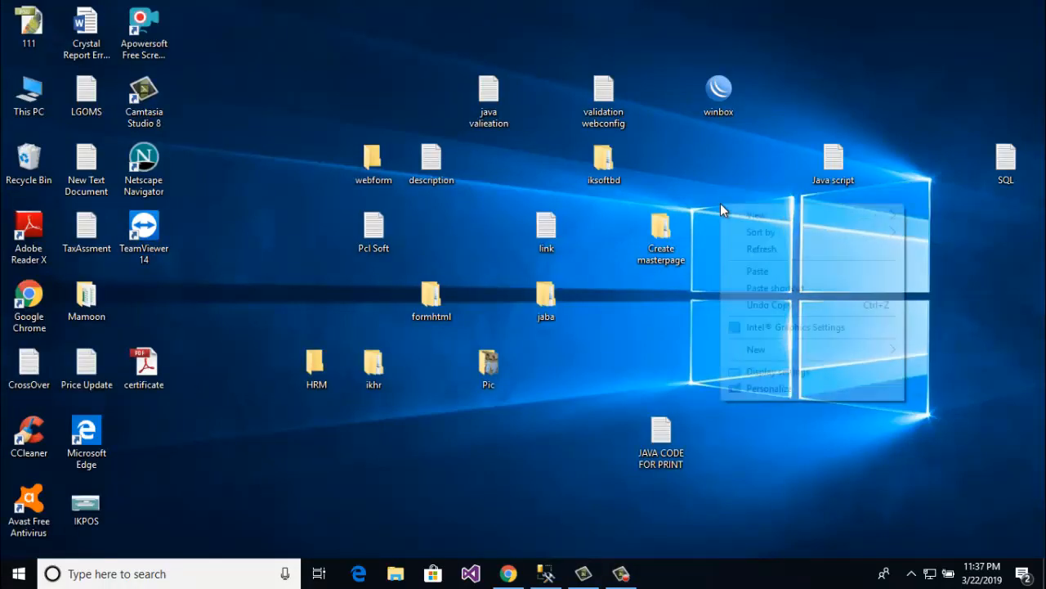
left_click(739, 246)
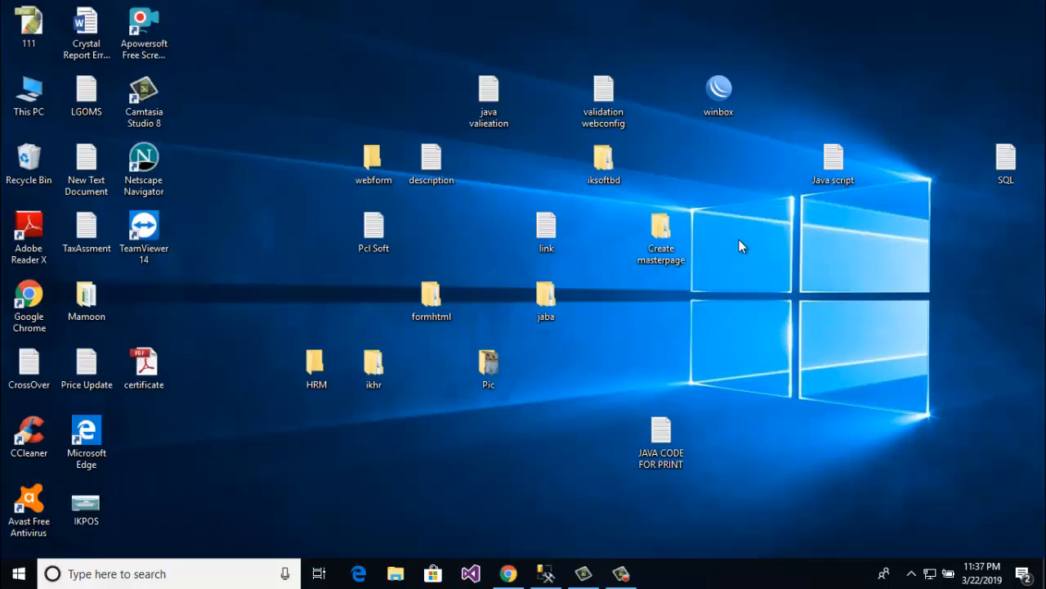
mouse_move(739, 251)
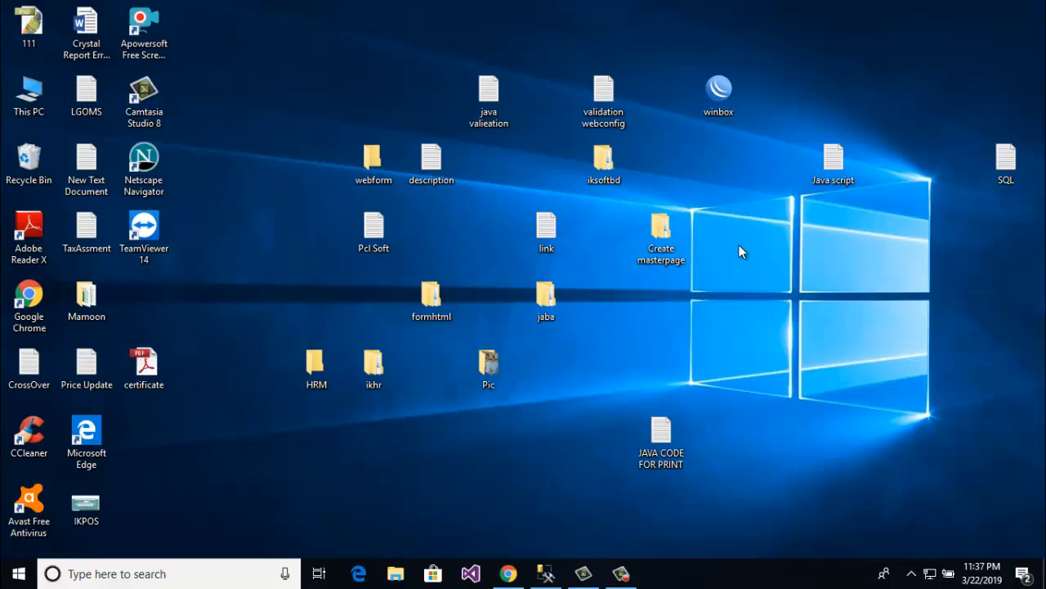
left_click(545, 574)
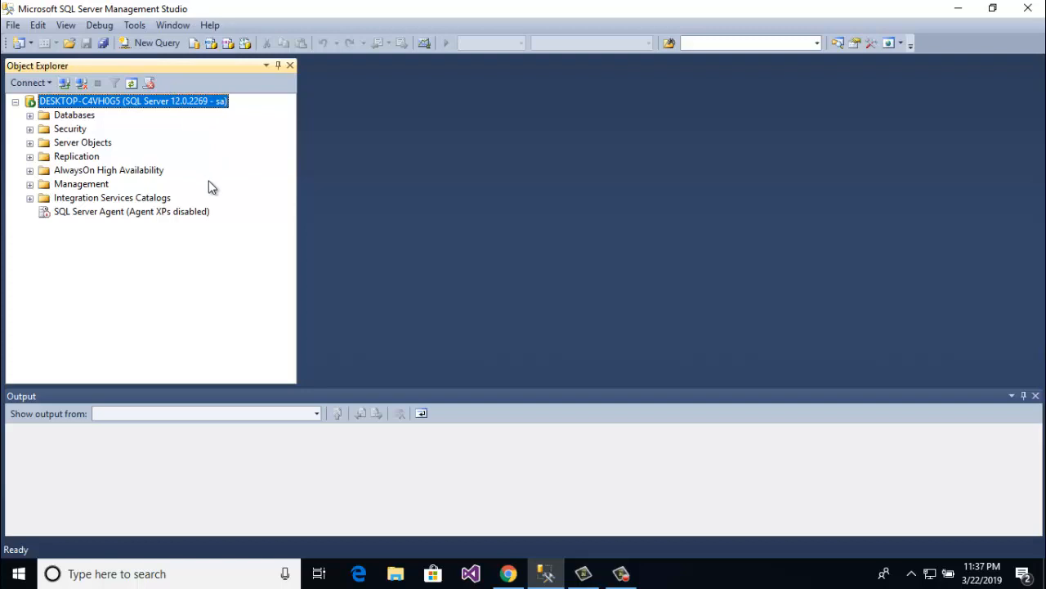
mouse_move(150, 43)
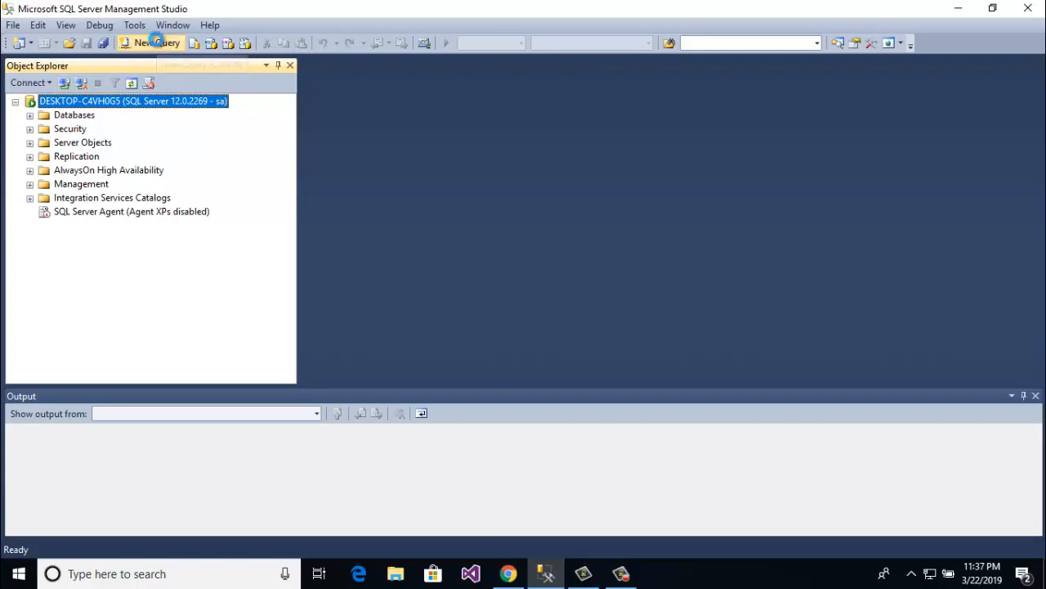
- Open a new query window using the testdb database
left_click(140, 43)
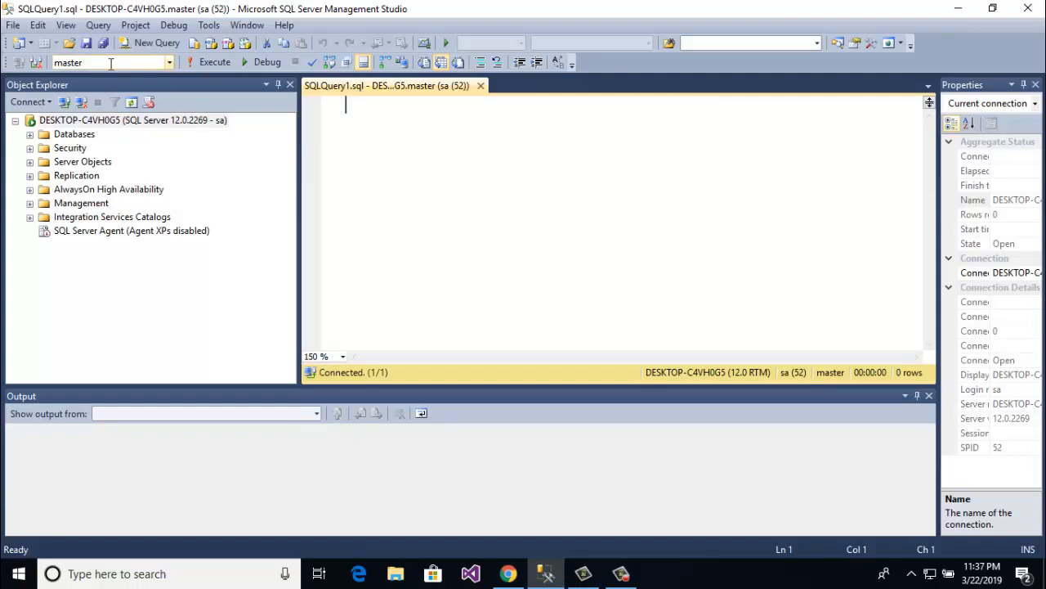
mouse_move(98, 62)
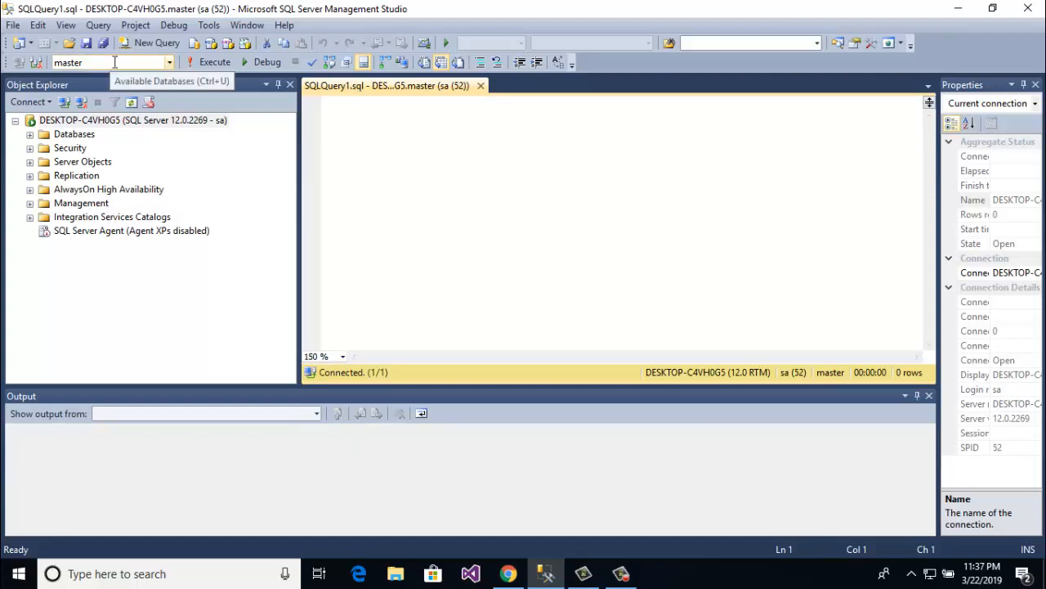
left_click(169, 62)
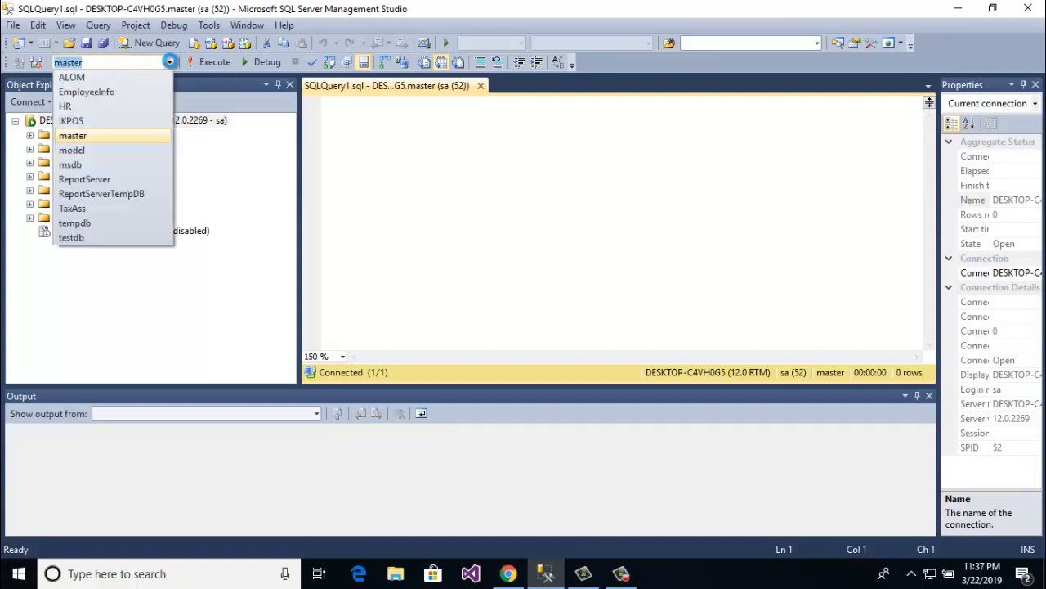
left_click(72, 237)
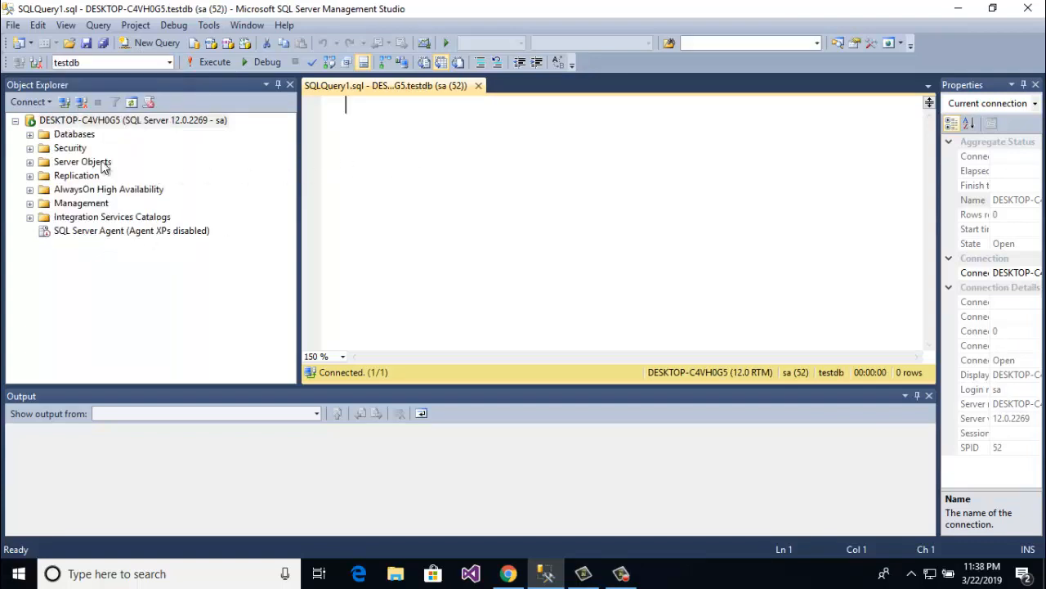
- Expand Databases > testdb > Tables in Object Explorer and select employeeinfo
left_click(29, 133)
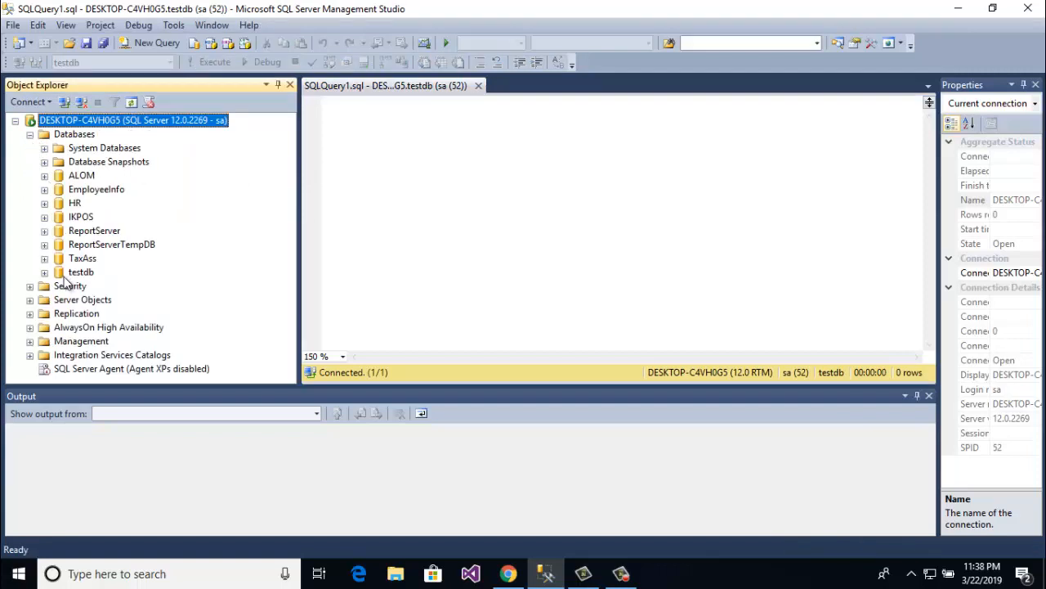
left_click(45, 272)
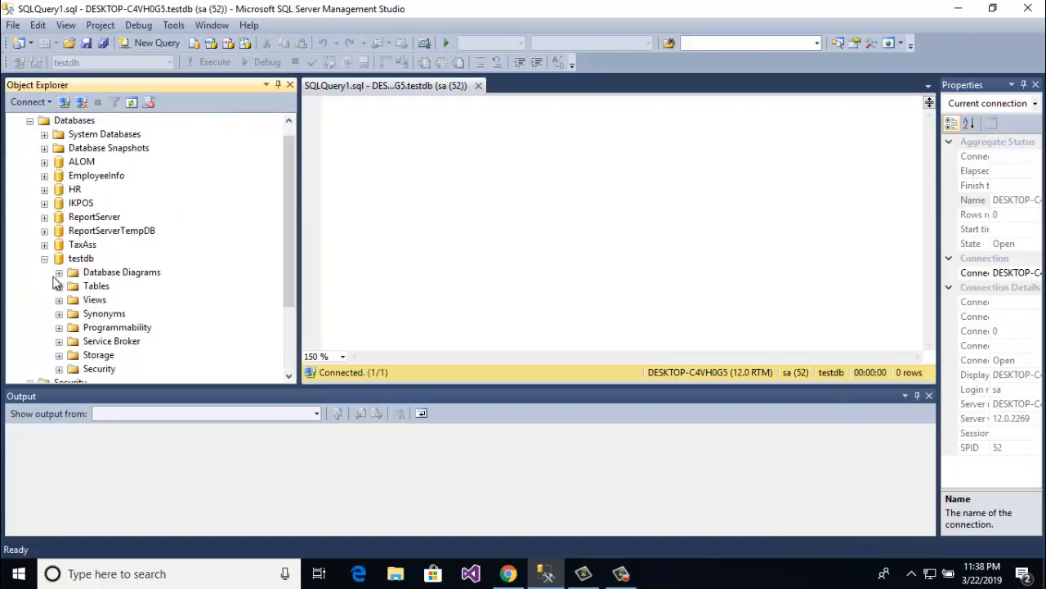
left_click(58, 285)
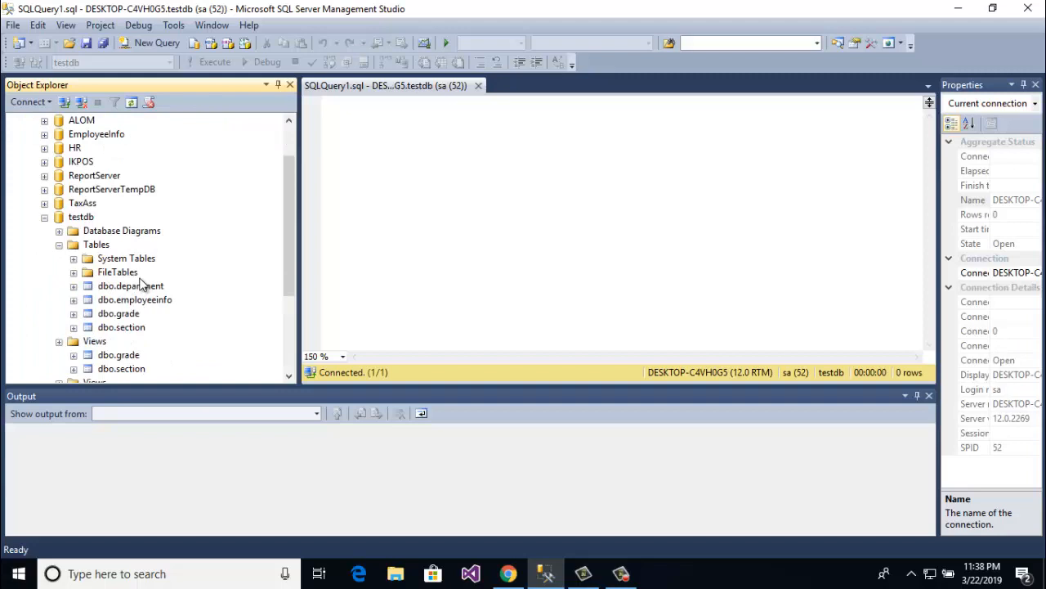
scroll("down", 3)
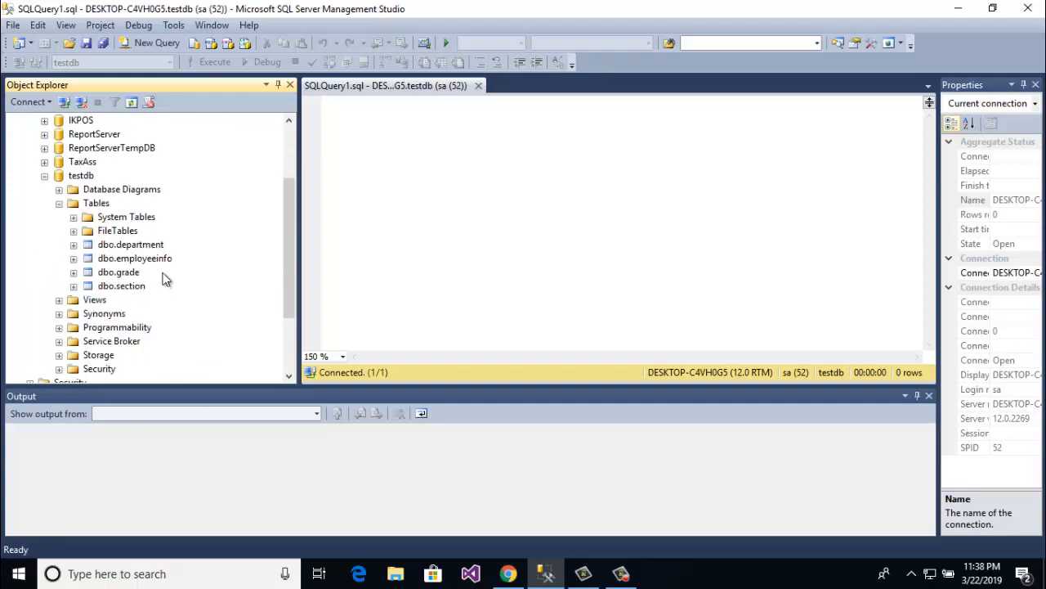
mouse_move(167, 274)
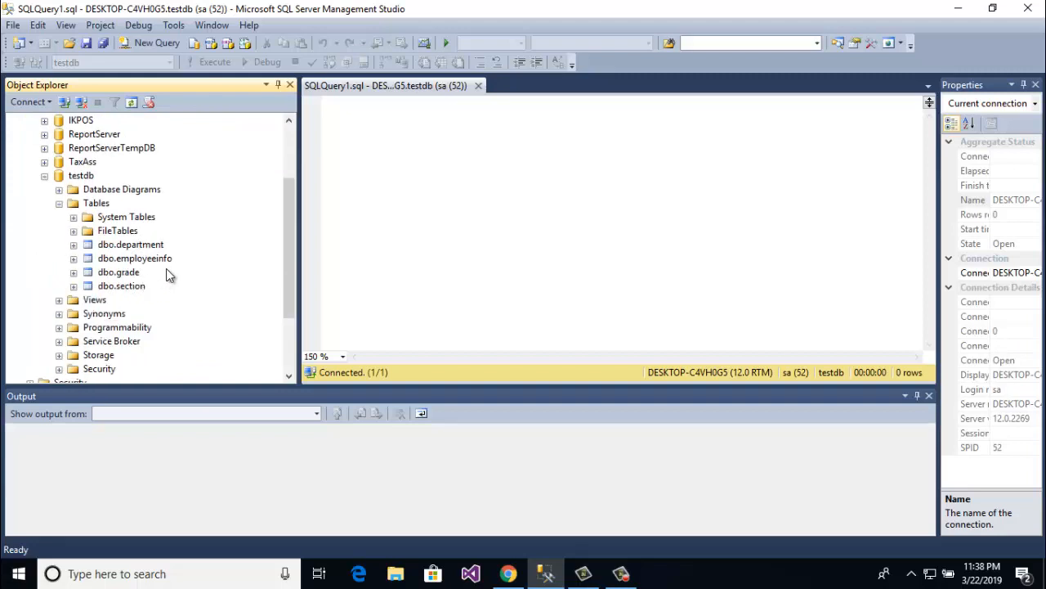
mouse_move(131, 272)
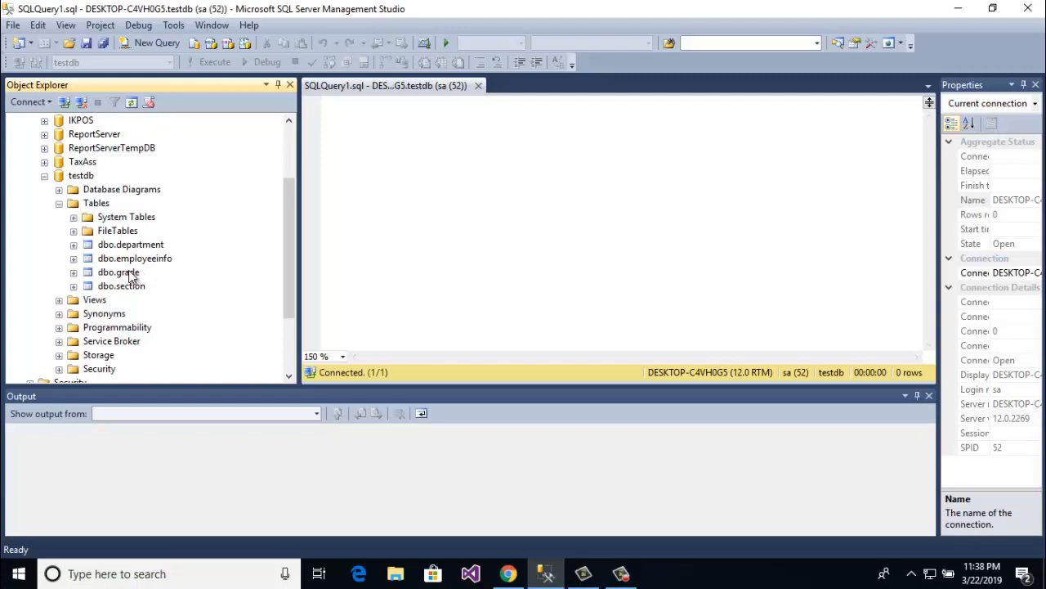
mouse_move(139, 266)
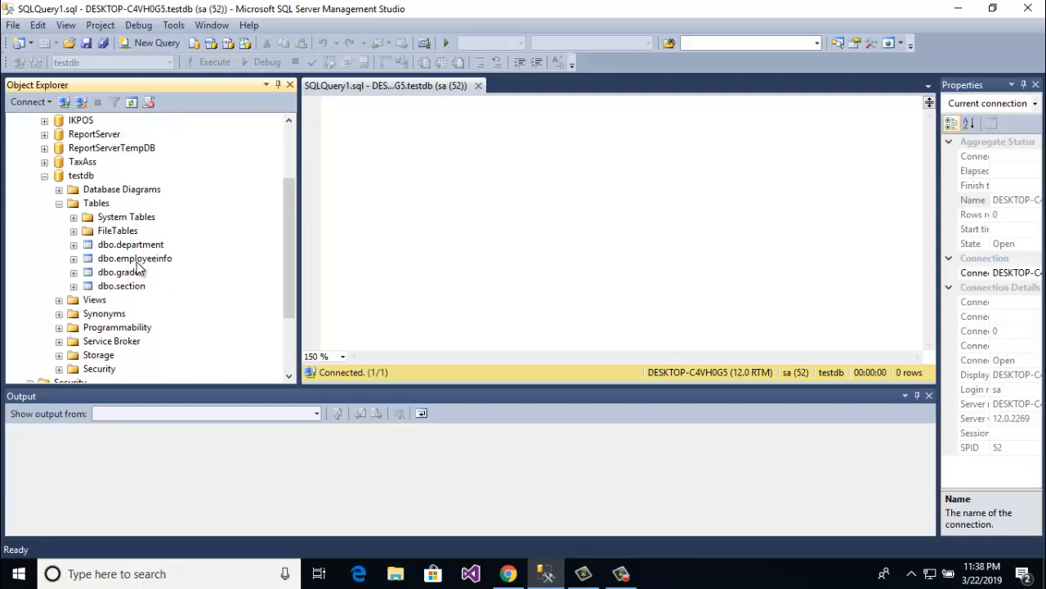
left_click(134, 258)
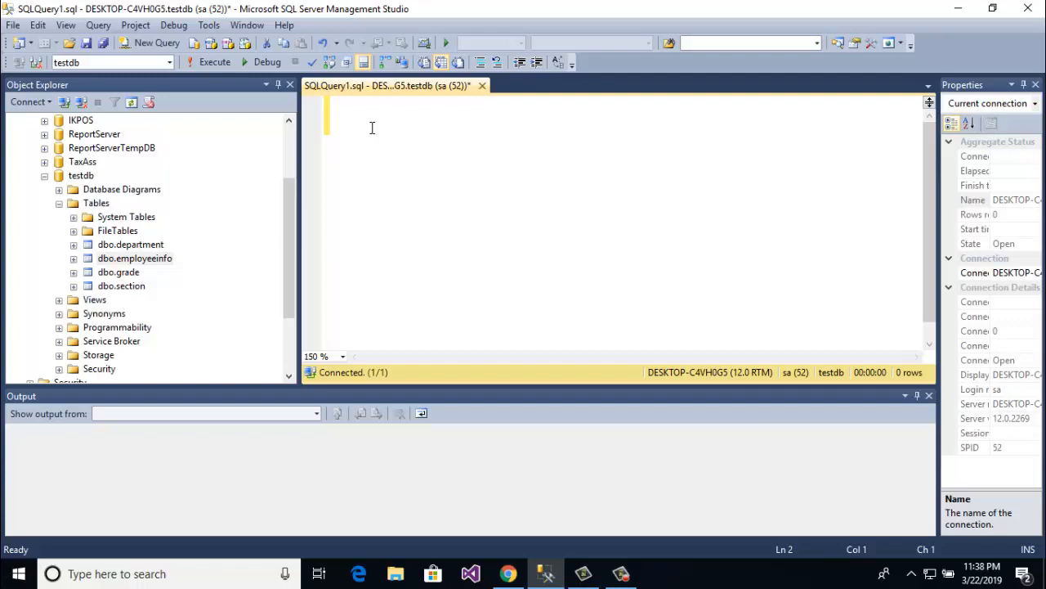
- Run 'select * from employeeinfo', returning empty ID, name, address, city, age columns
type("select")
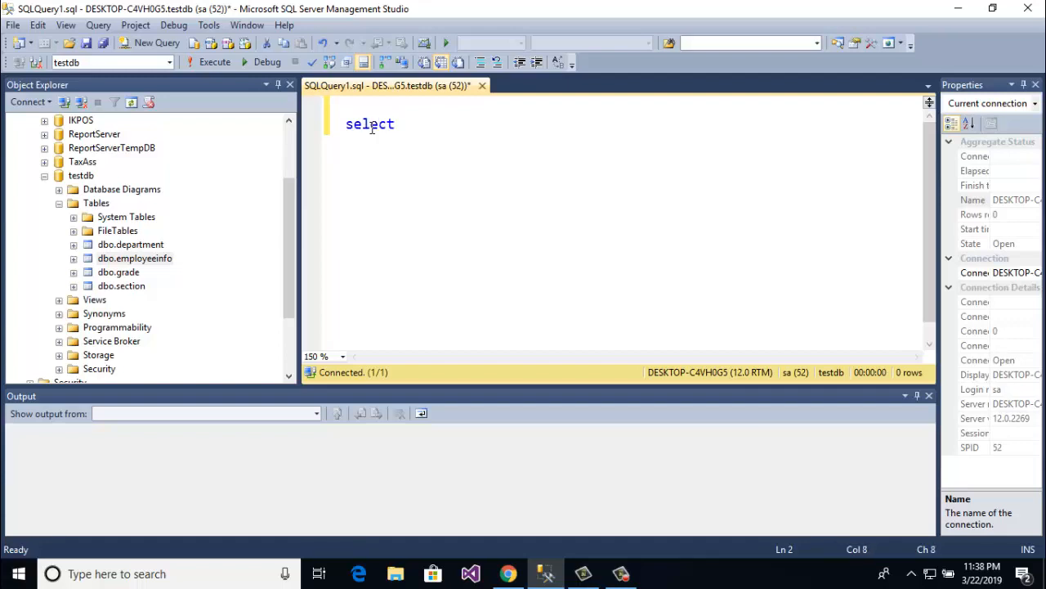
type("* from employeeinfo")
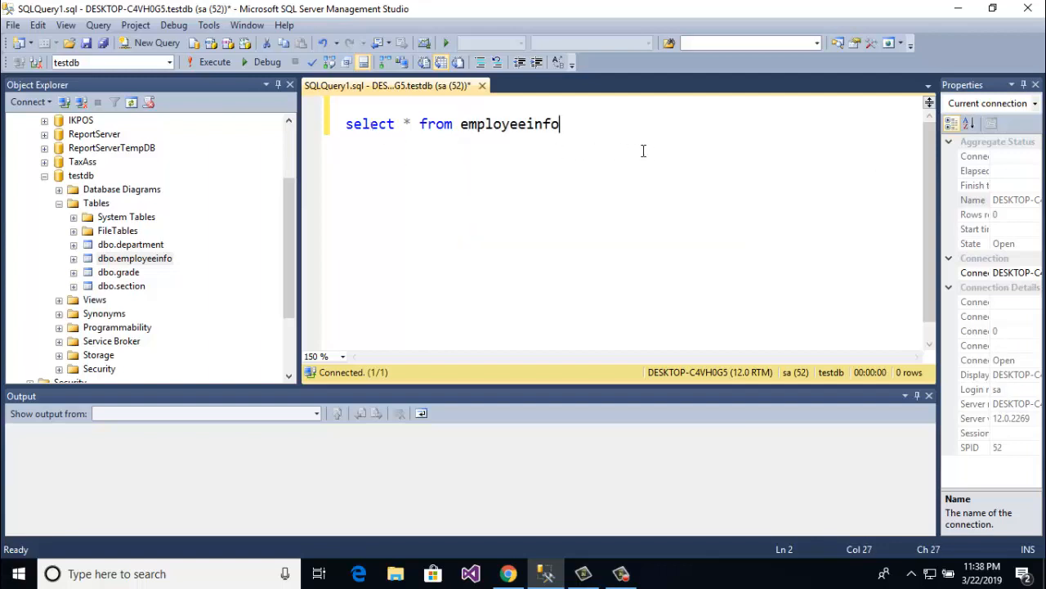
mouse_move(613, 145)
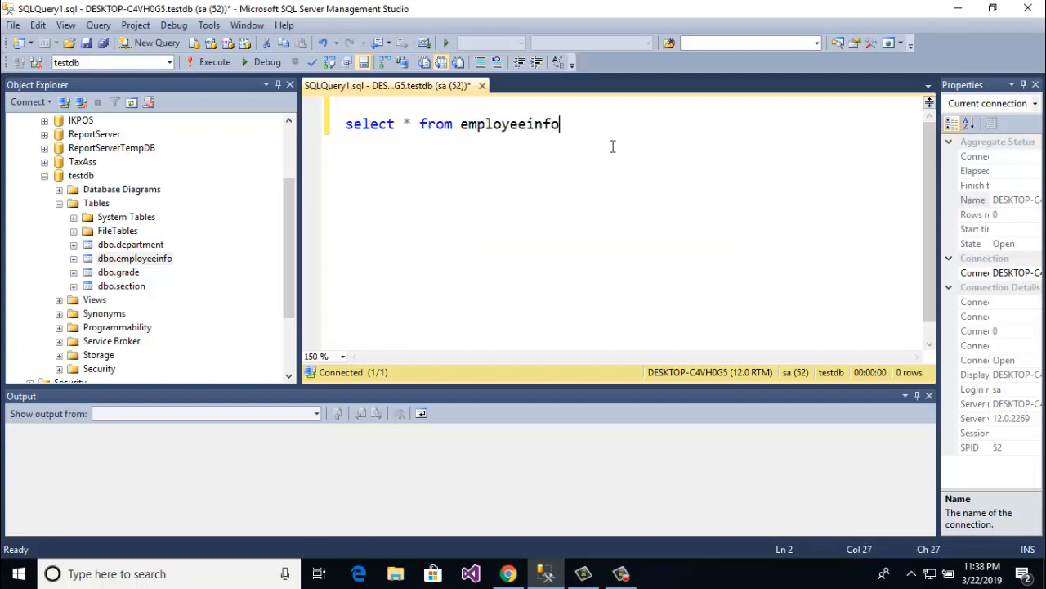
mouse_move(602, 157)
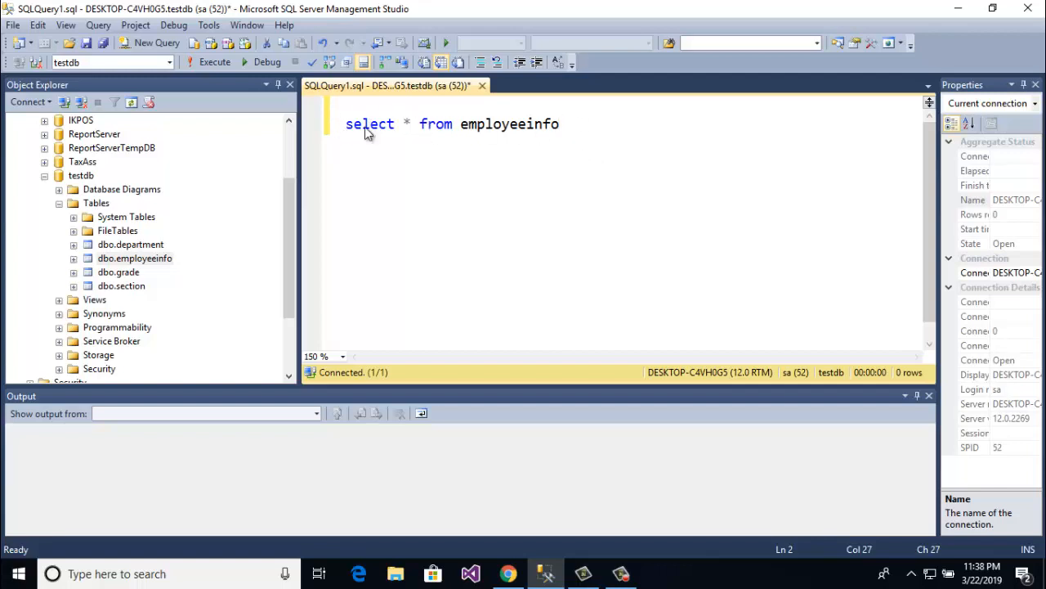
left_click(208, 62)
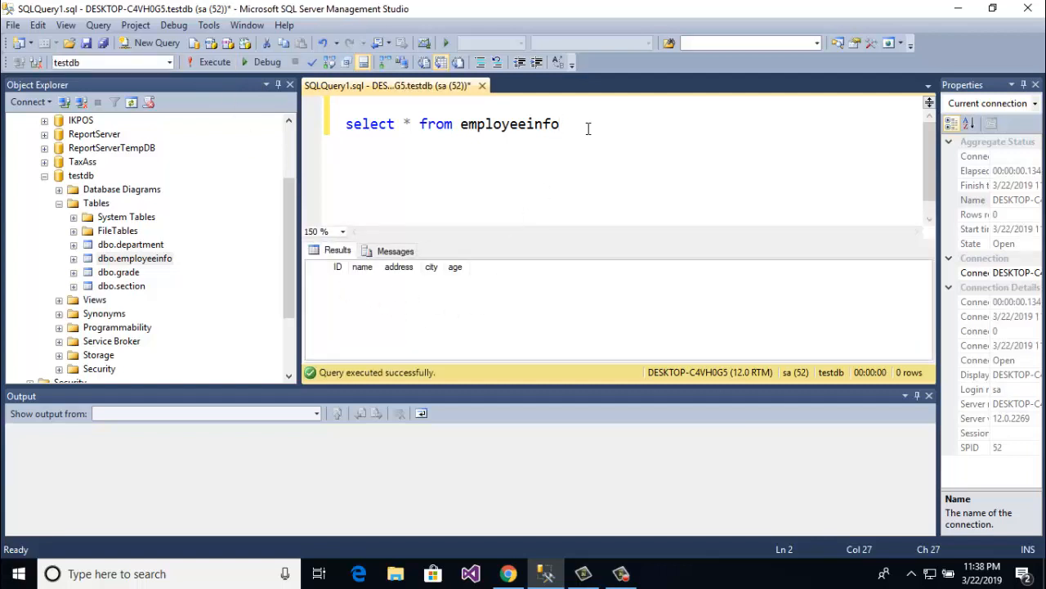
- Type 'insert into employeeinfo values();' on a new line below the select statement
key("enter")
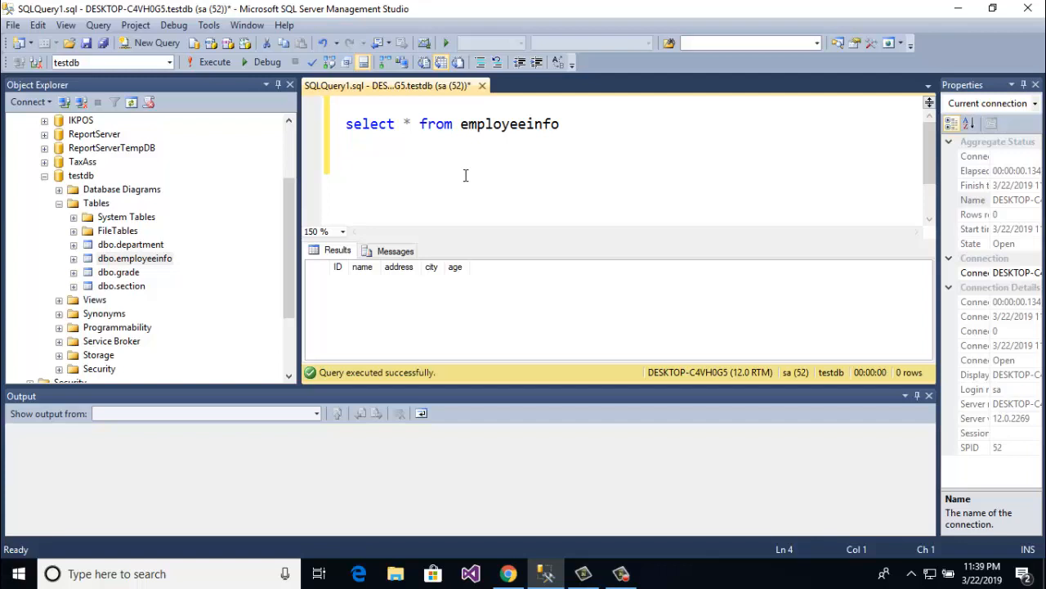
type("insert into")
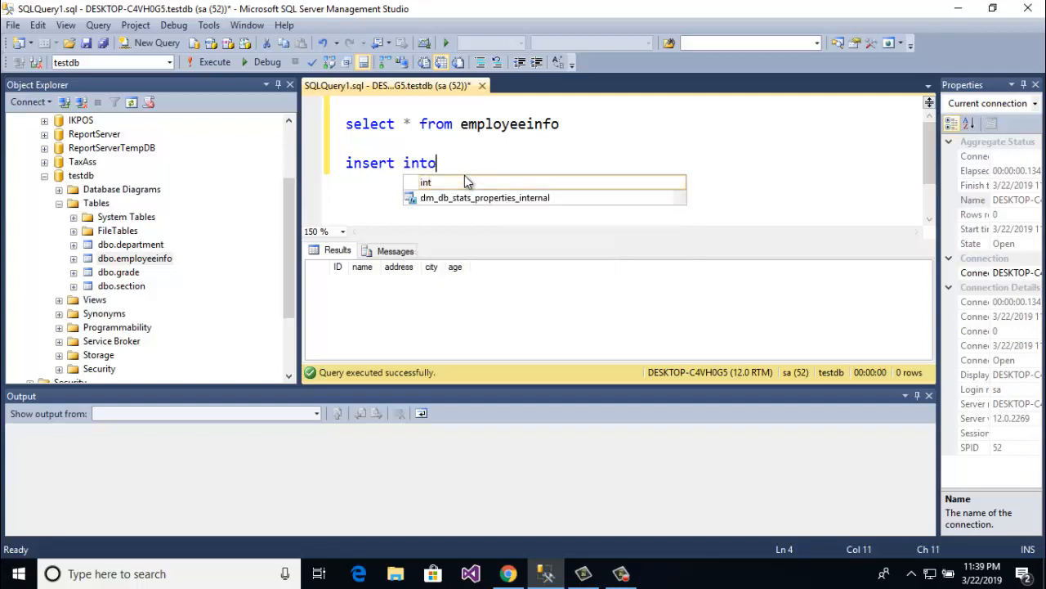
type("employeeinfo")
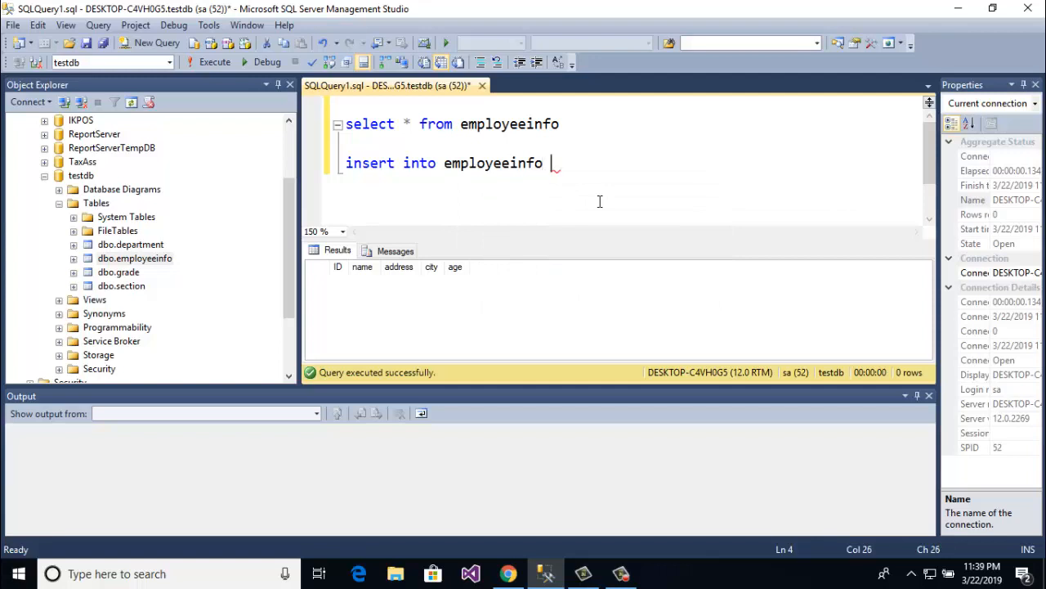
type("val")
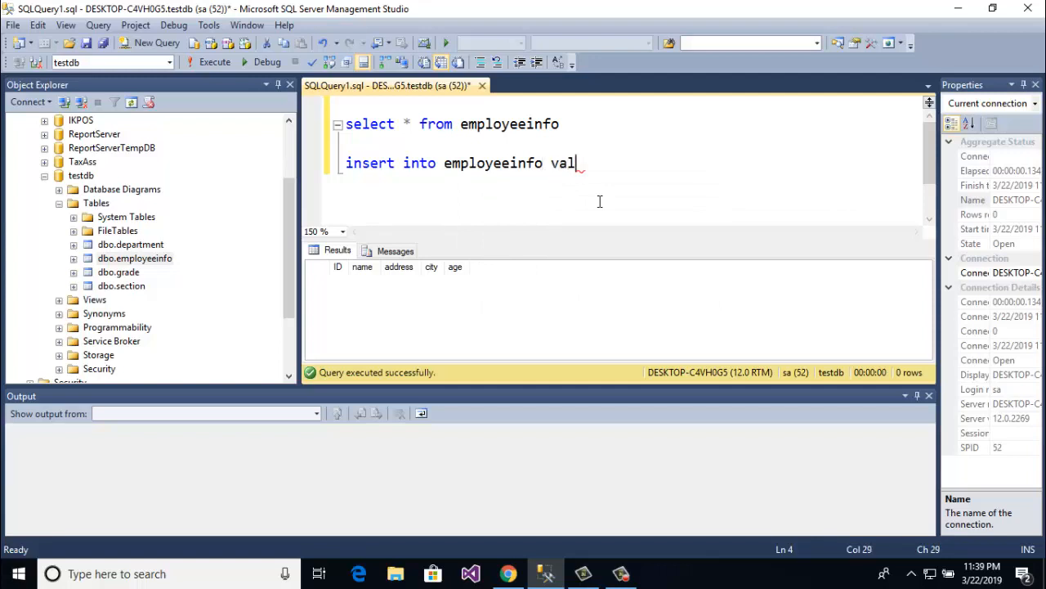
type("ues")
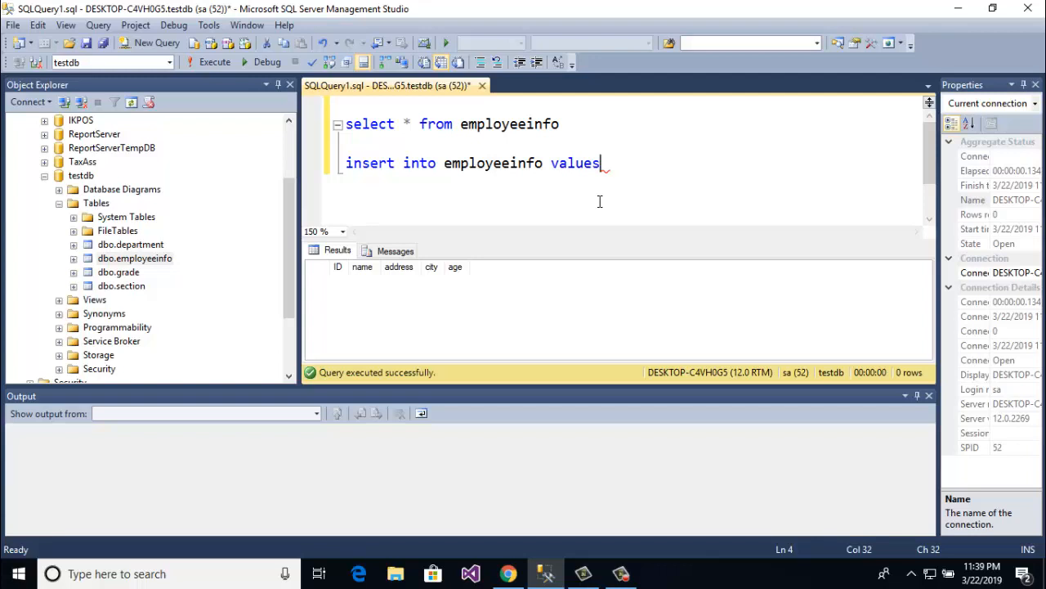
type("(")
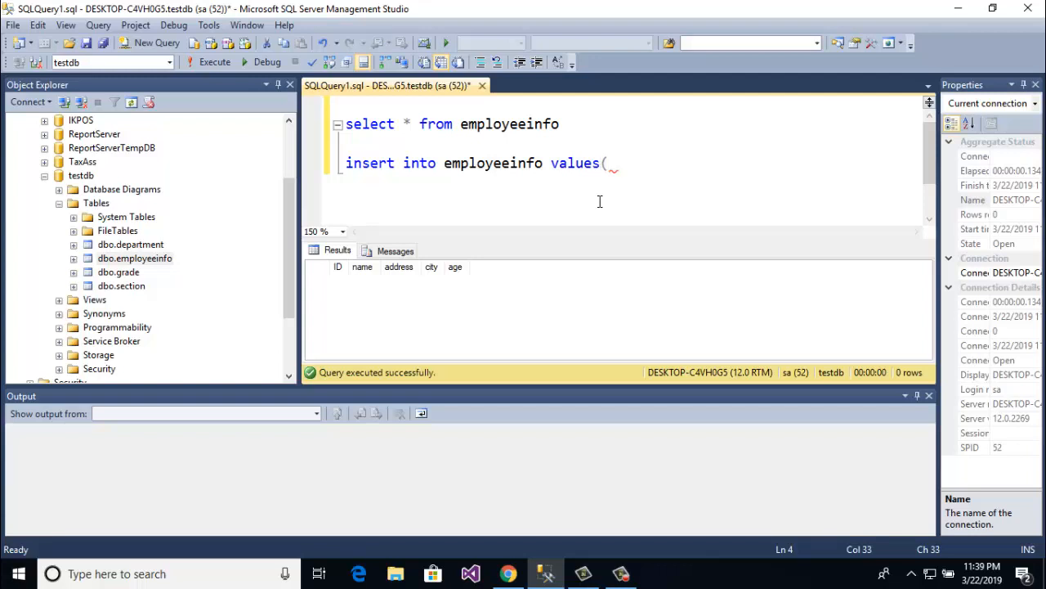
type(")")
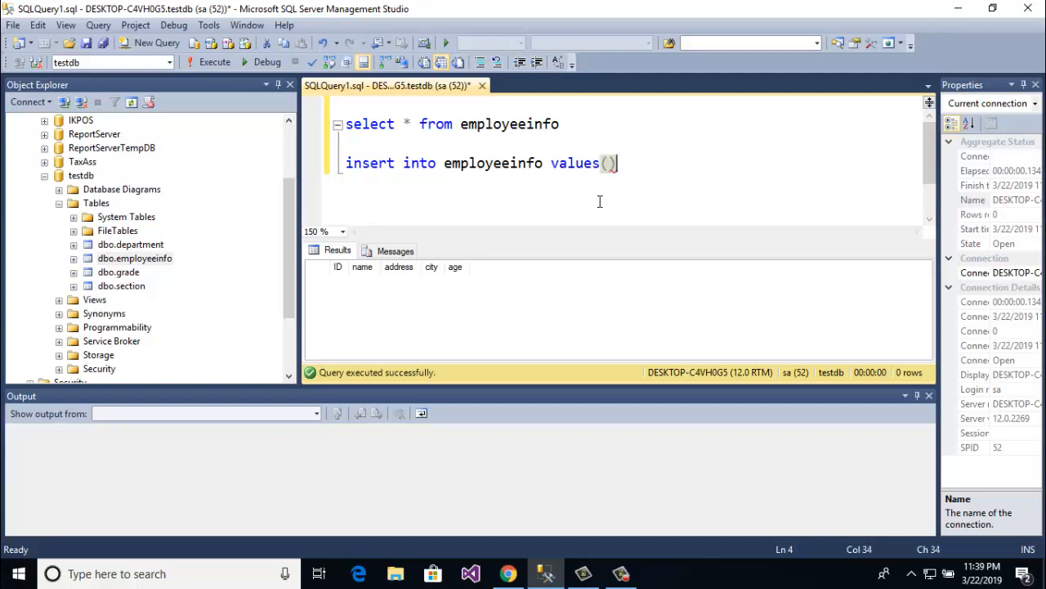
type(";")
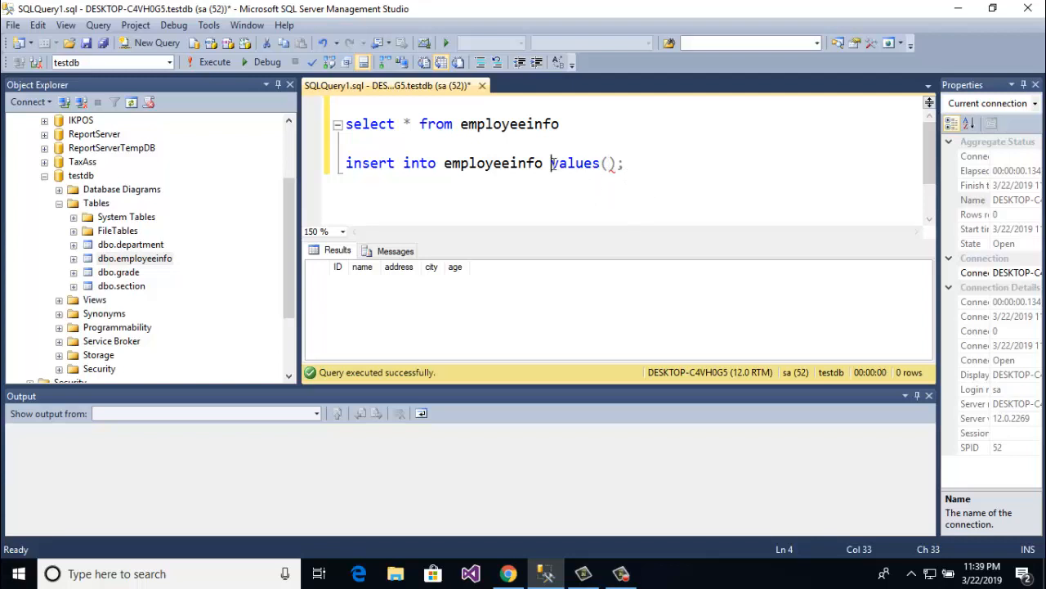
double_click(574, 163)
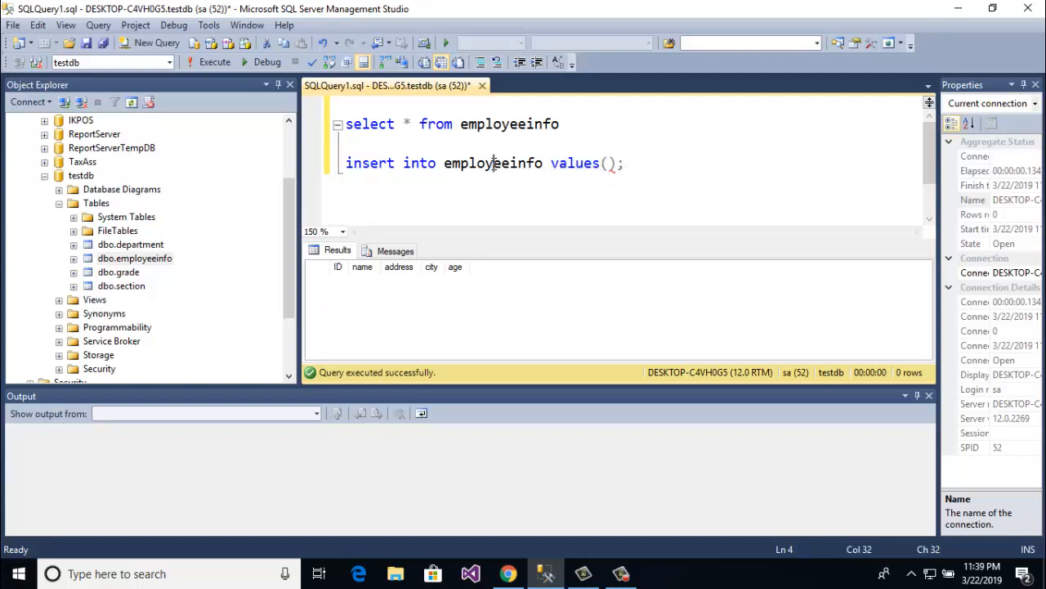
double_click(369, 163)
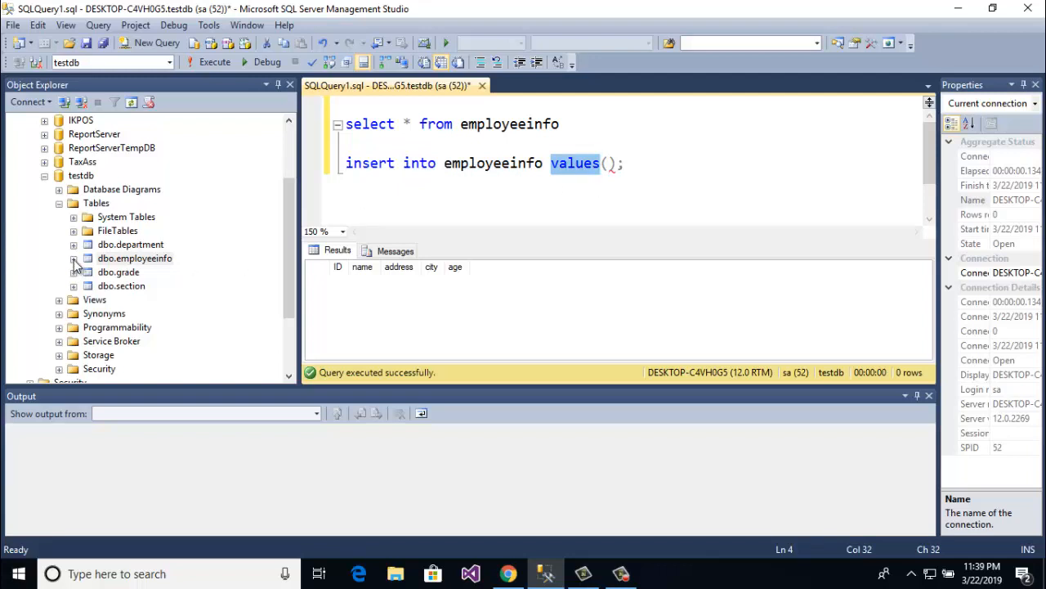
- Show employeeinfo's columns and enter ID '1' as the first insert value
left_click(74, 258)
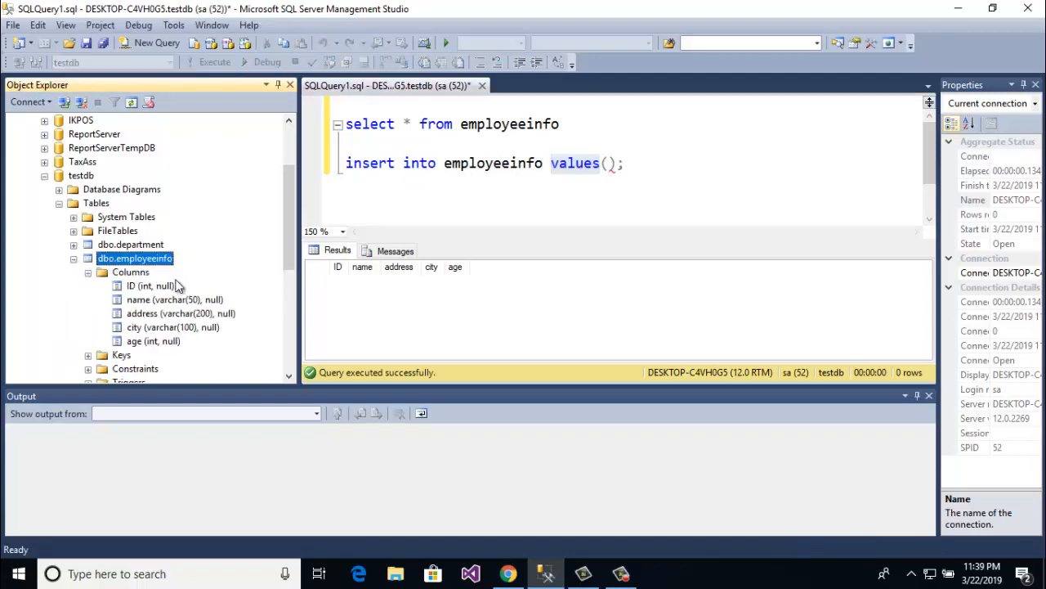
scroll("down", 3)
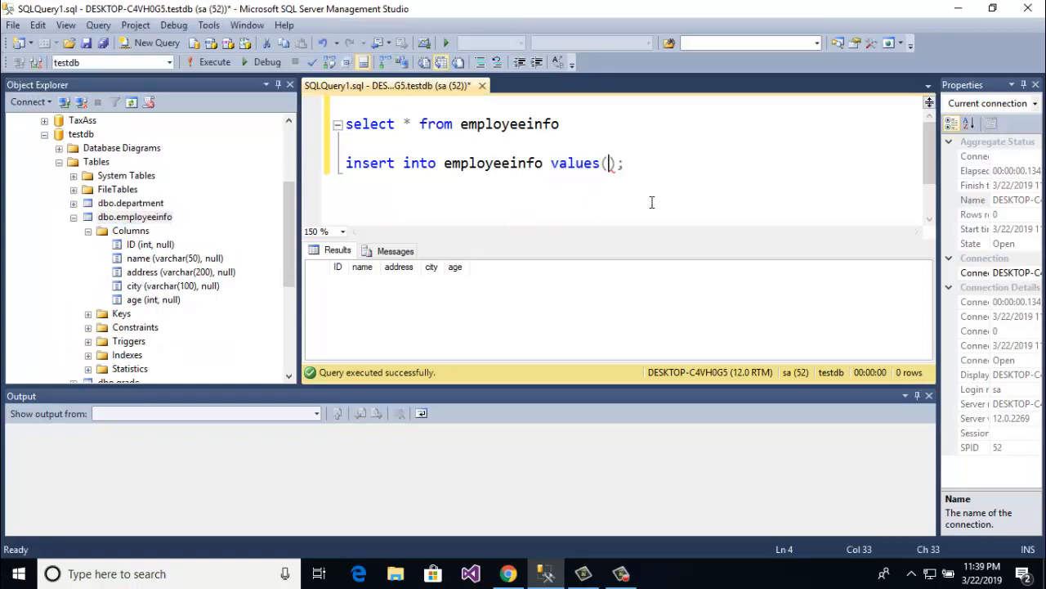
type("''")
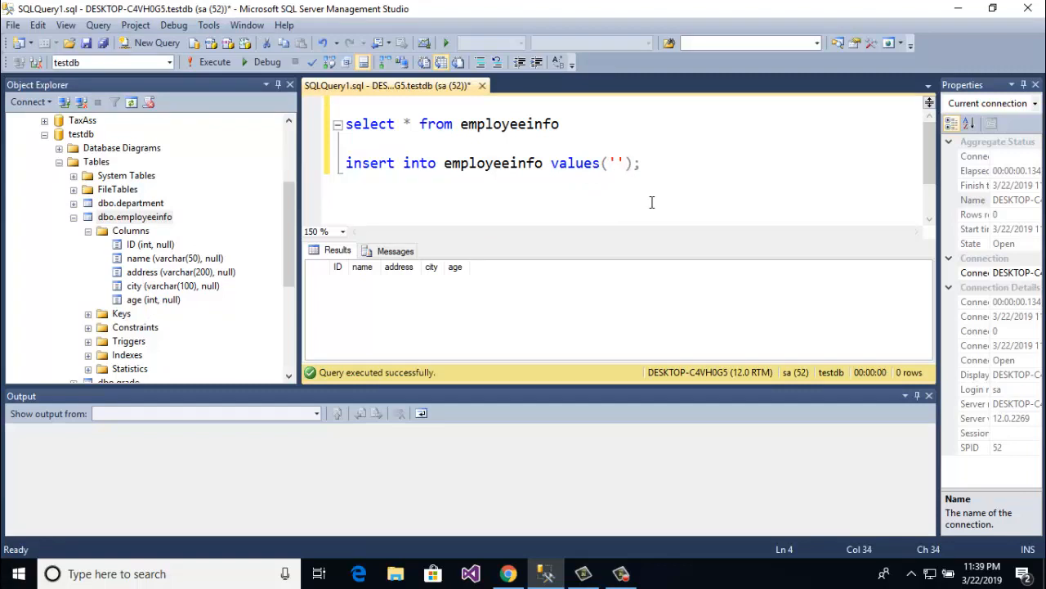
type("1")
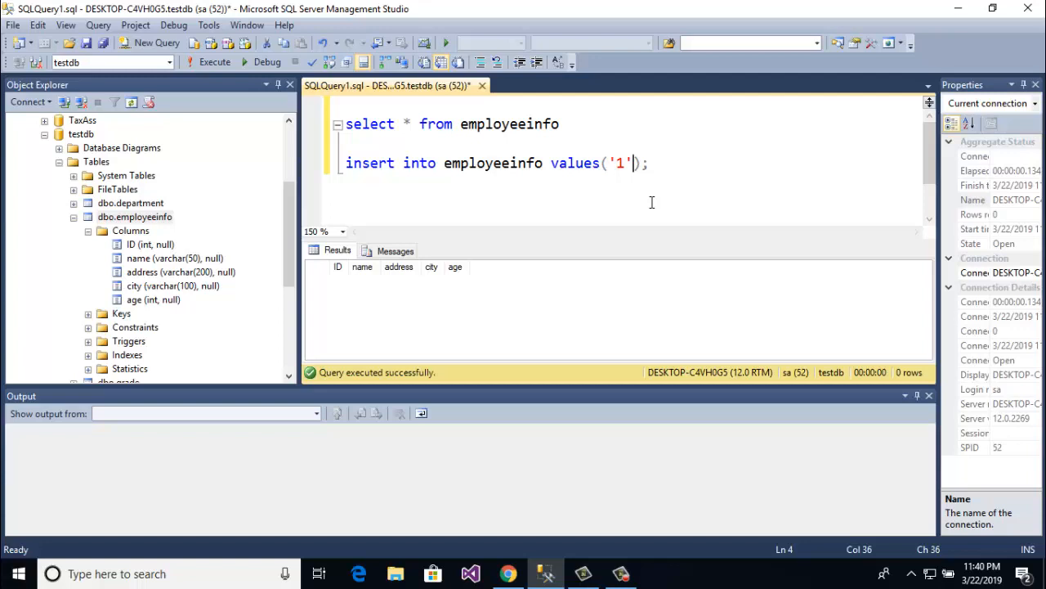
mouse_move(671, 172)
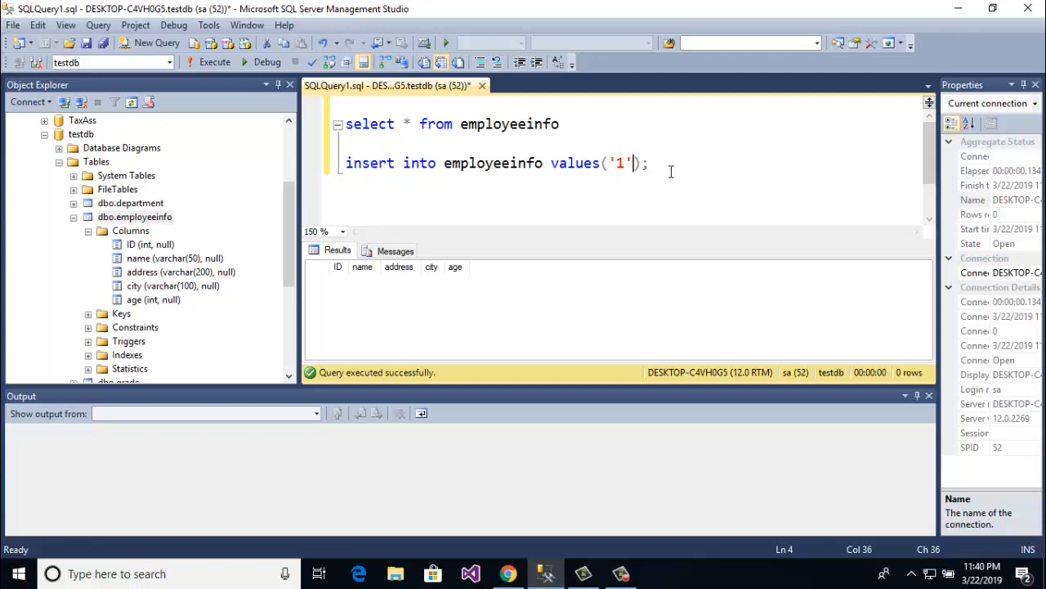
type(".")
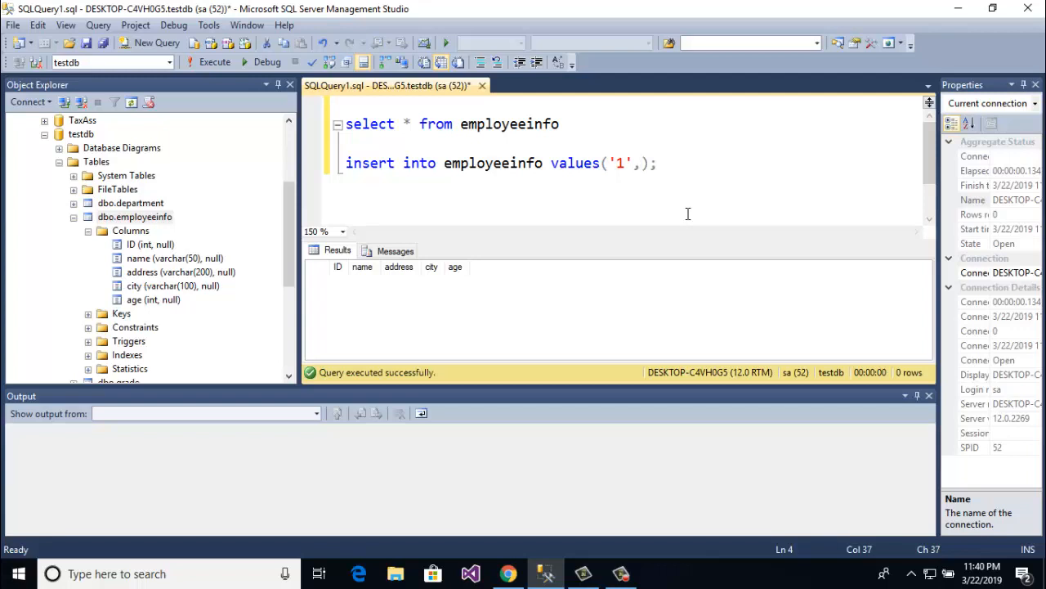
mouse_move(528, 256)
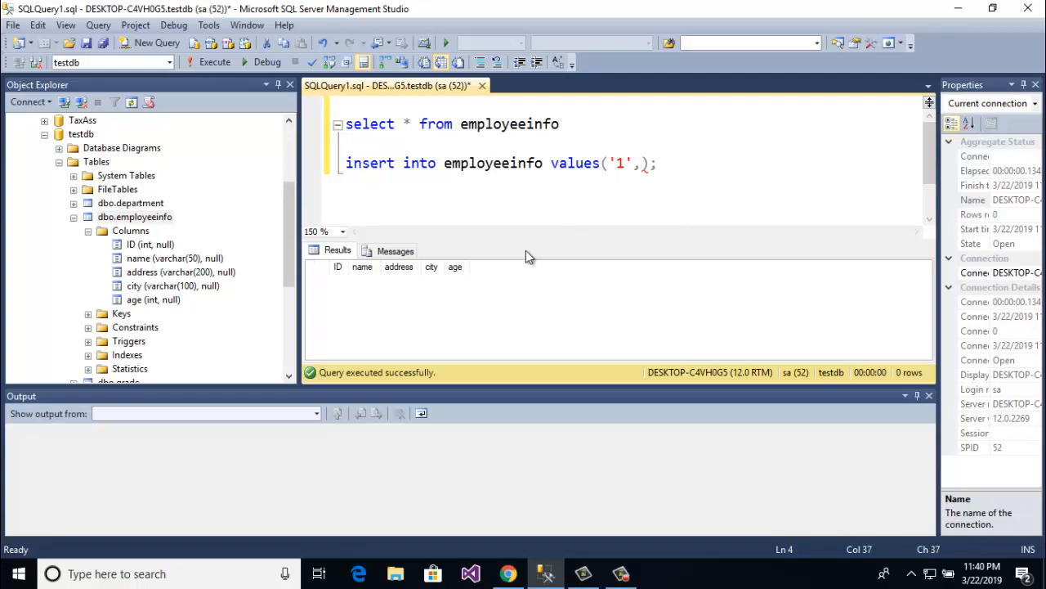
type("'")
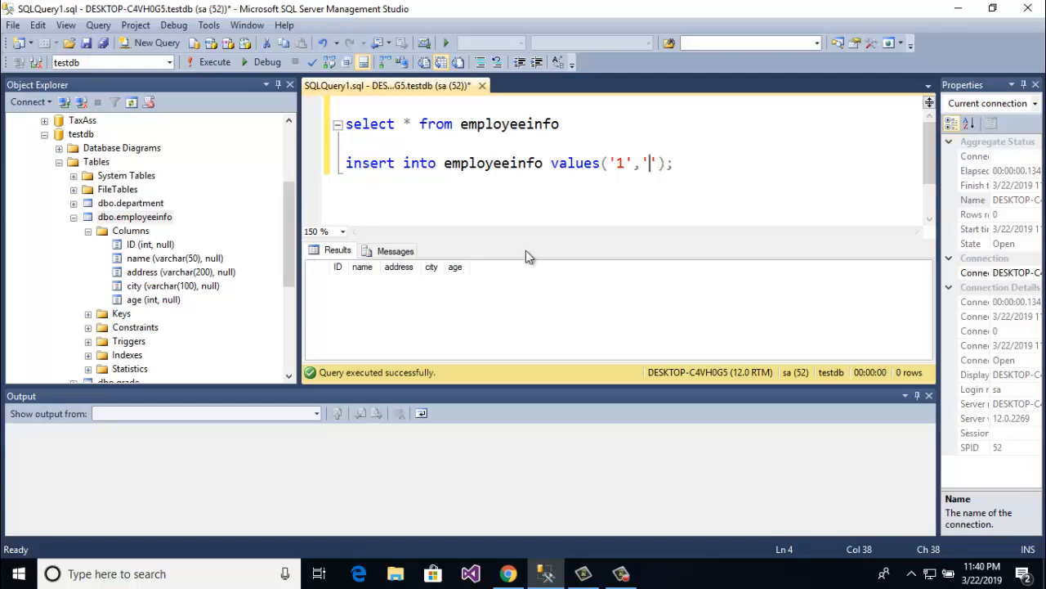
- Add 'Sarwar', 'Mirpur', 'Dhaka' and '40' to the insert values
type("S")
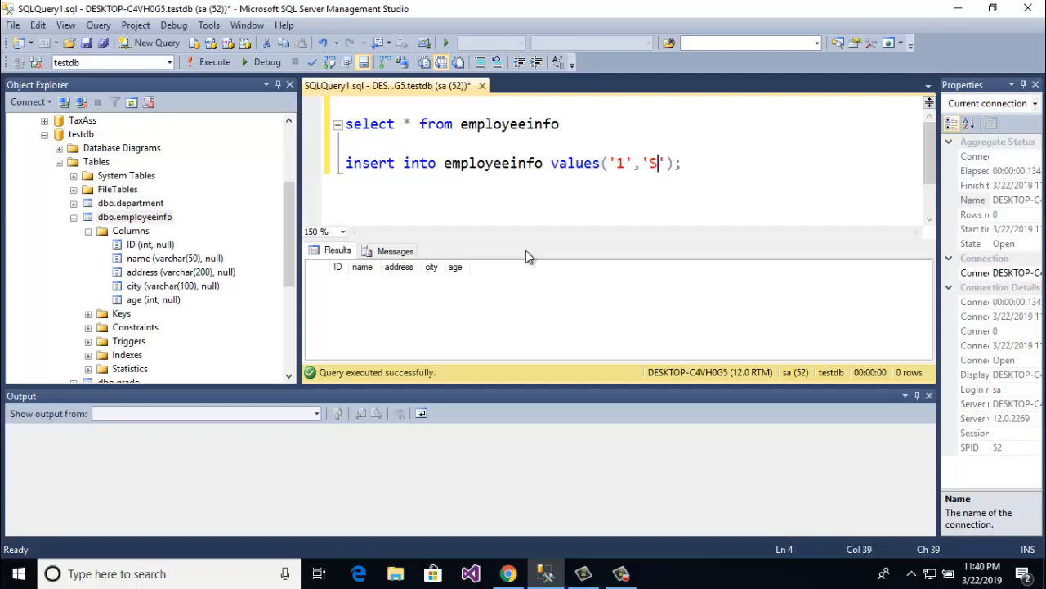
type("arwar")
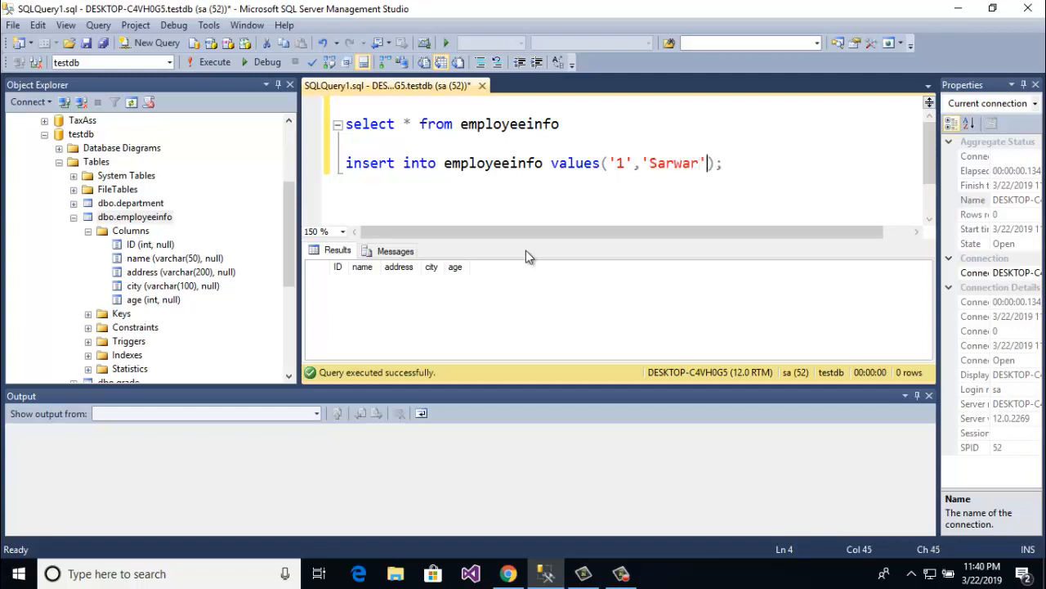
type(",''")
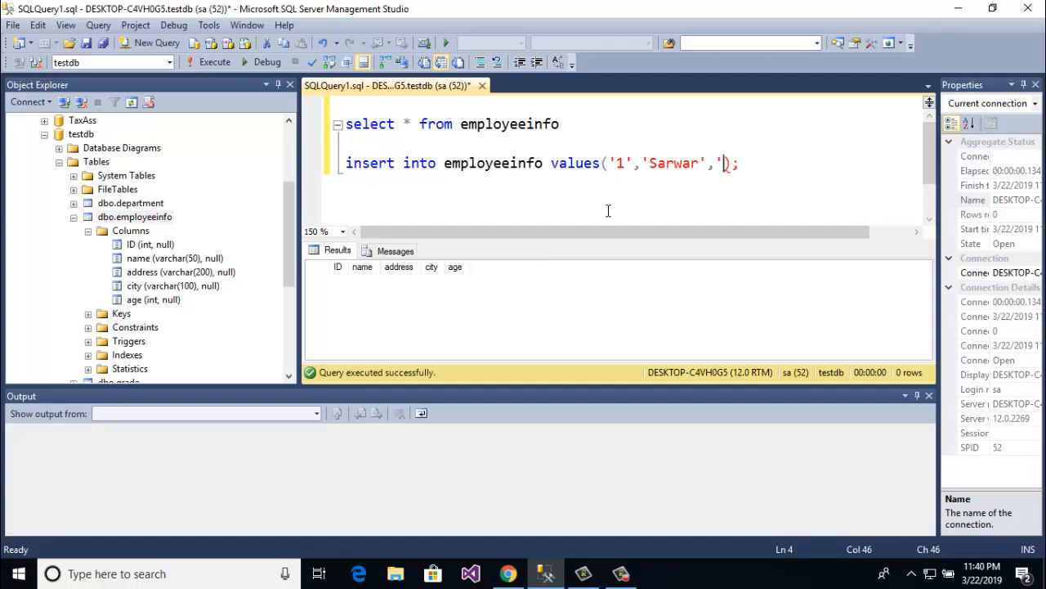
type("M")
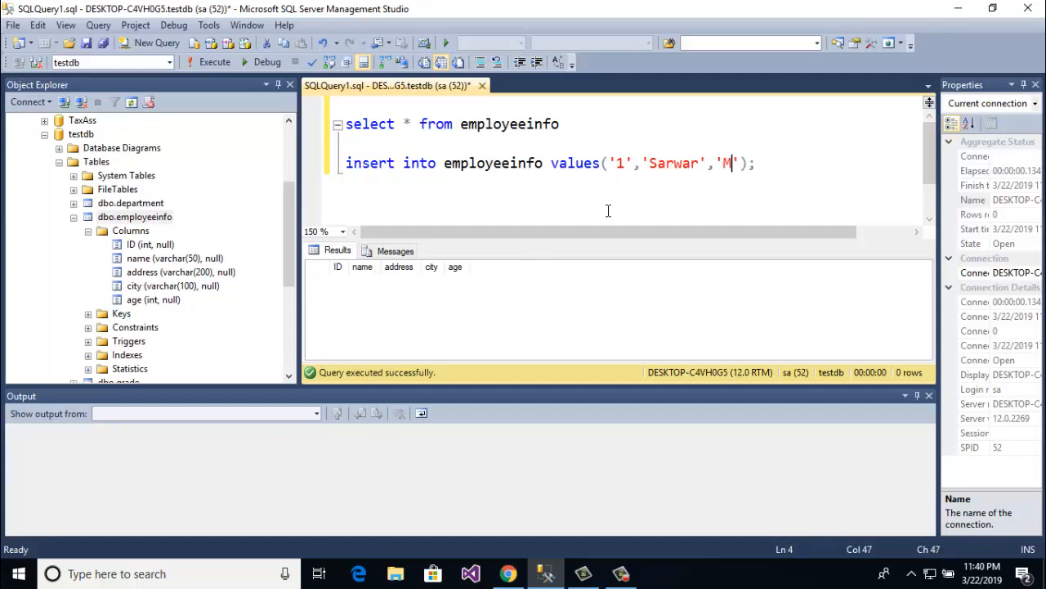
type("irpur")
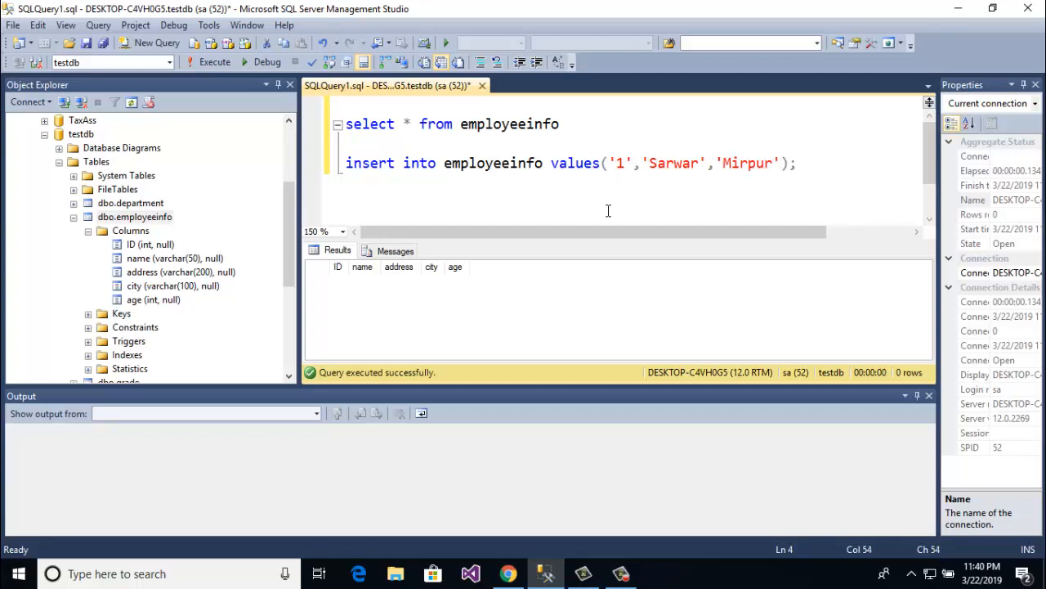
type(",")
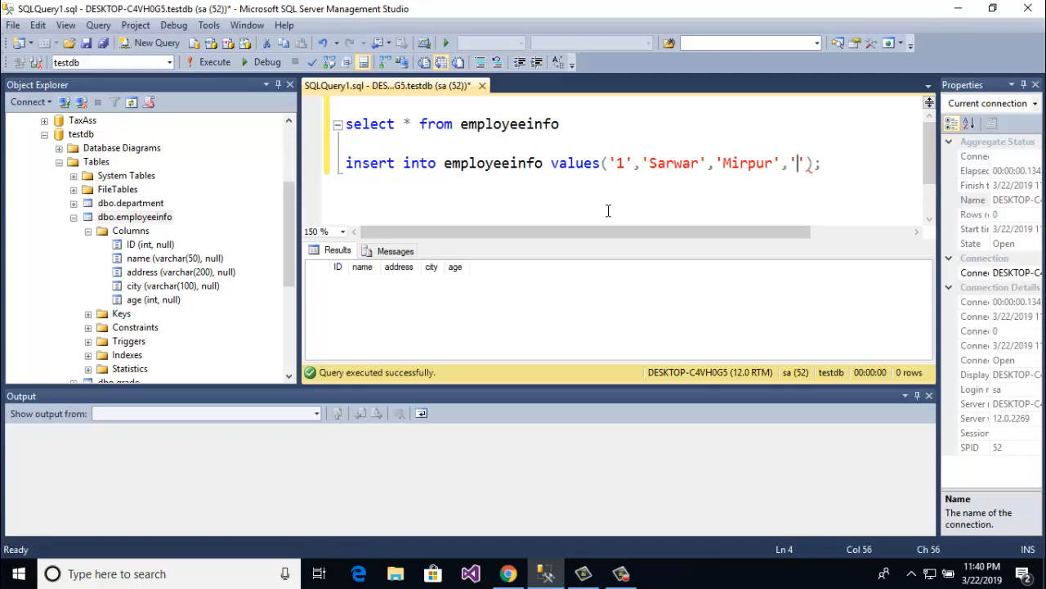
type("Dhaka")
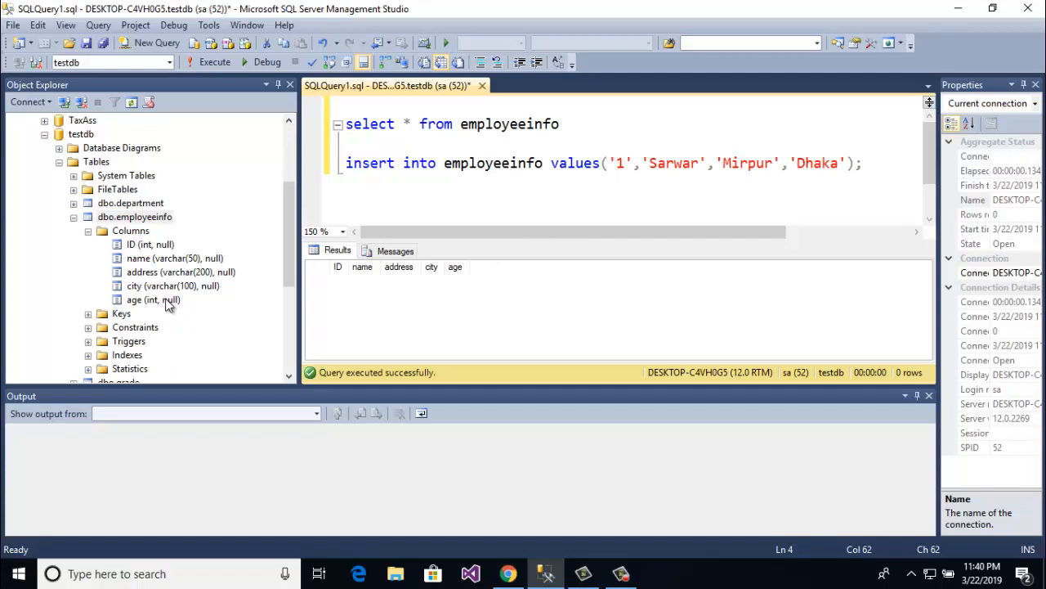
mouse_move(677, 286)
type(",'")
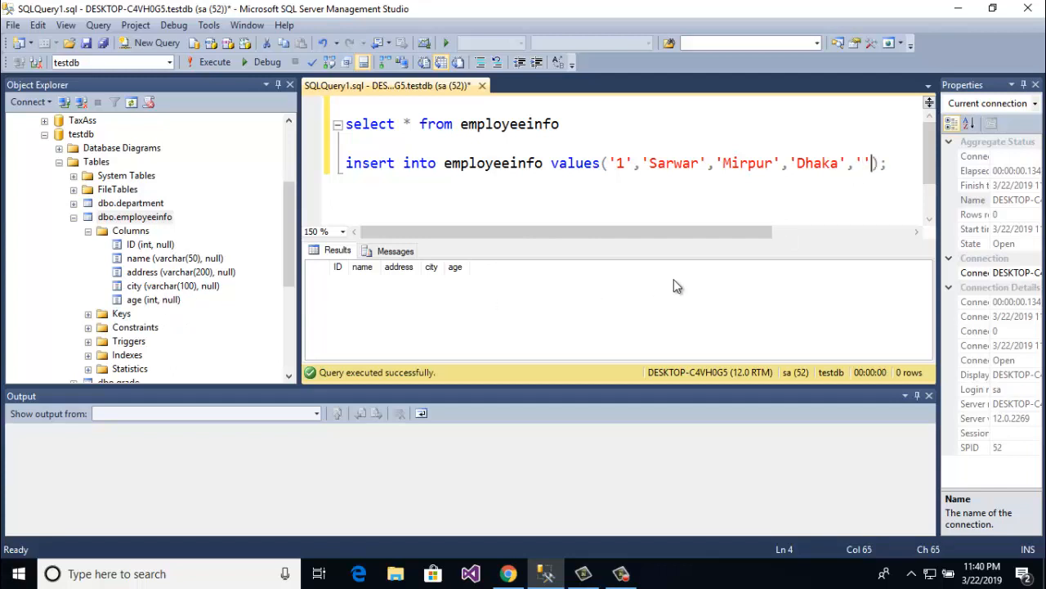
type("40")
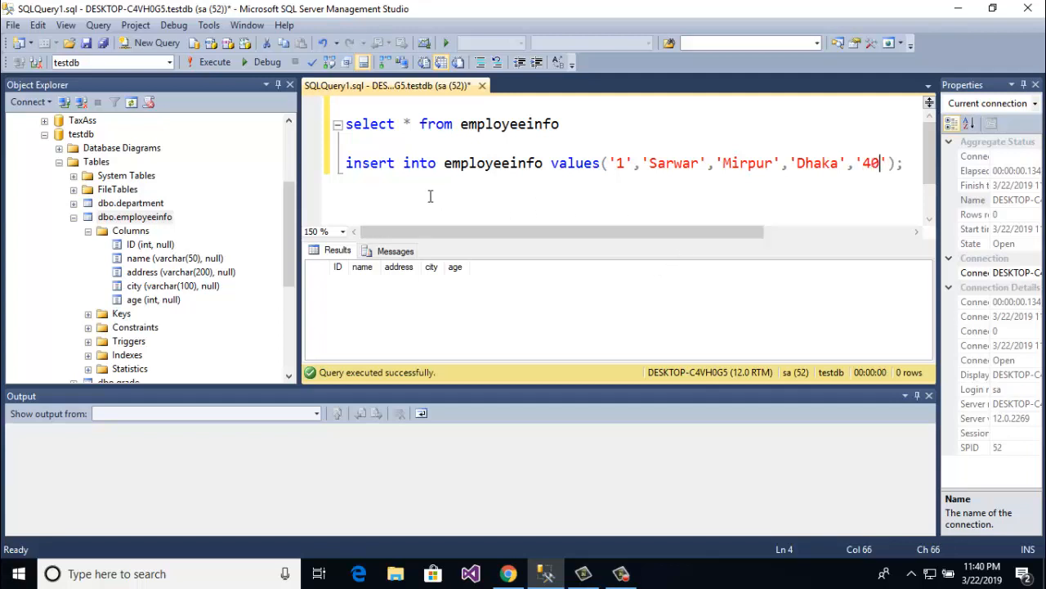
- Execute the selected insert statement, adding Sarwar's row
left_click_drag(346, 162, 509, 163)
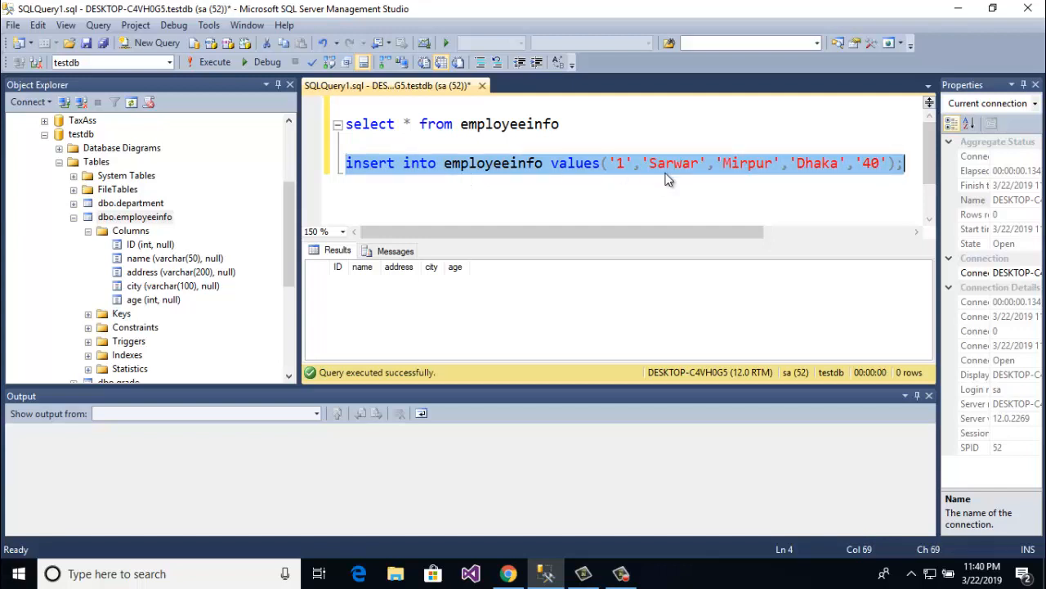
left_click(634, 163)
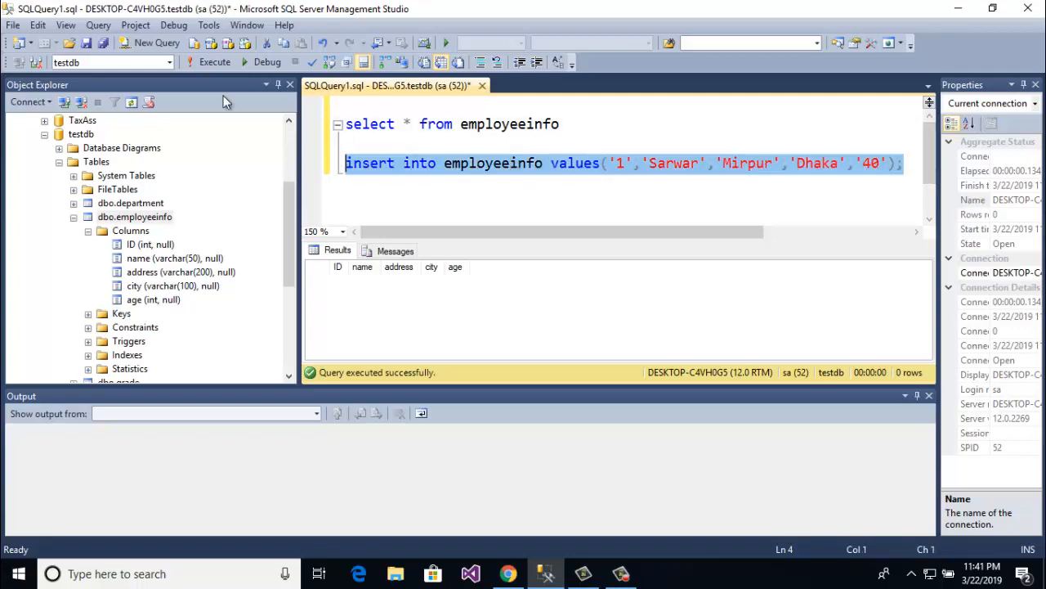
mouse_move(213, 62)
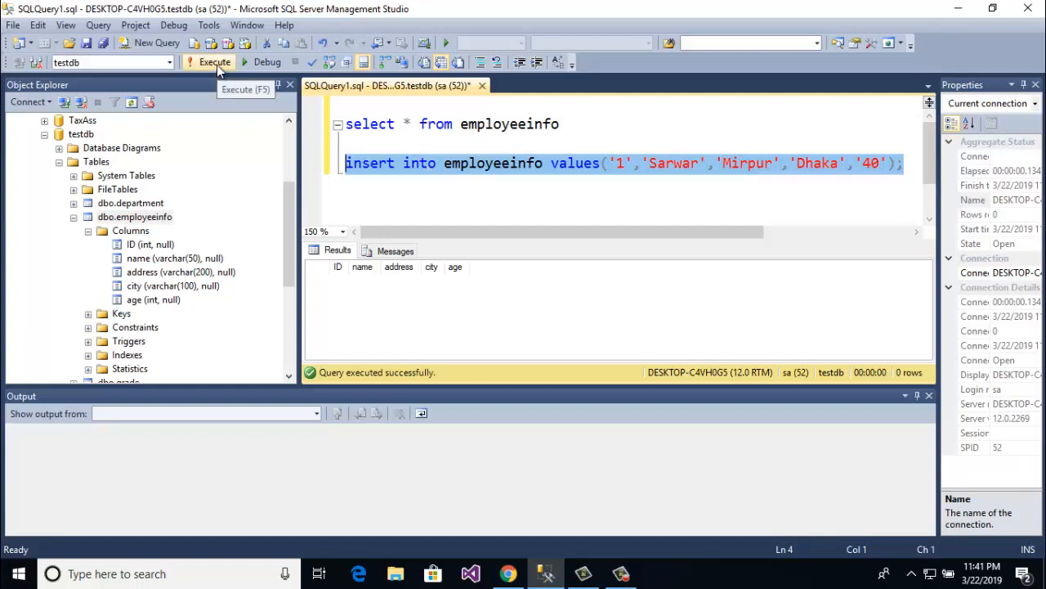
left_click(214, 61)
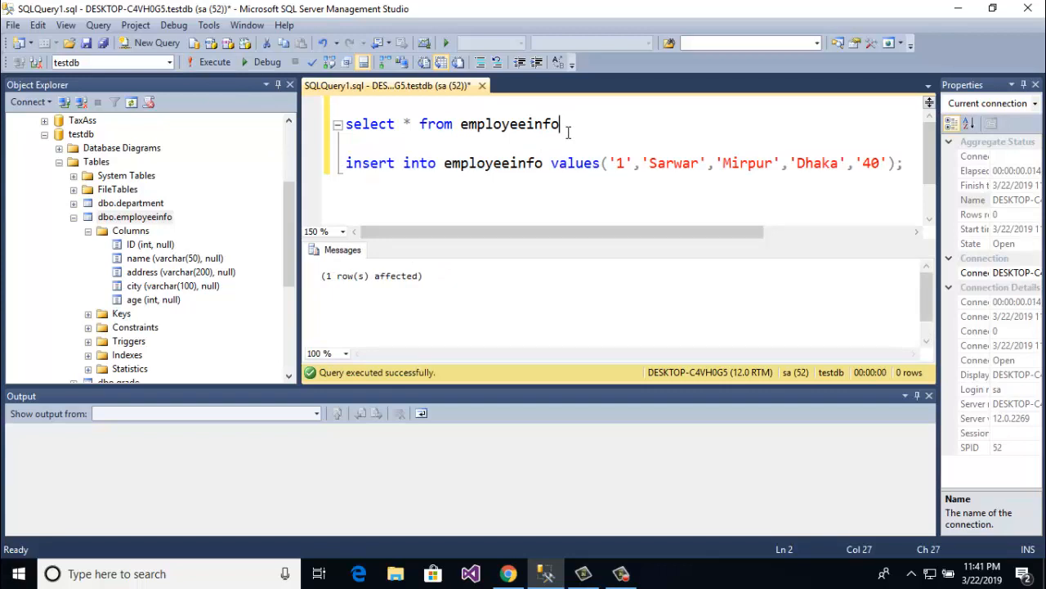
mouse_move(564, 124)
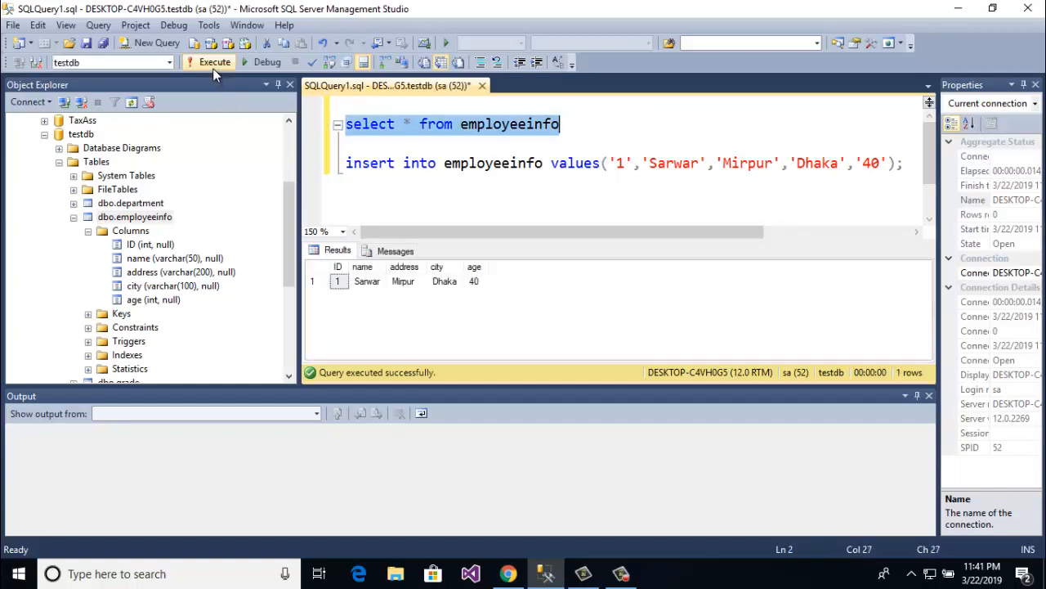
- Re-run the select and check Sarwar's name and city Dhaka in the results
left_click(214, 62)
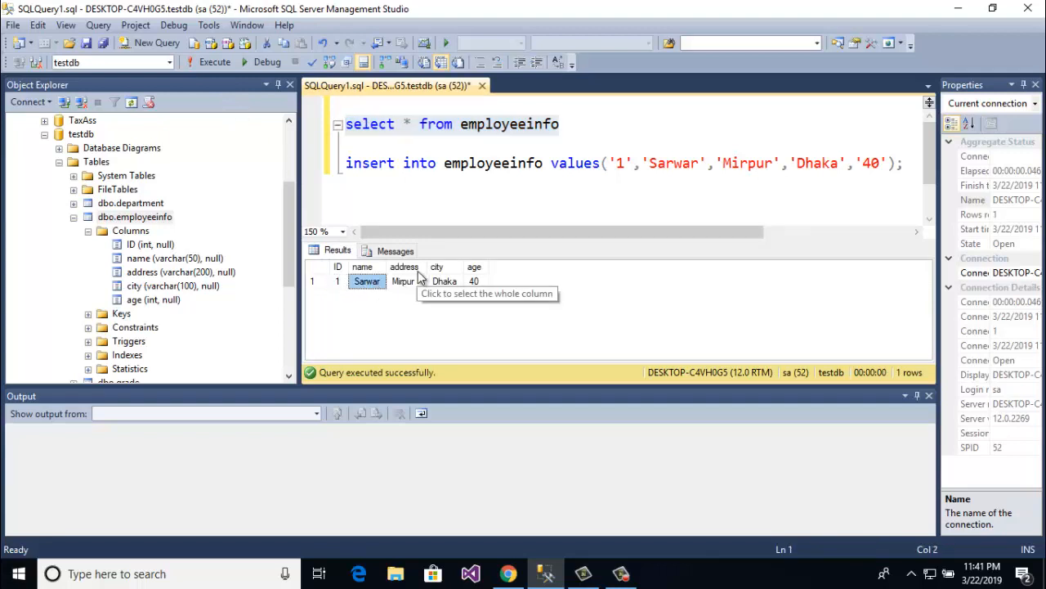
left_click(445, 281)
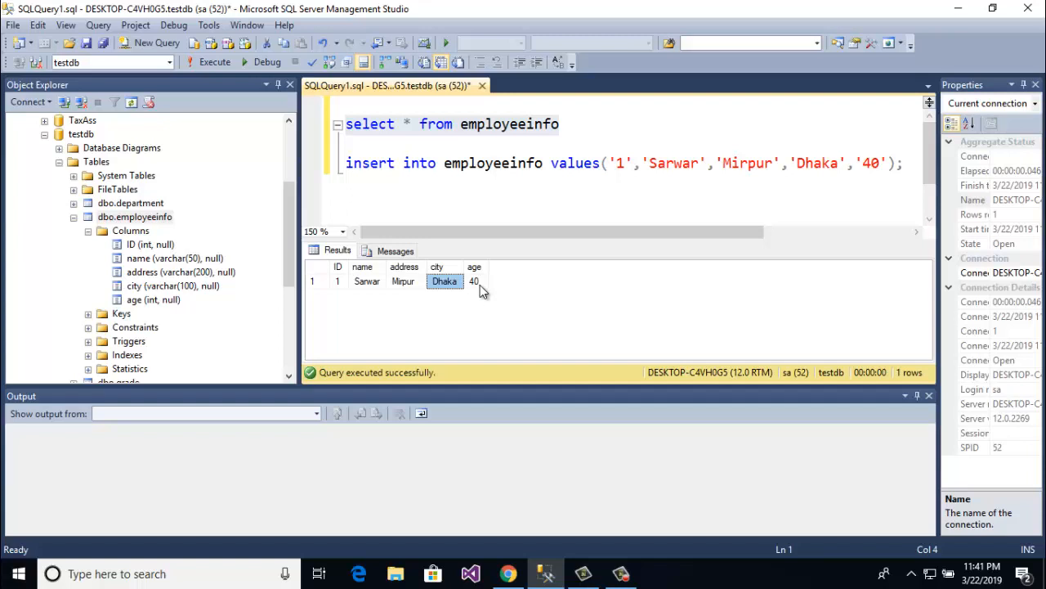
left_click(474, 280)
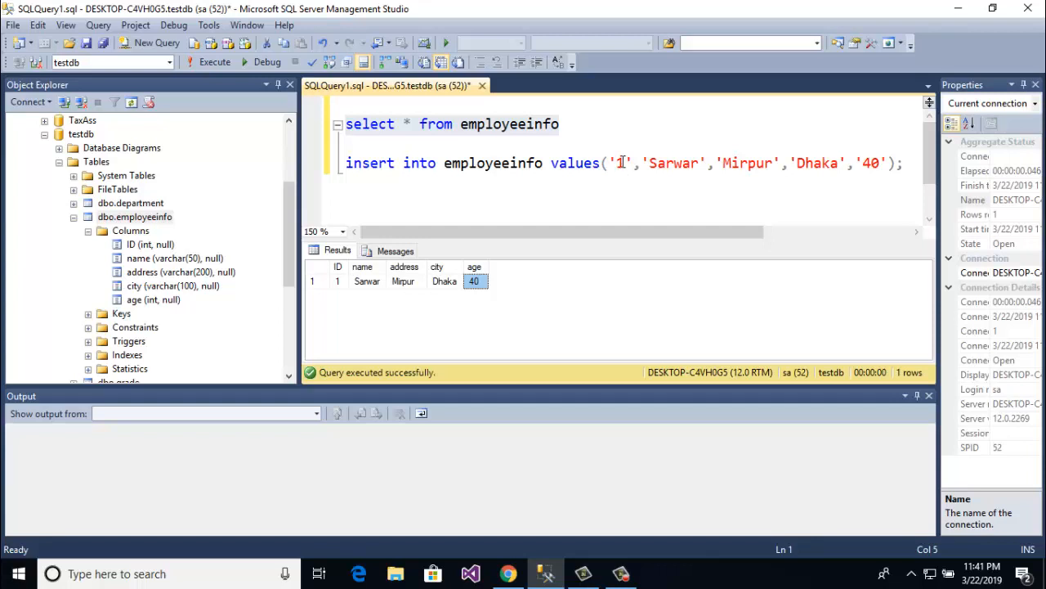
- Change the insert values to '2', 'Masud', 'Dhanmondi', 'mumbai', '25'
type("2")
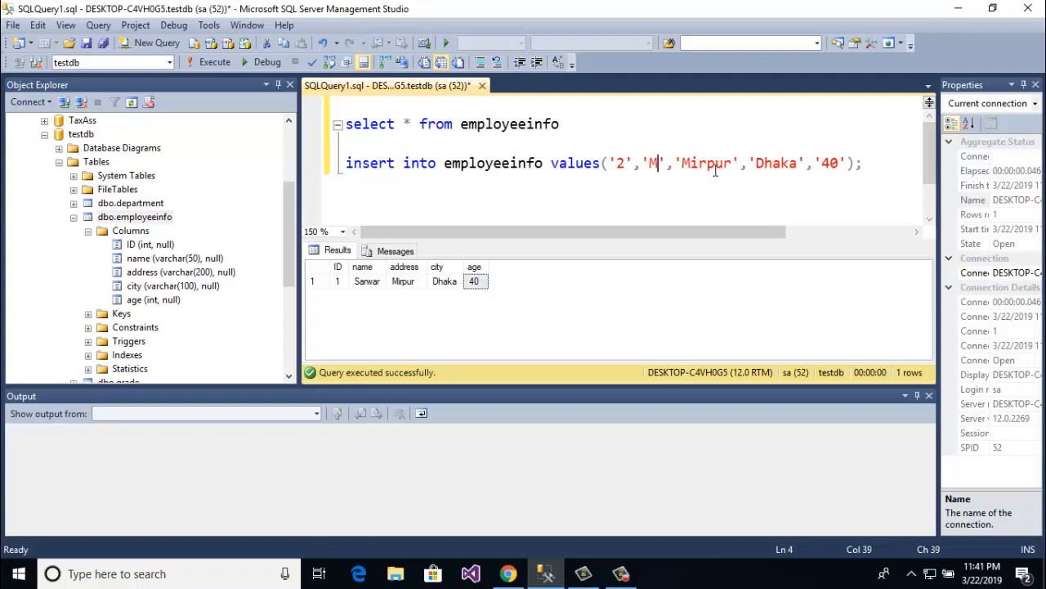
type("asud")
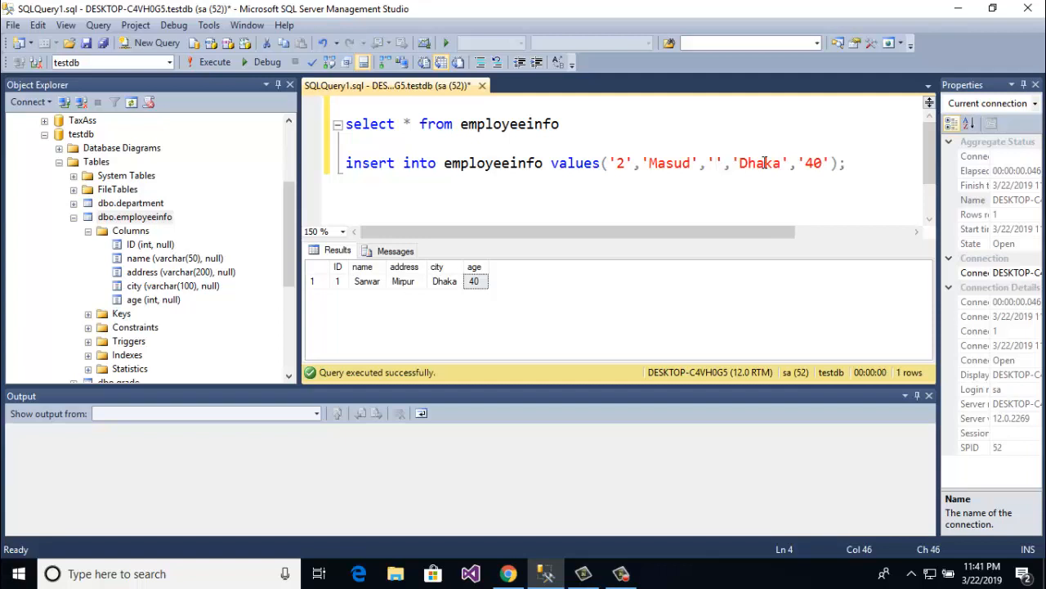
type("D")
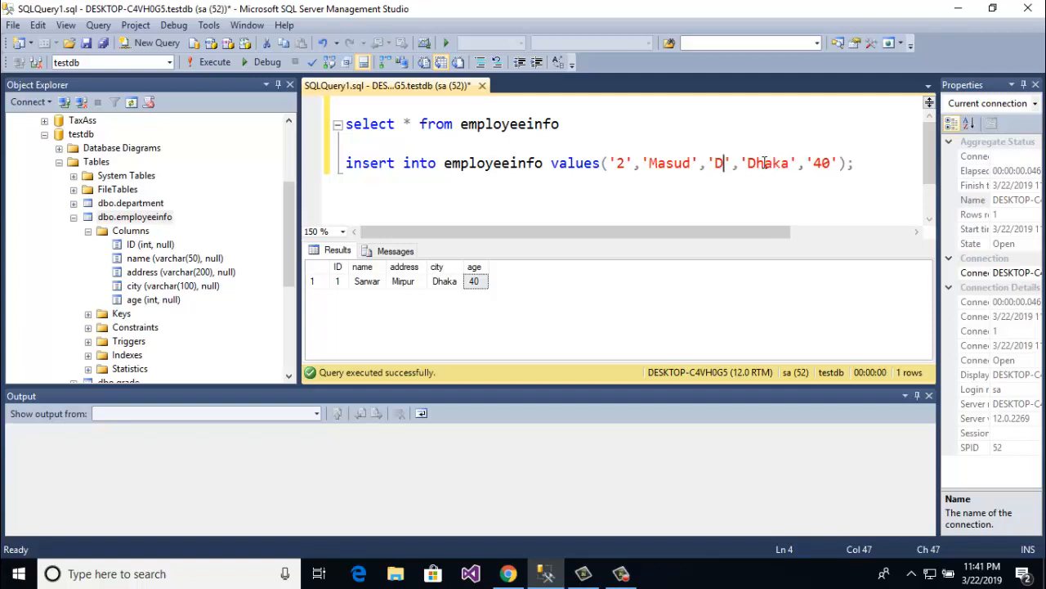
type("hanmond")
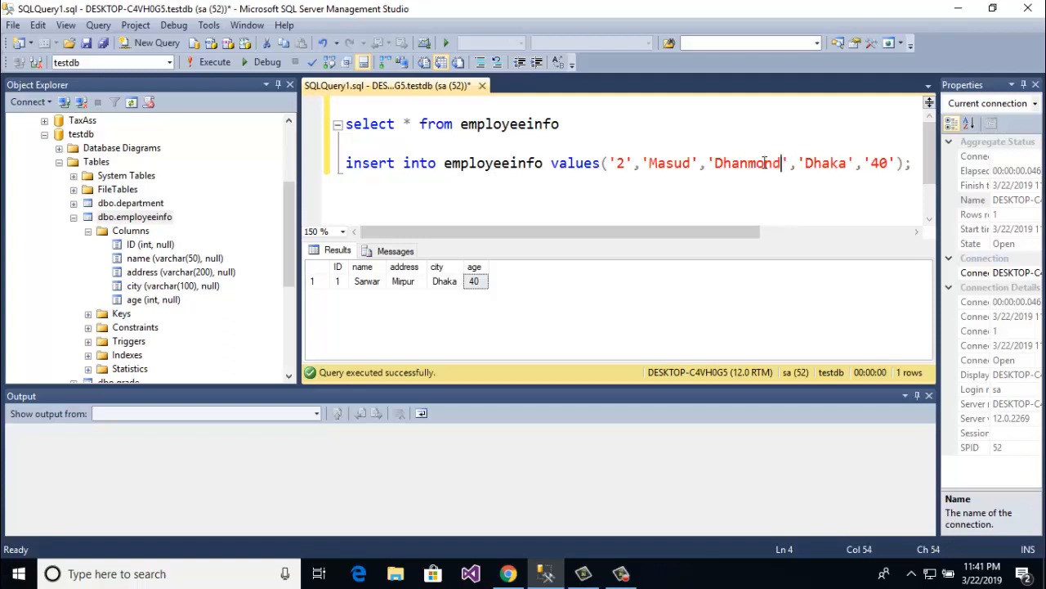
type("i")
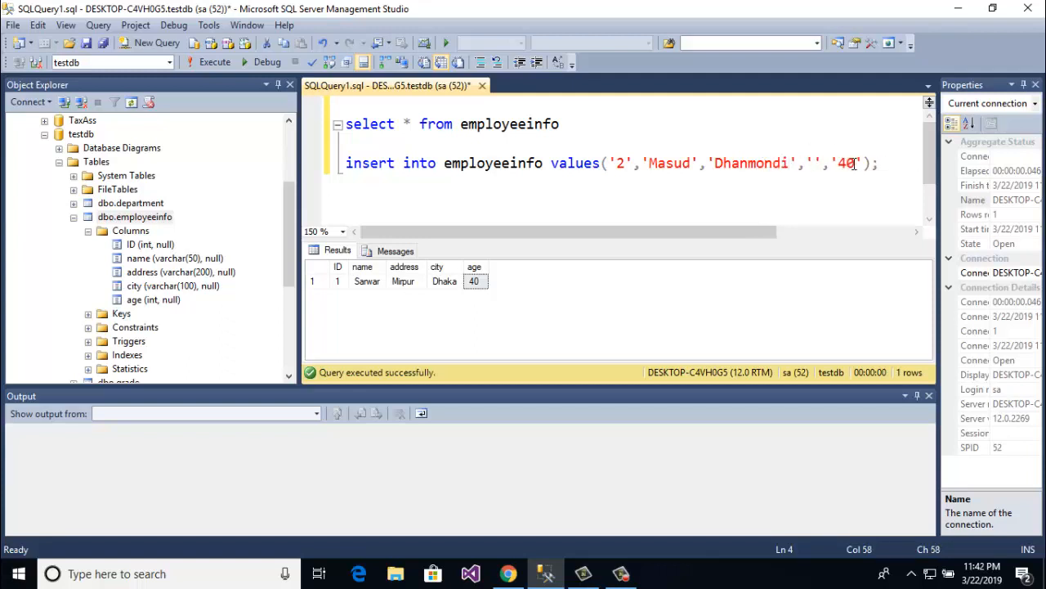
type("mum")
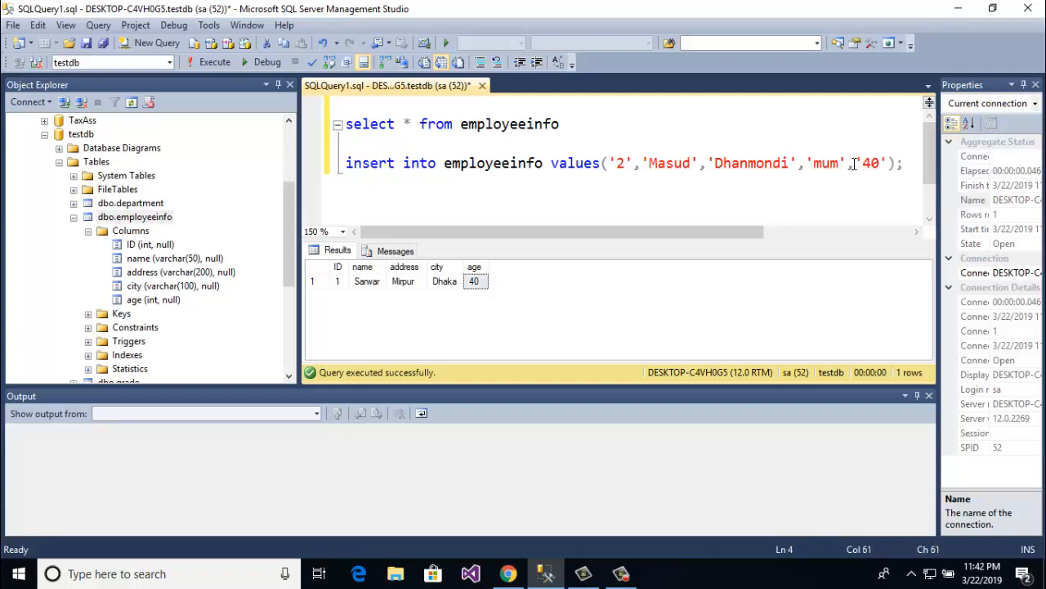
type("bai")
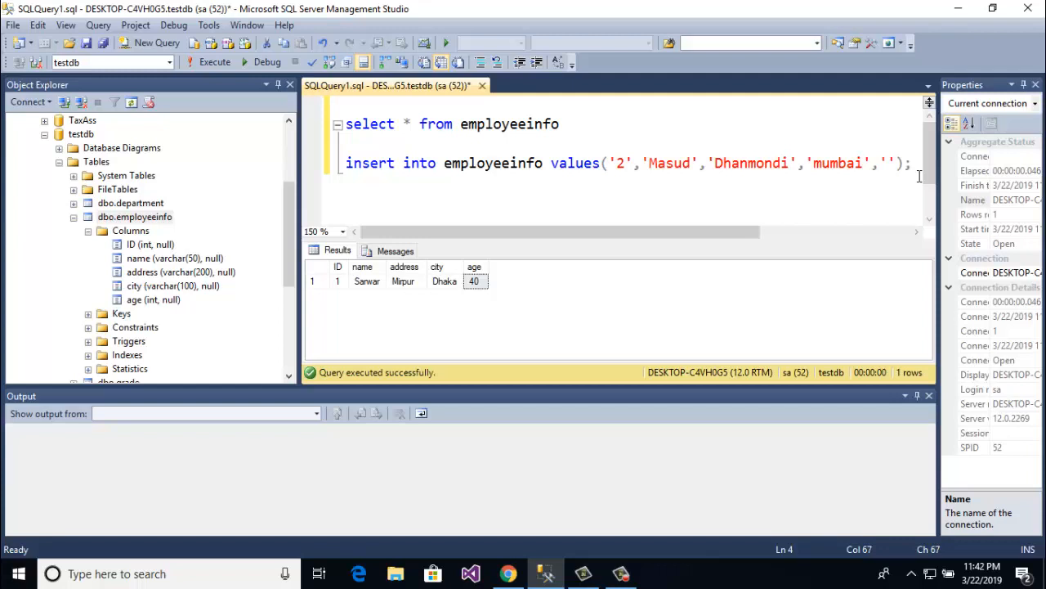
type("25")
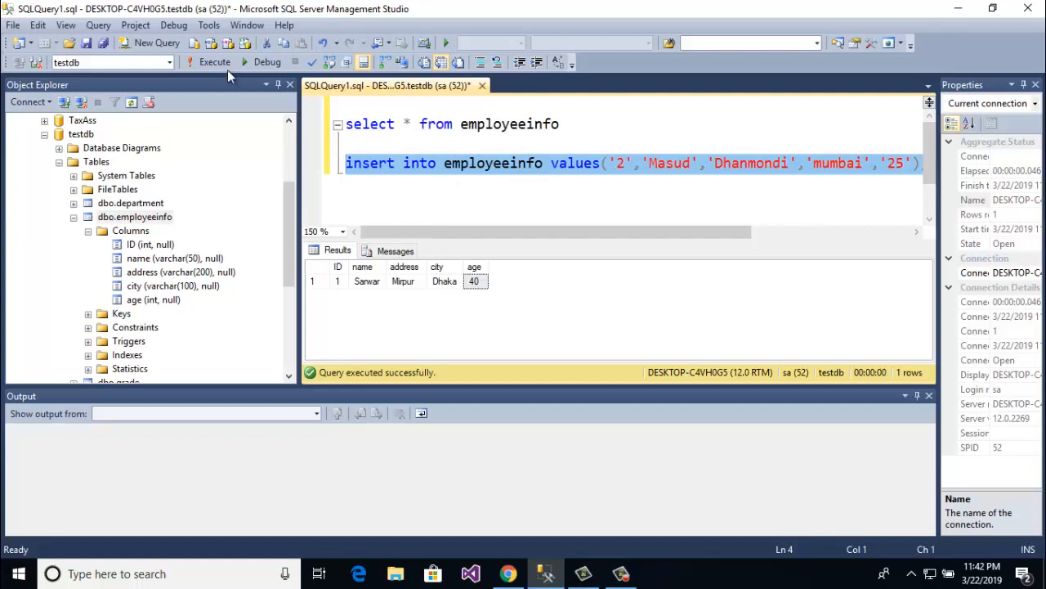
- Execute the insert for Masud, then re-run the select to list both rows
left_click(209, 62)
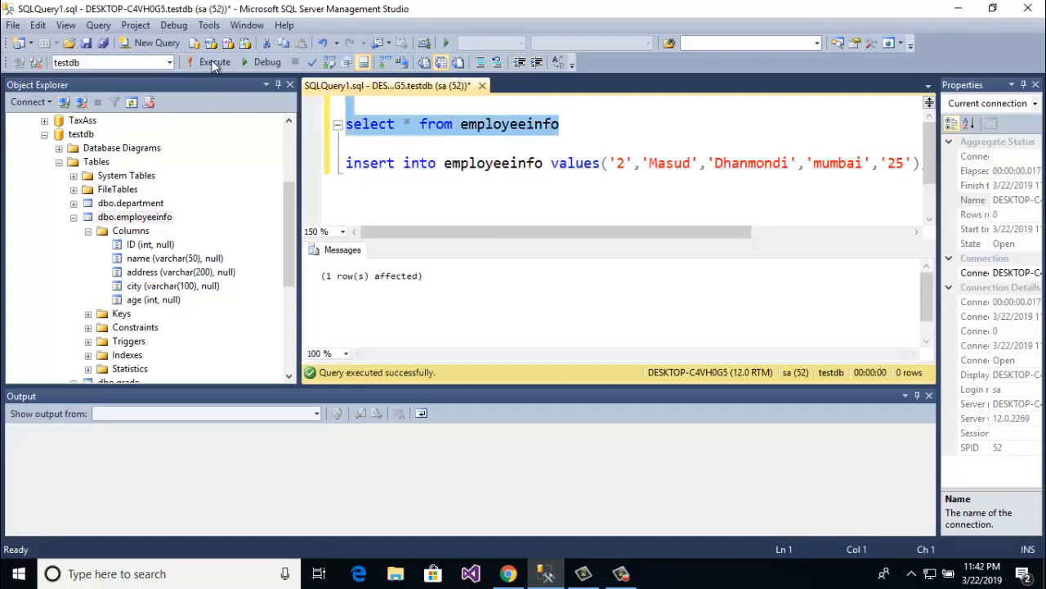
left_click(214, 63)
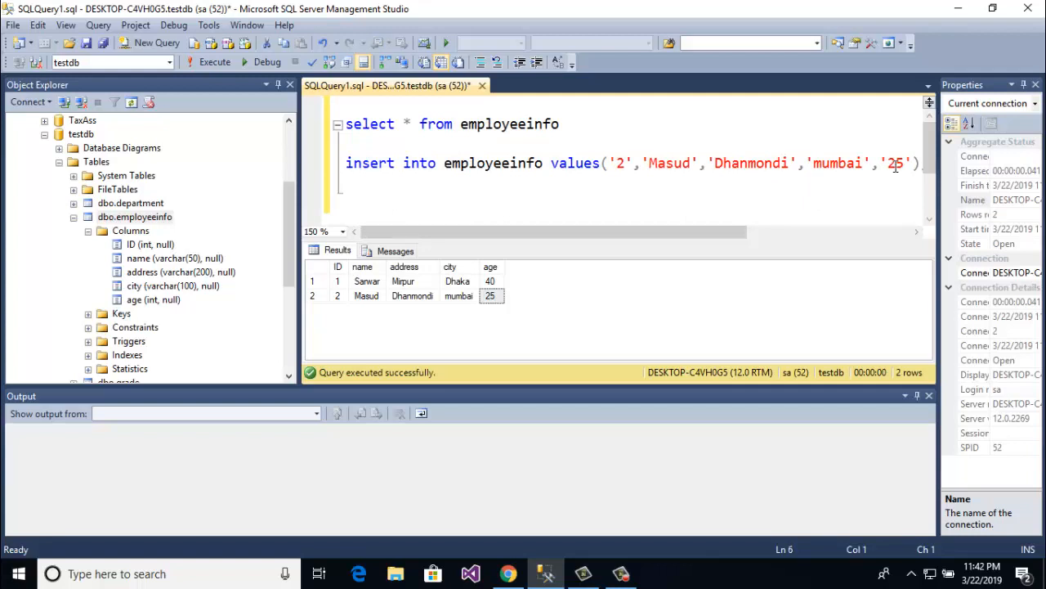
type("up")
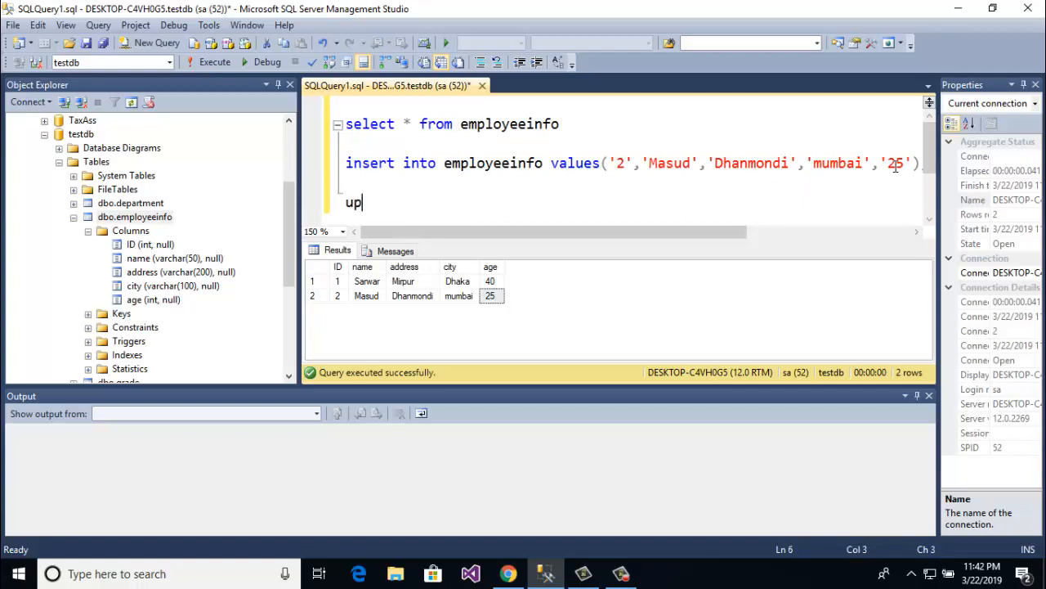
type("date")
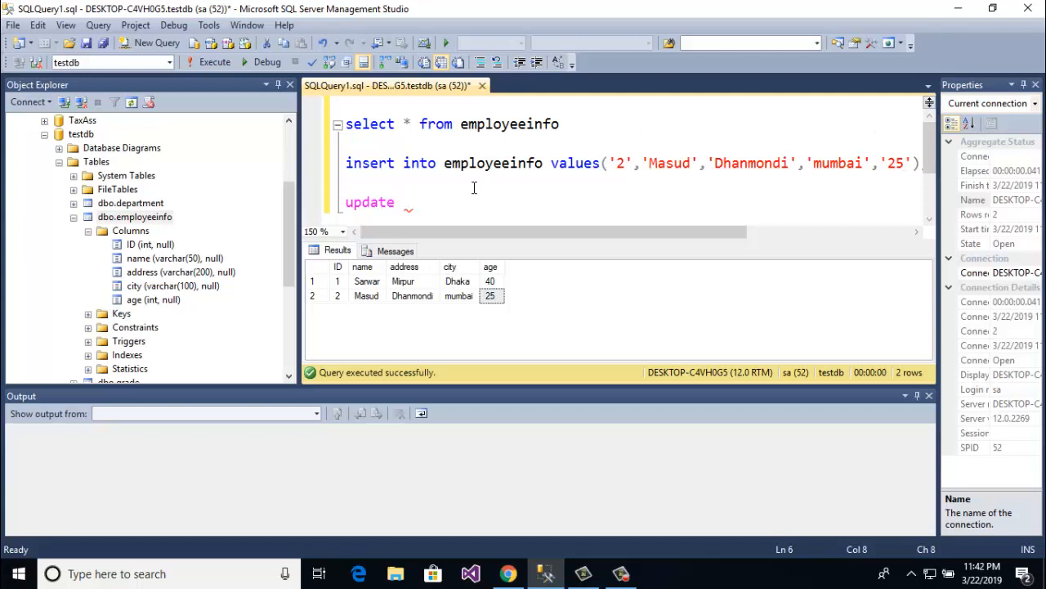
type("employeeinfo")
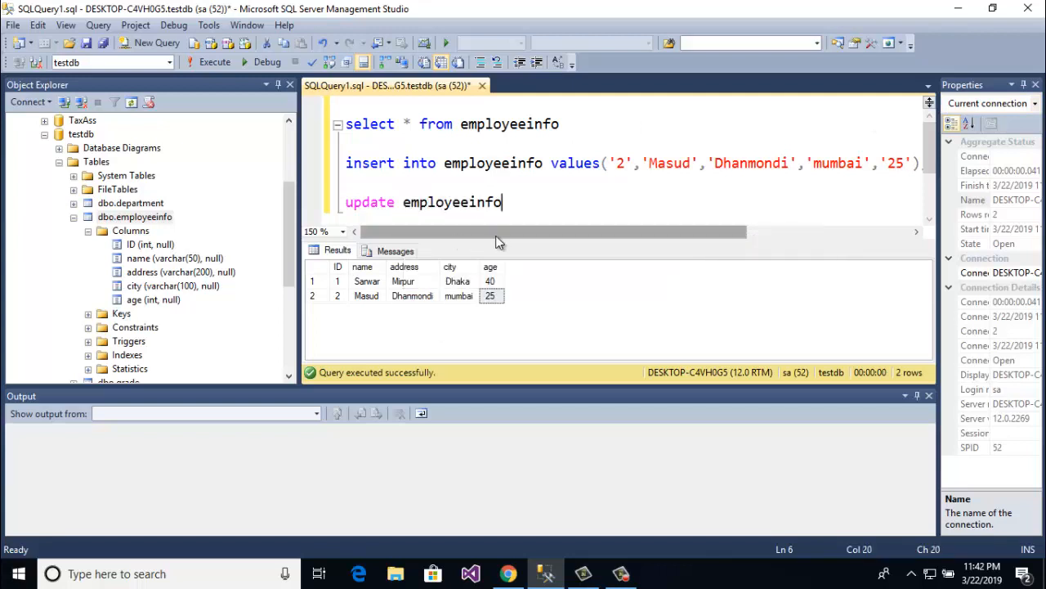
type("set")
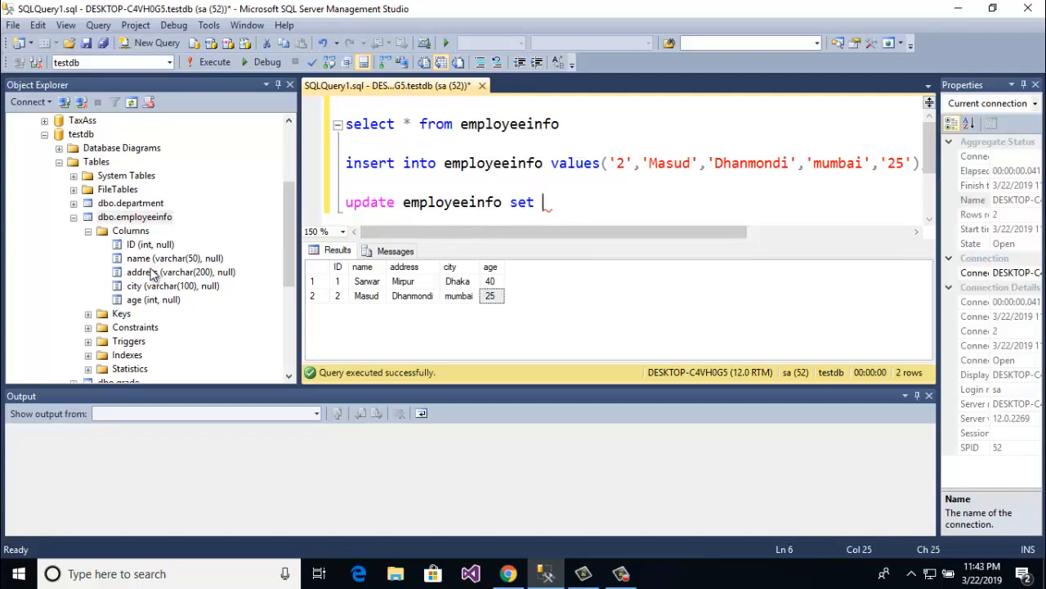
type("nam")
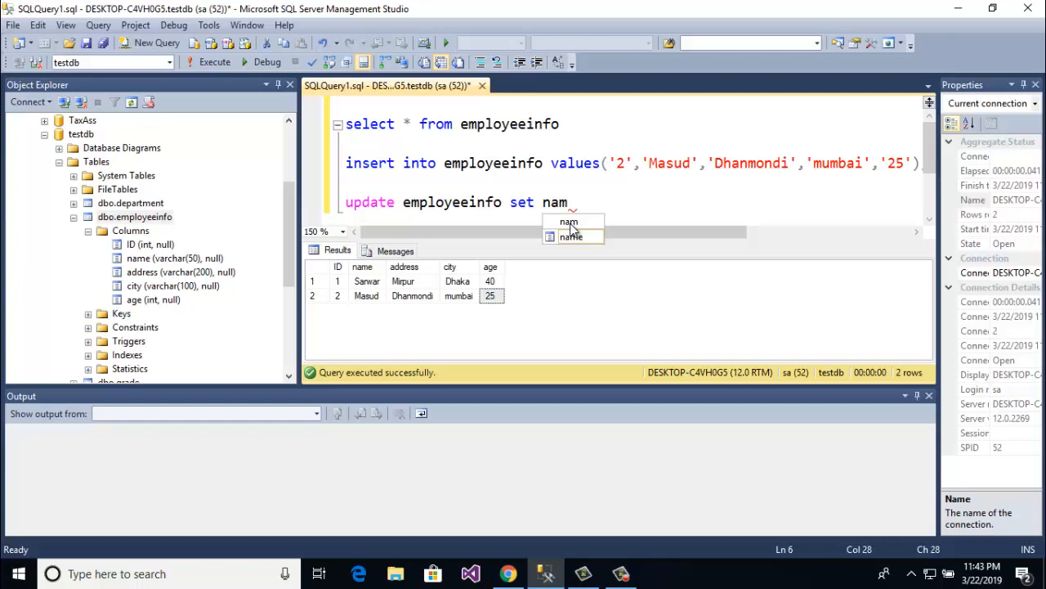
type("e")
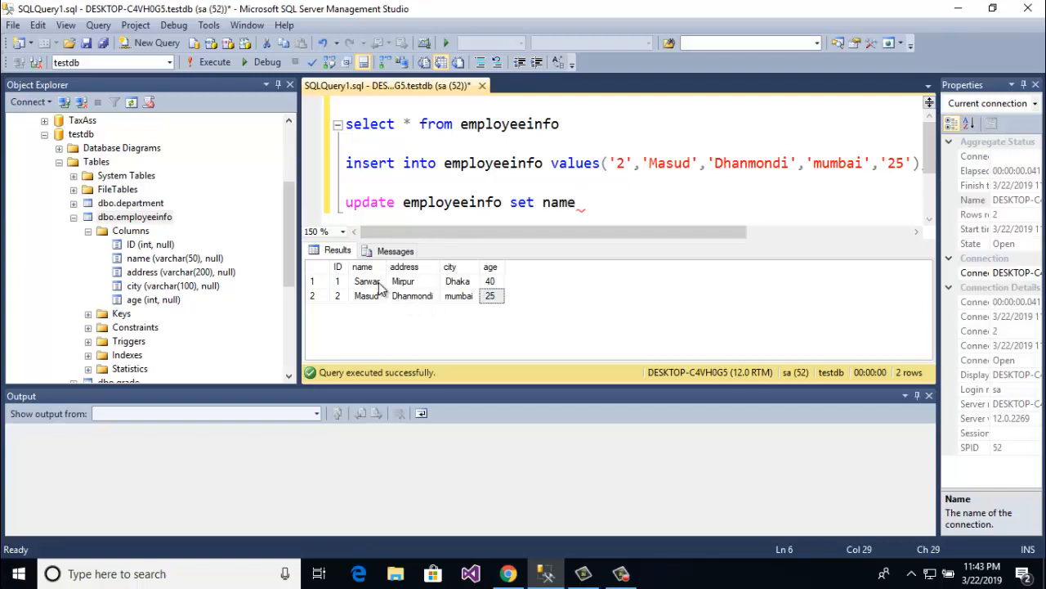
mouse_move(632, 212)
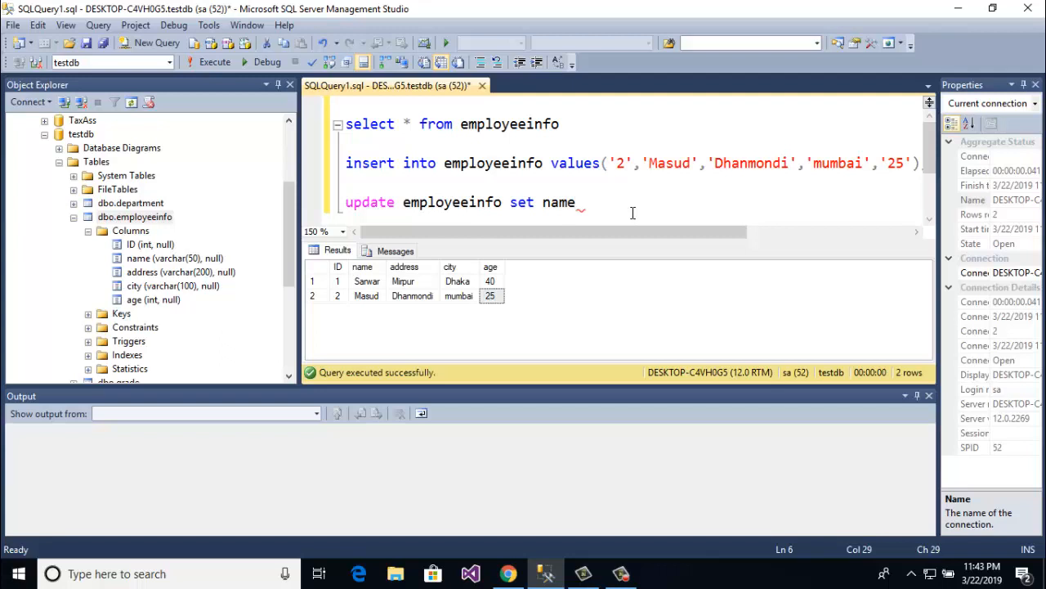
type("=")
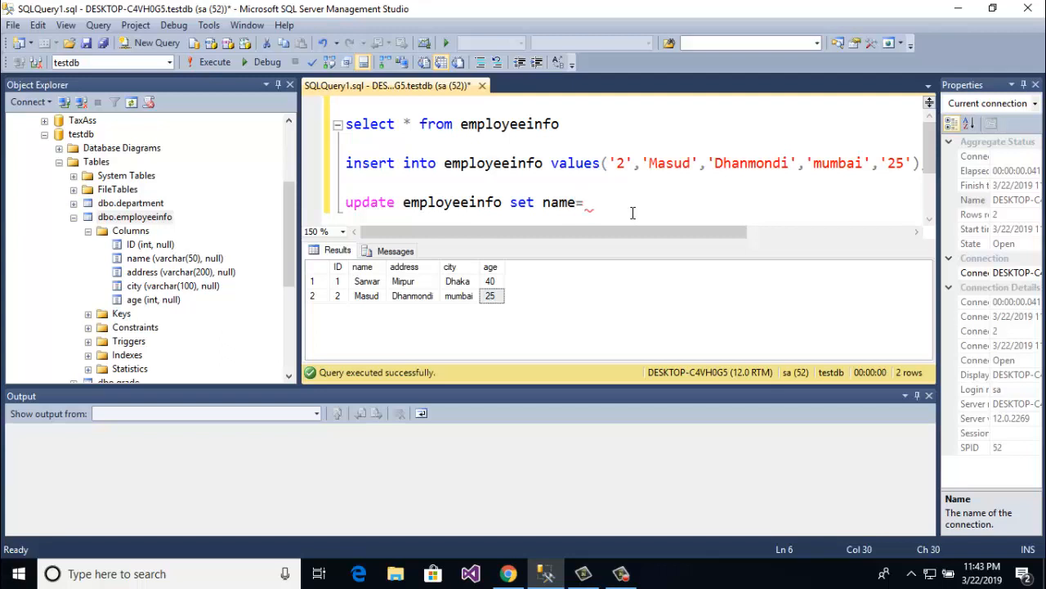
type("''")
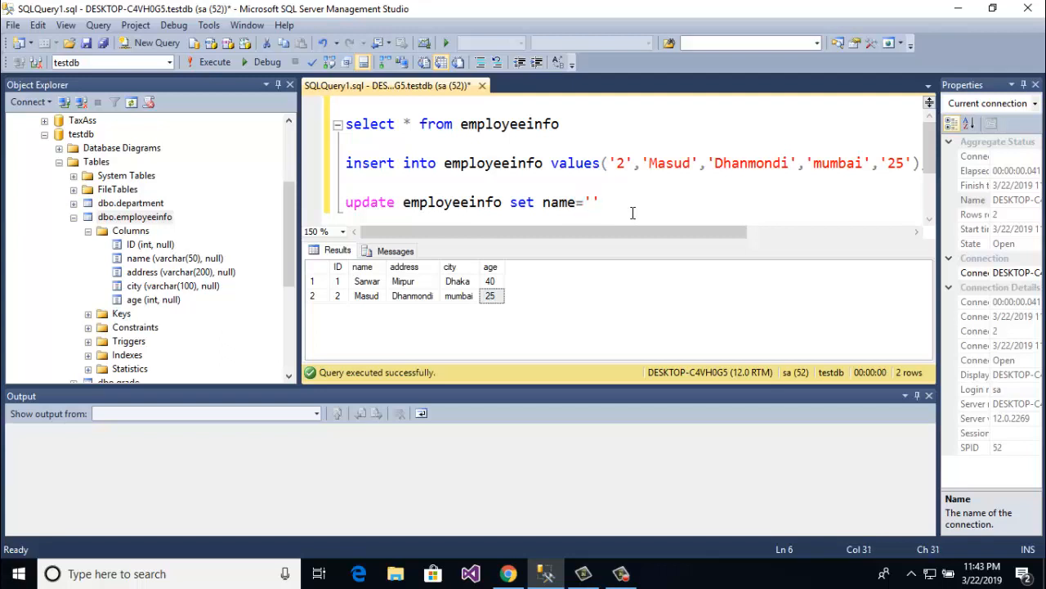
type("Sarwar Morshe")
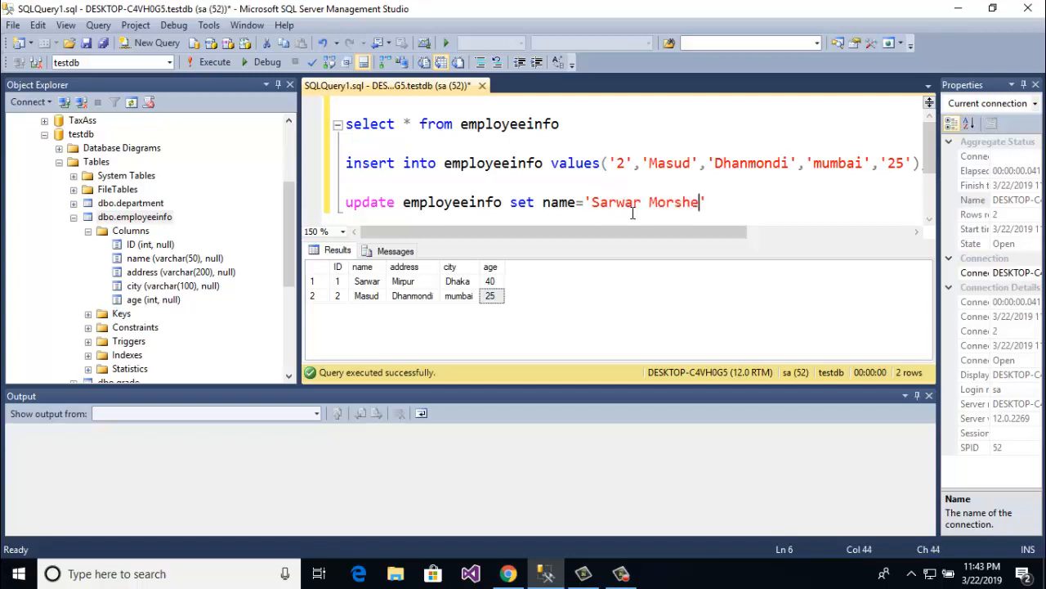
type("d")
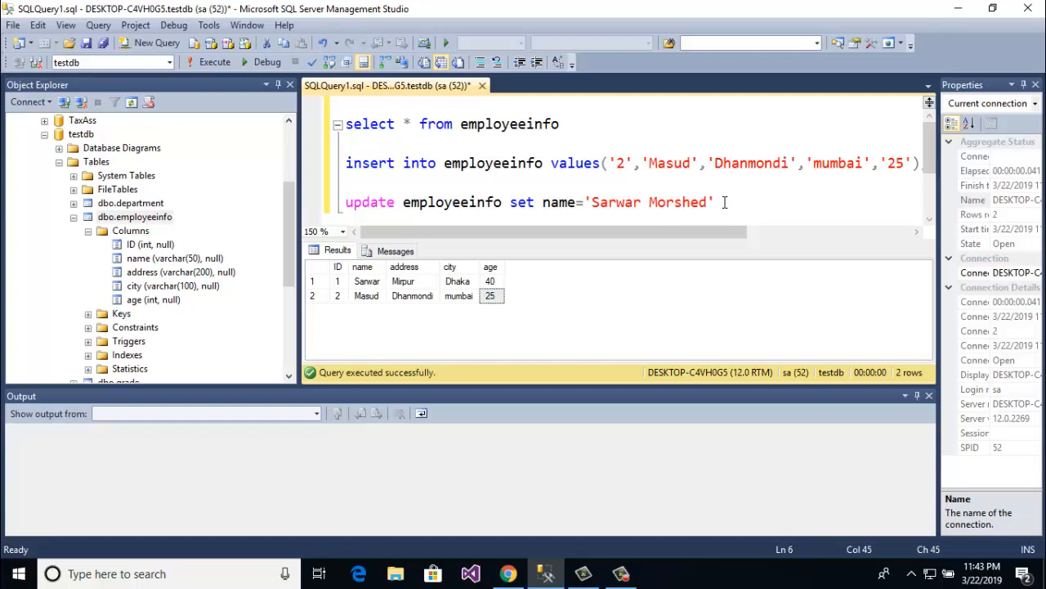
type(",")
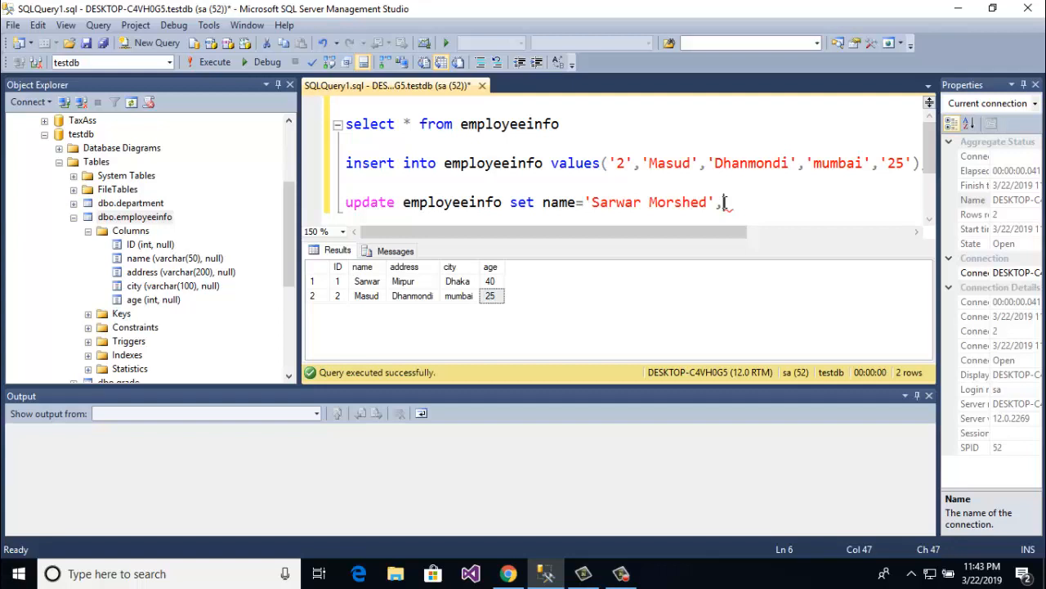
- Add city='Feni', age='36' and a 'where ID=' condition to the update
type(",city=")
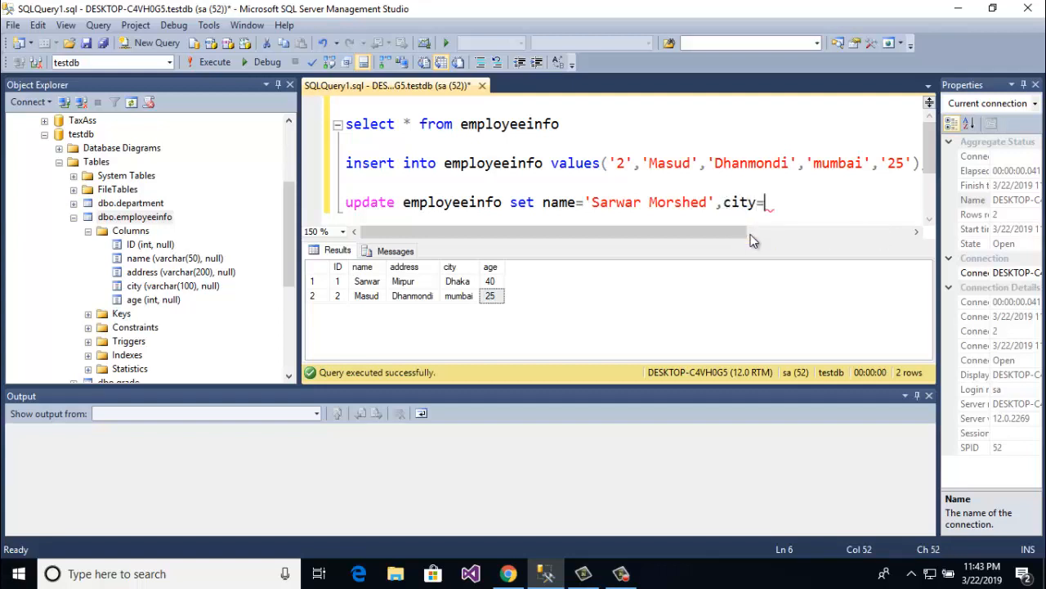
type("'")
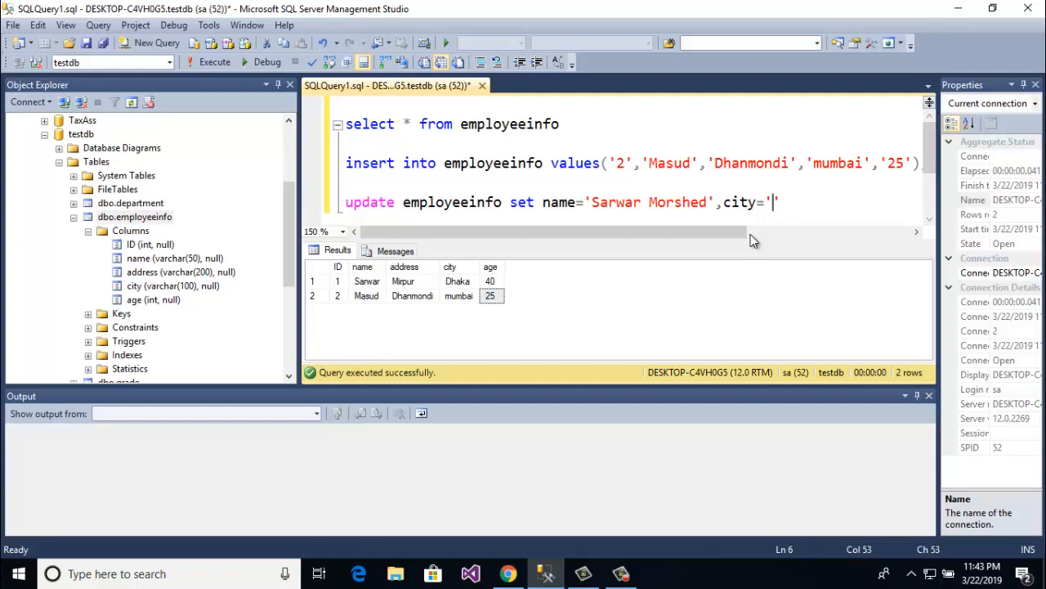
type("F")
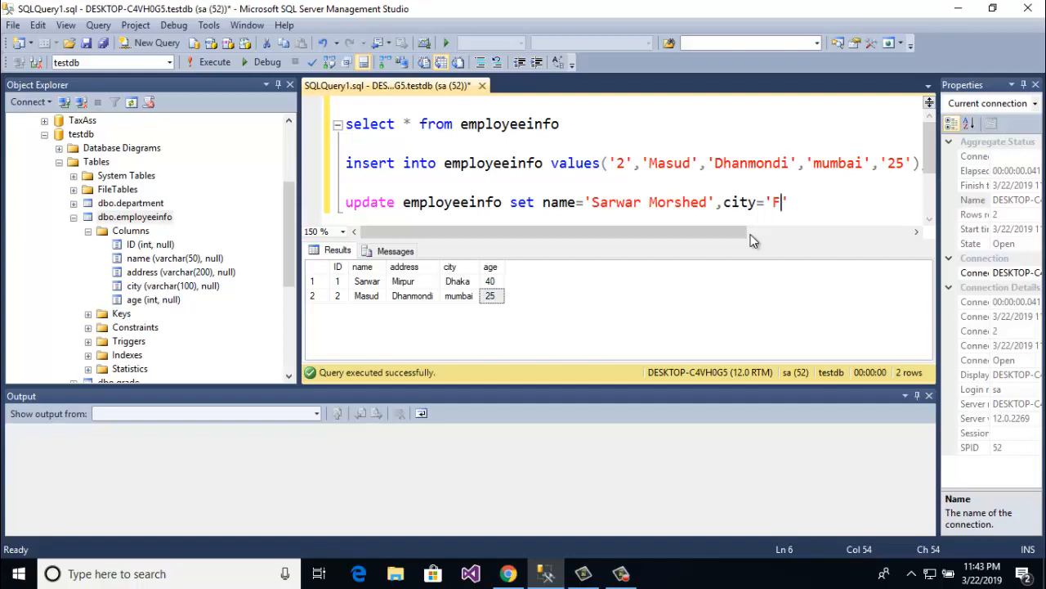
type("eni")
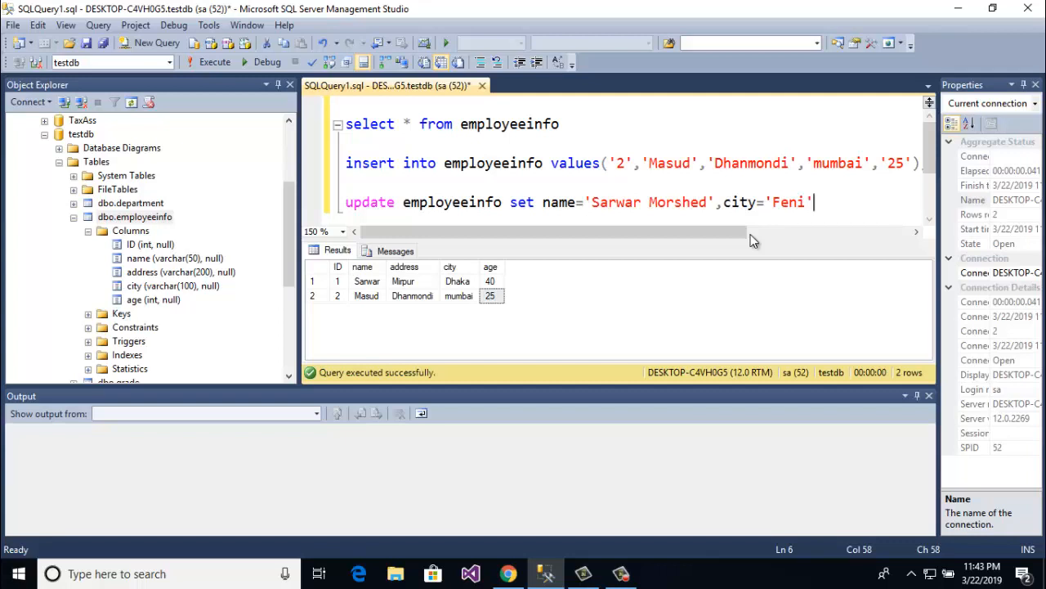
type(",a")
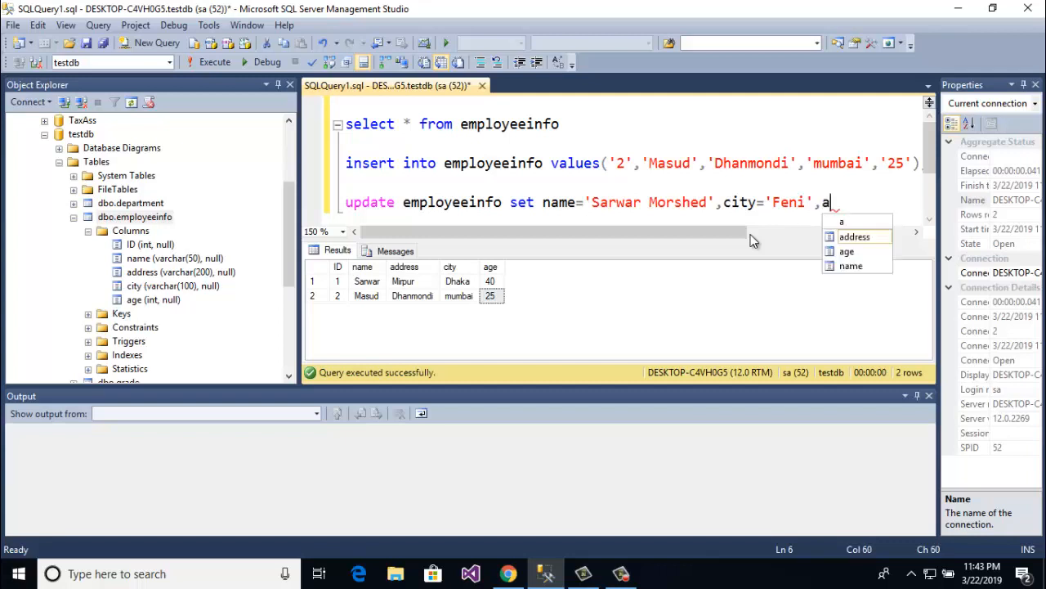
type("ge")
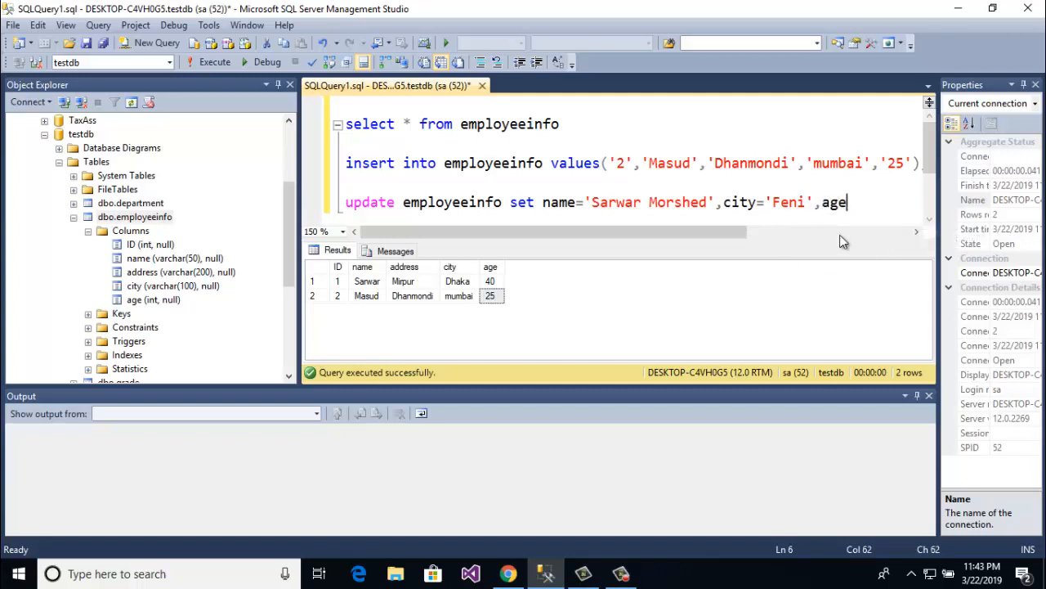
type("=''")
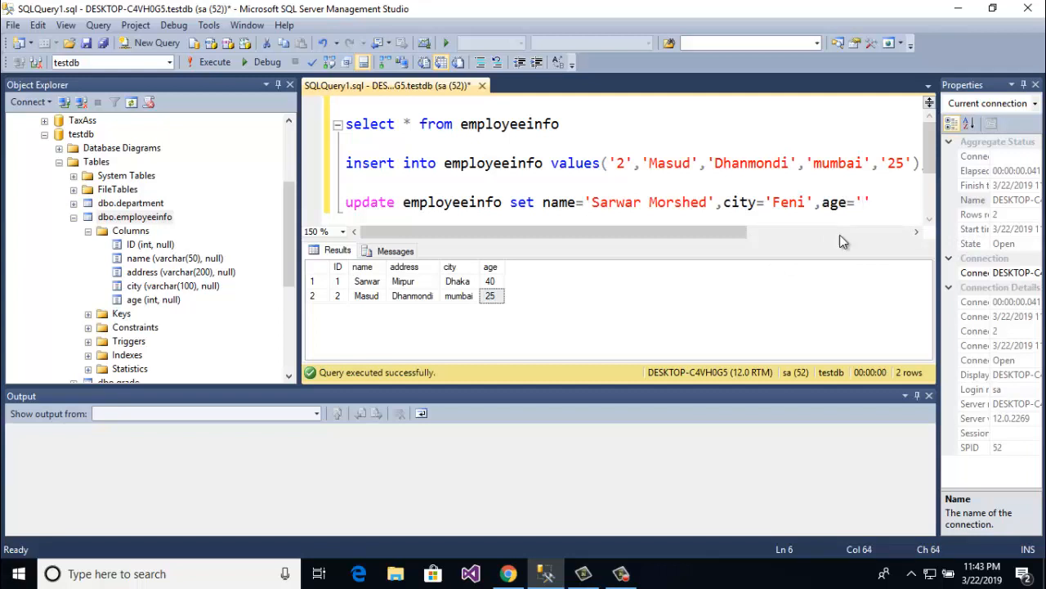
type("36")
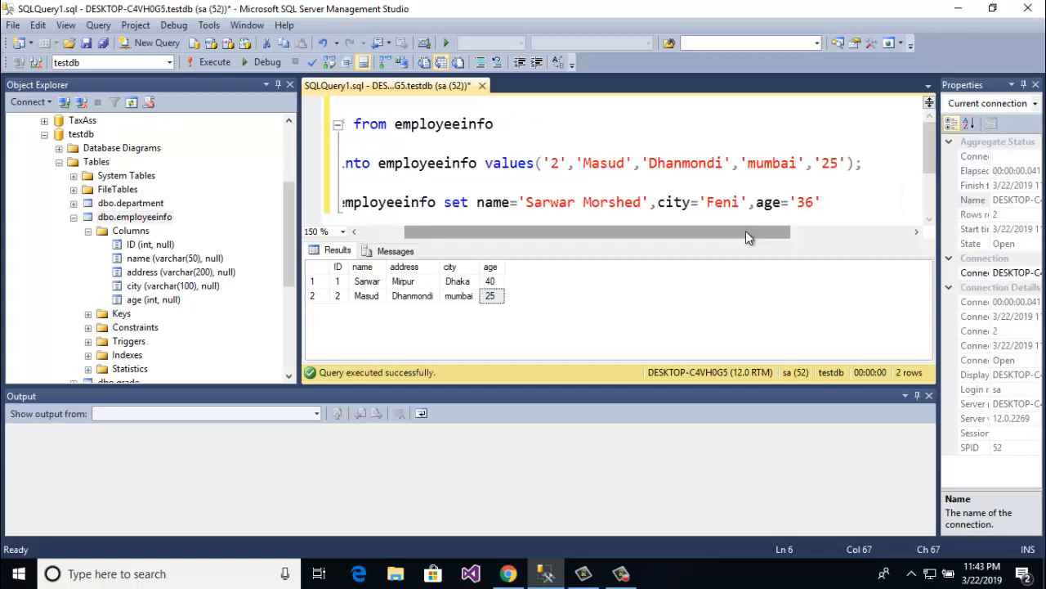
type("whee")
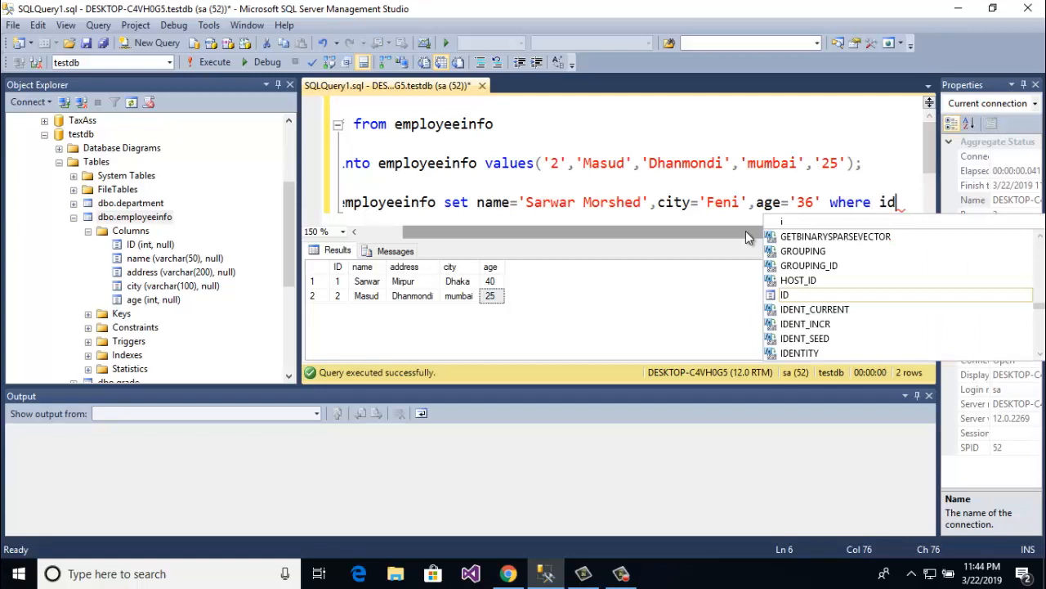
mouse_move(789, 295)
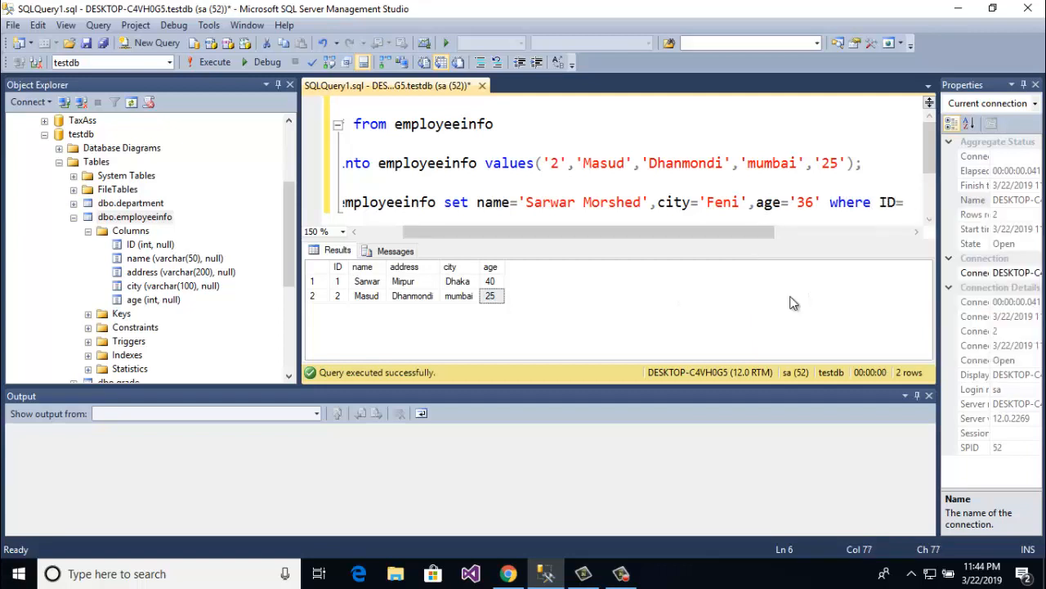
type("1")
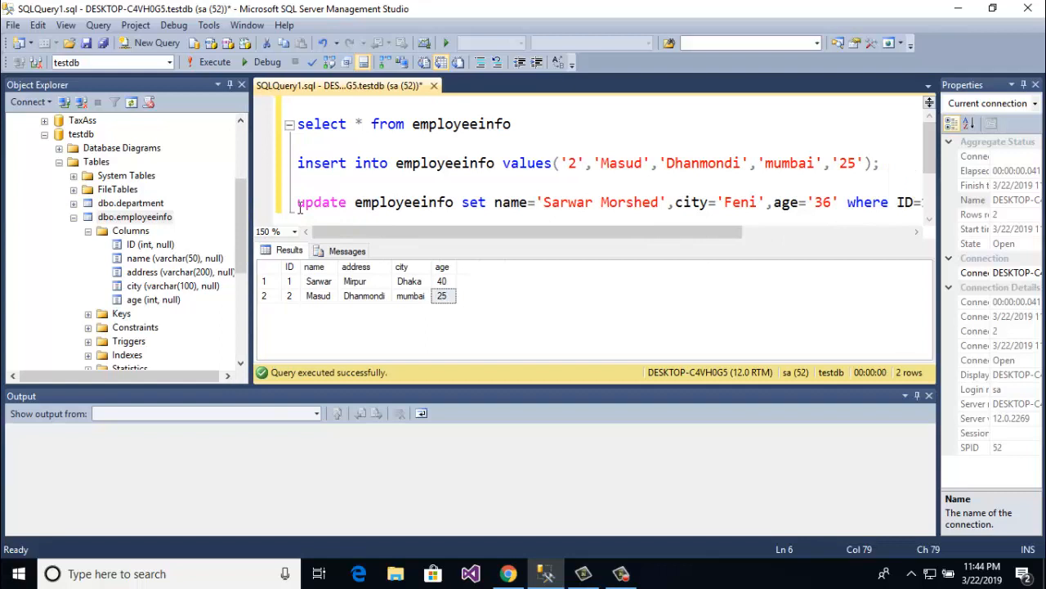
- Select the age column name in the update to replace it with address
double_click(401, 201)
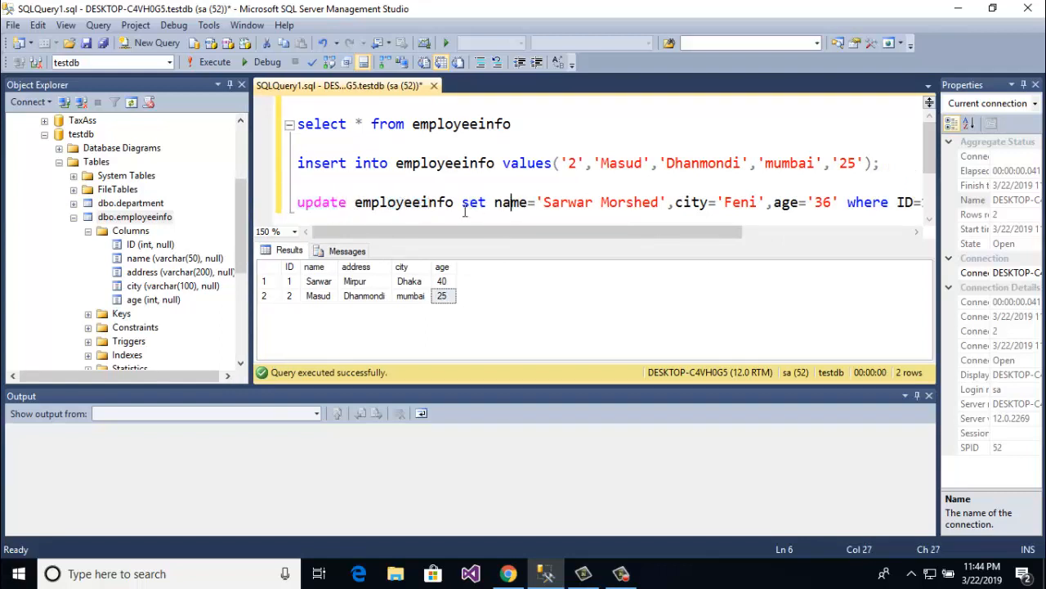
mouse_move(673, 214)
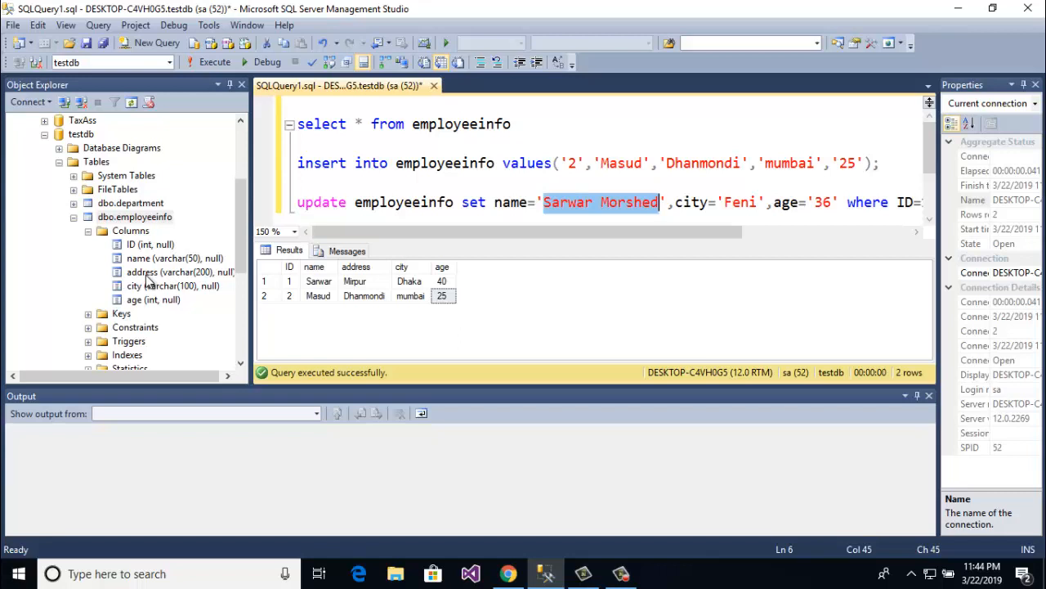
scroll("right", 3)
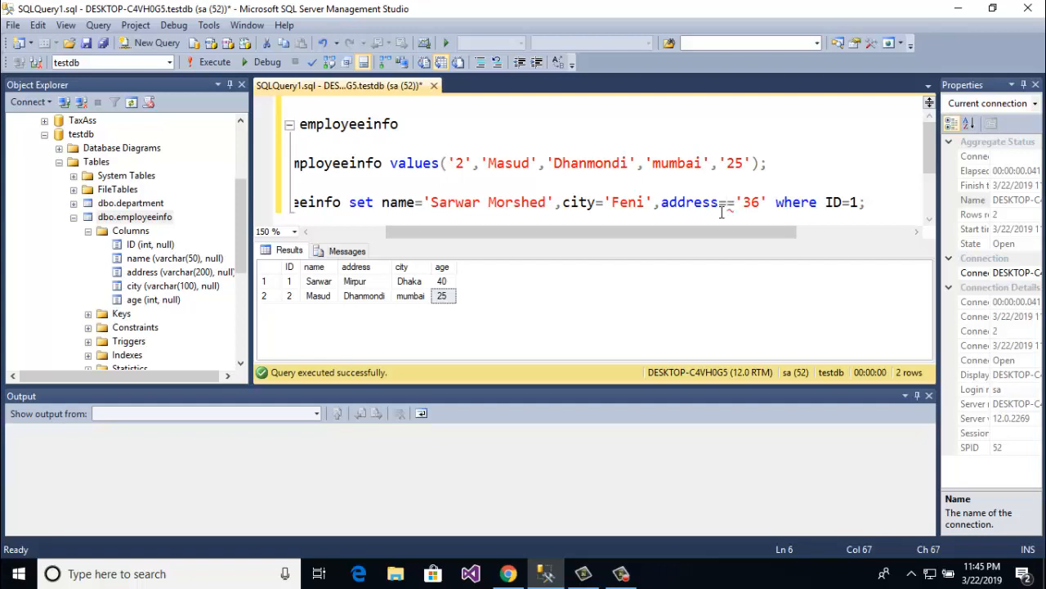
- Add address='gulshan' to the UPDATE's SET clause, keeping age='36'
type("g")
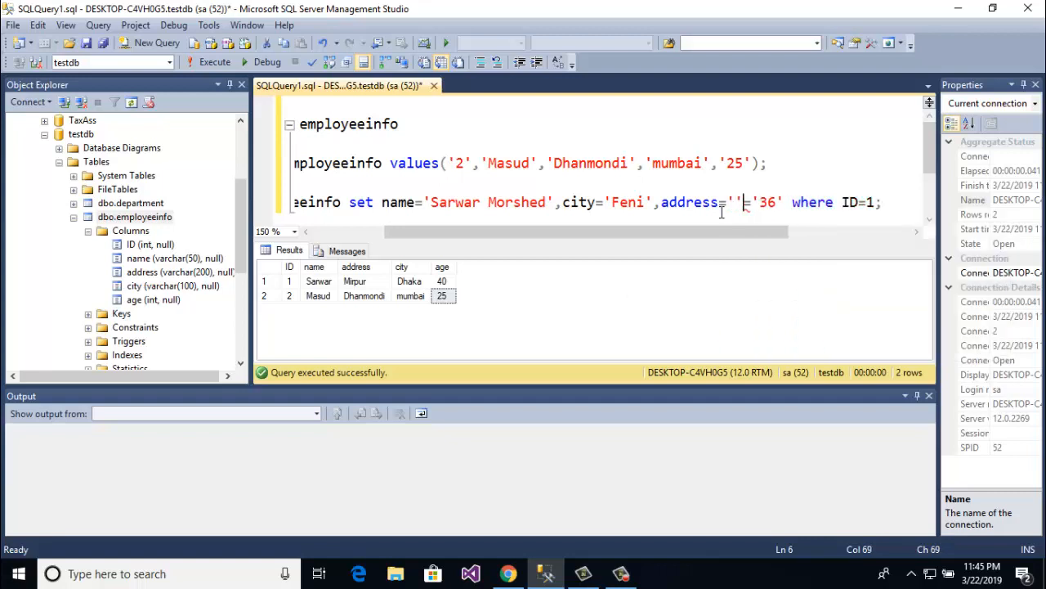
type("gulshan")
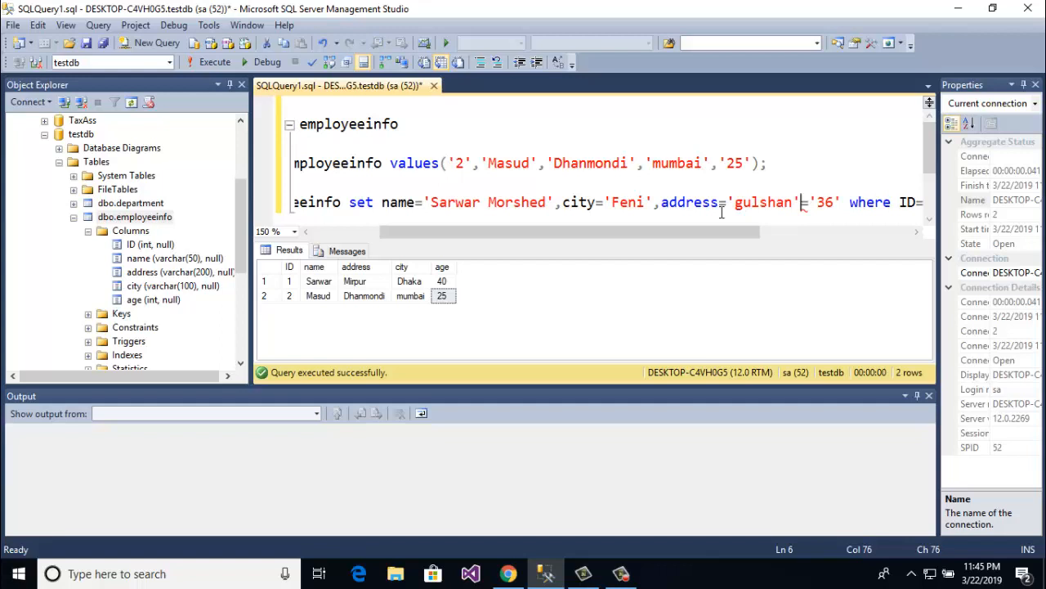
type(",a")
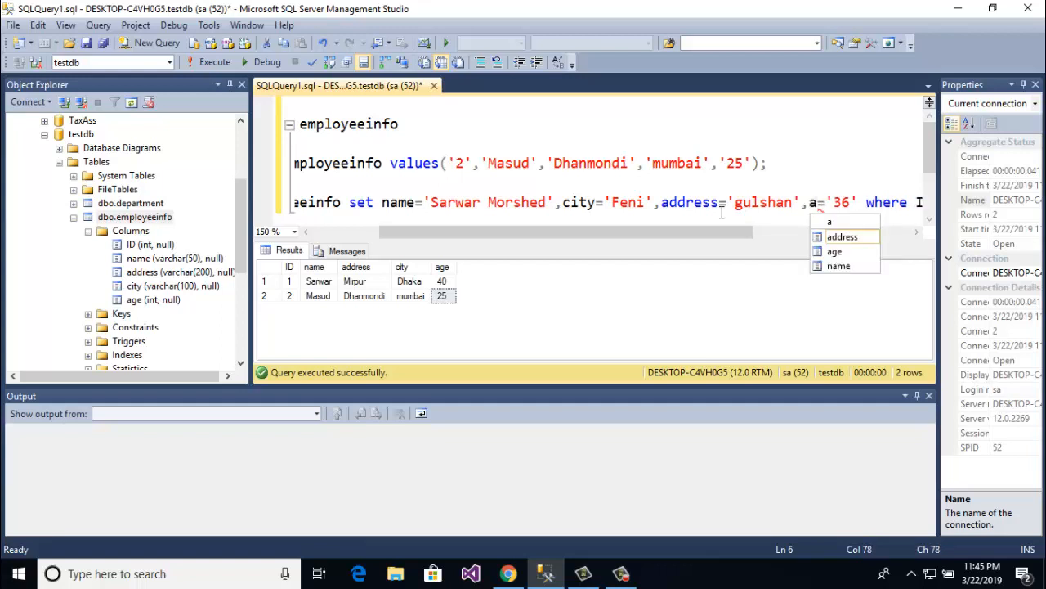
type("ge")
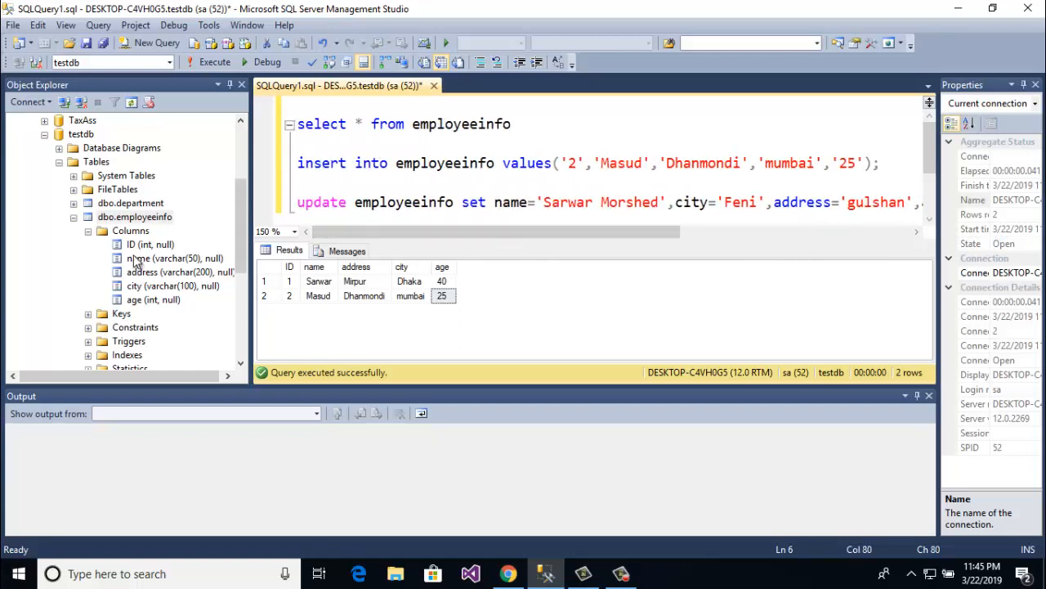
mouse_move(425, 247)
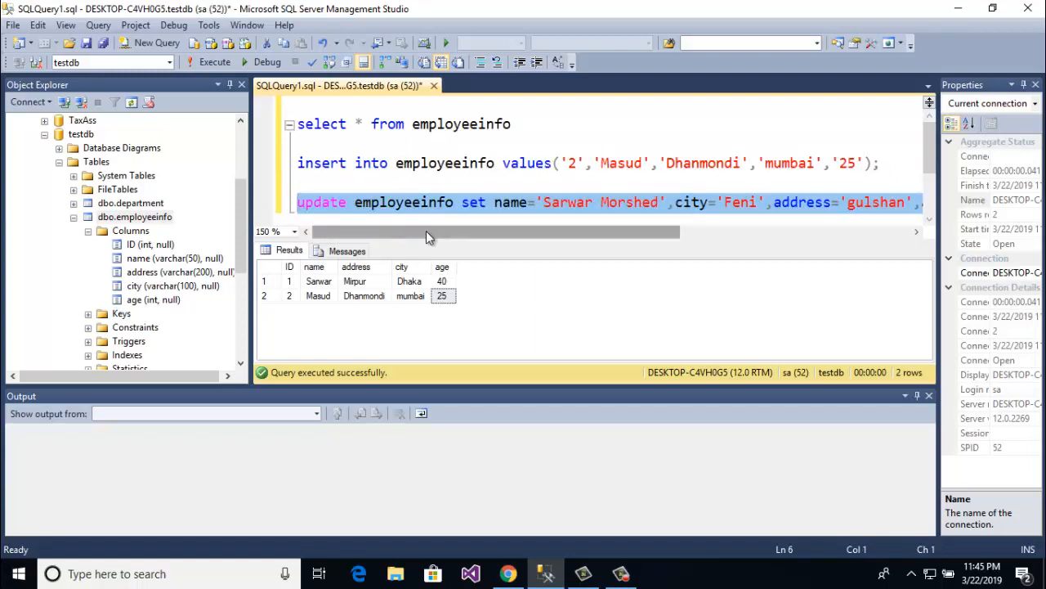
mouse_move(219, 77)
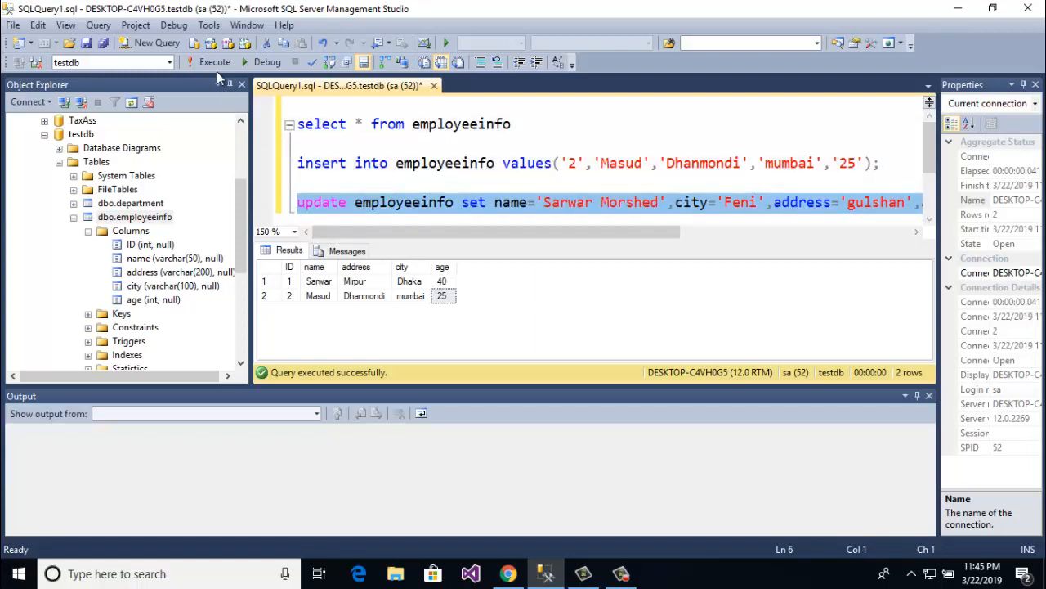
- Run the UPDATE, then re-run the SELECT to confirm row 1 shows gulshan and 36
left_click(214, 62)
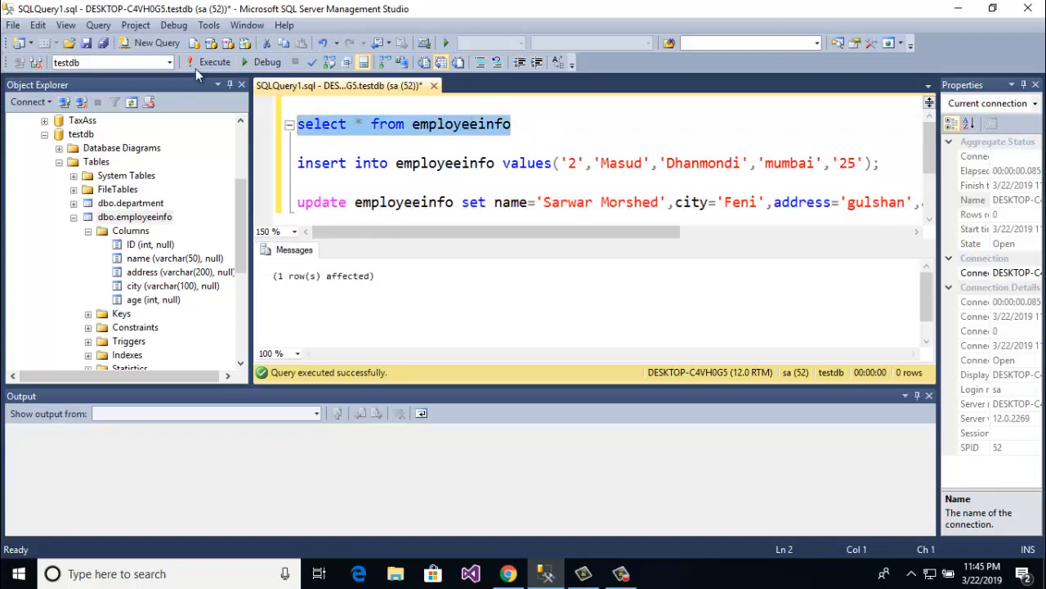
left_click(214, 62)
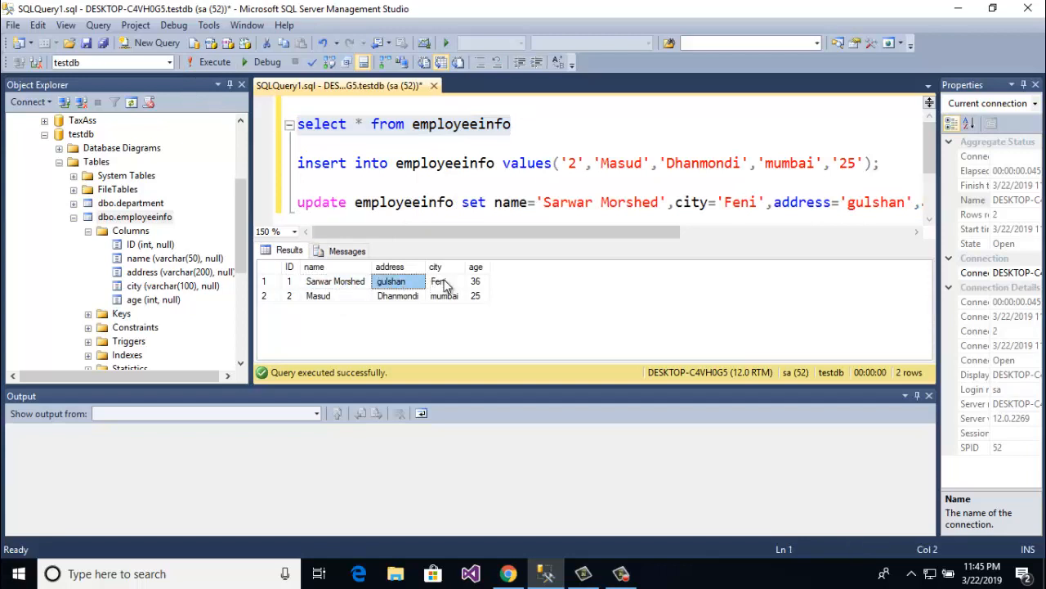
left_click(476, 280)
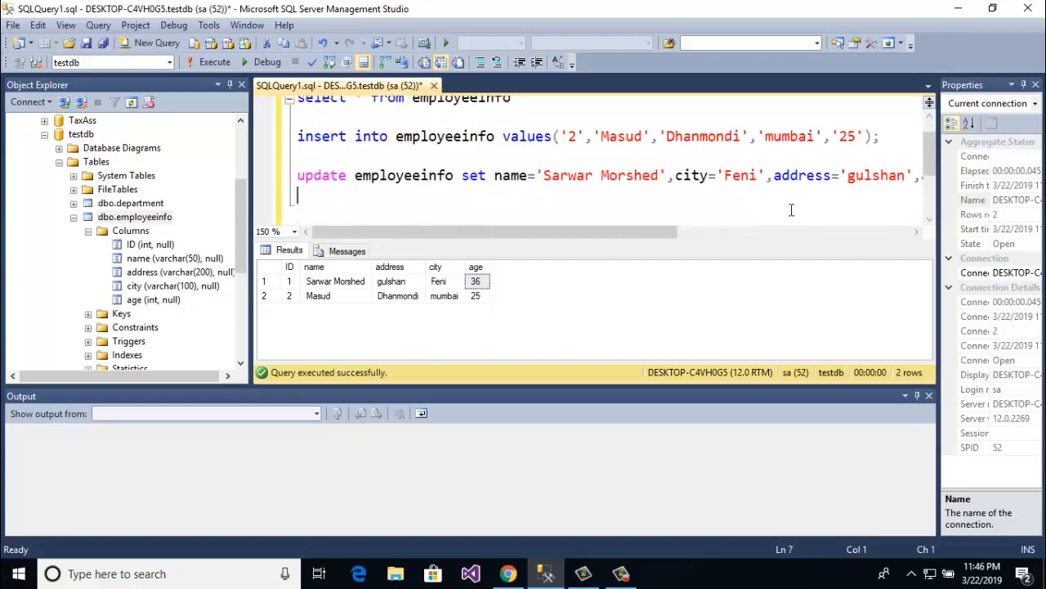
- Start a new statement: delete from employeeinfo
type("del")
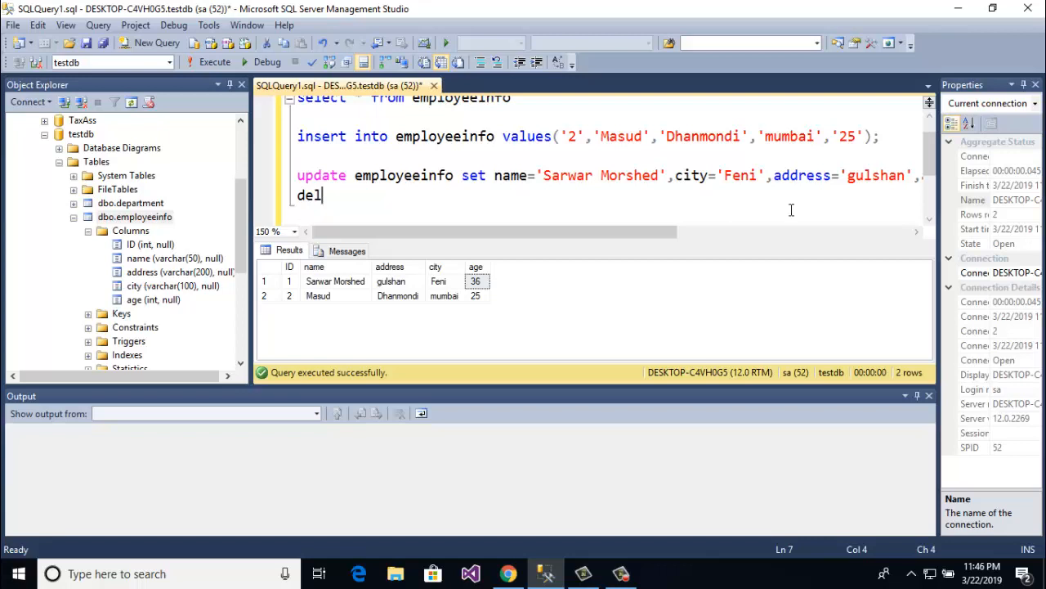
type("ete from")
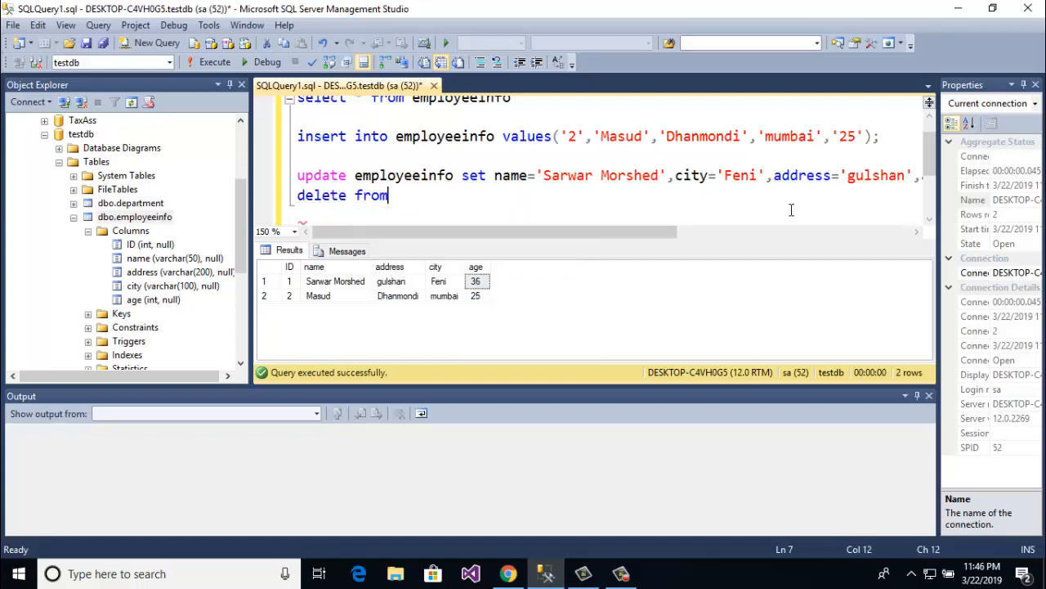
double_click(404, 174)
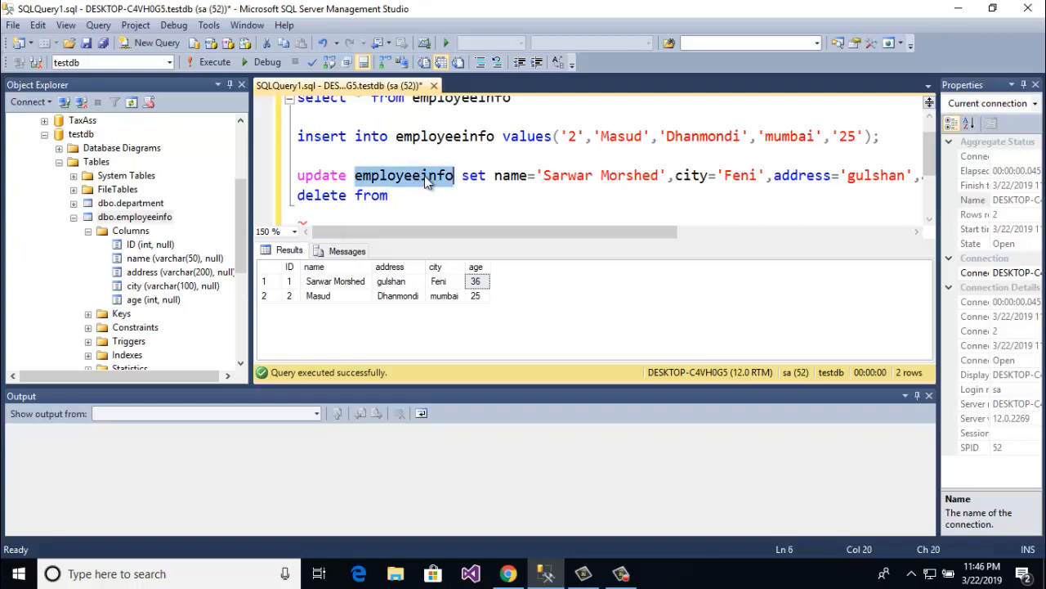
left_click(394, 195)
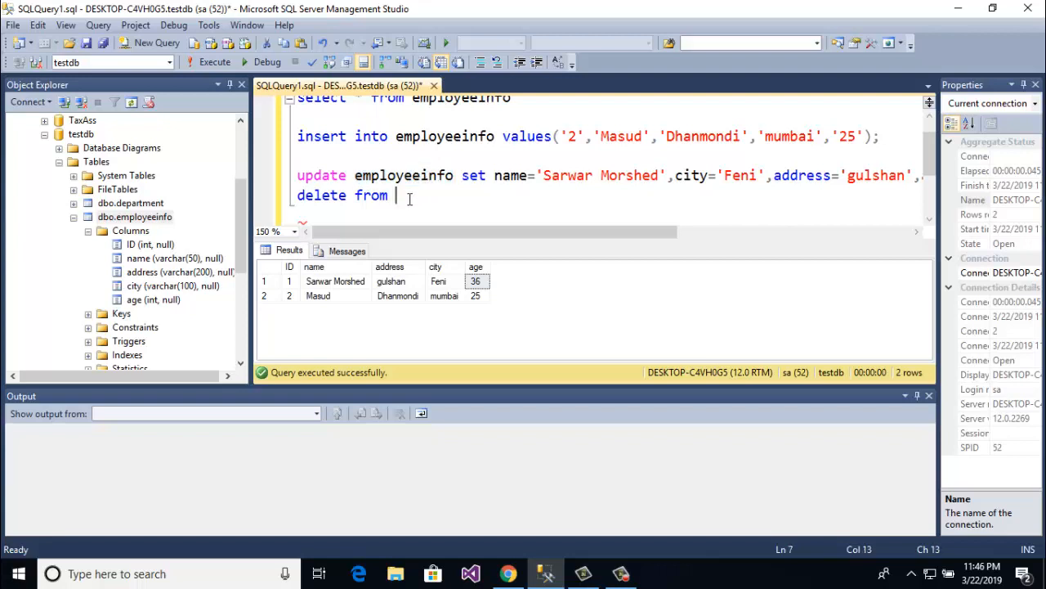
type("employeeinfo")
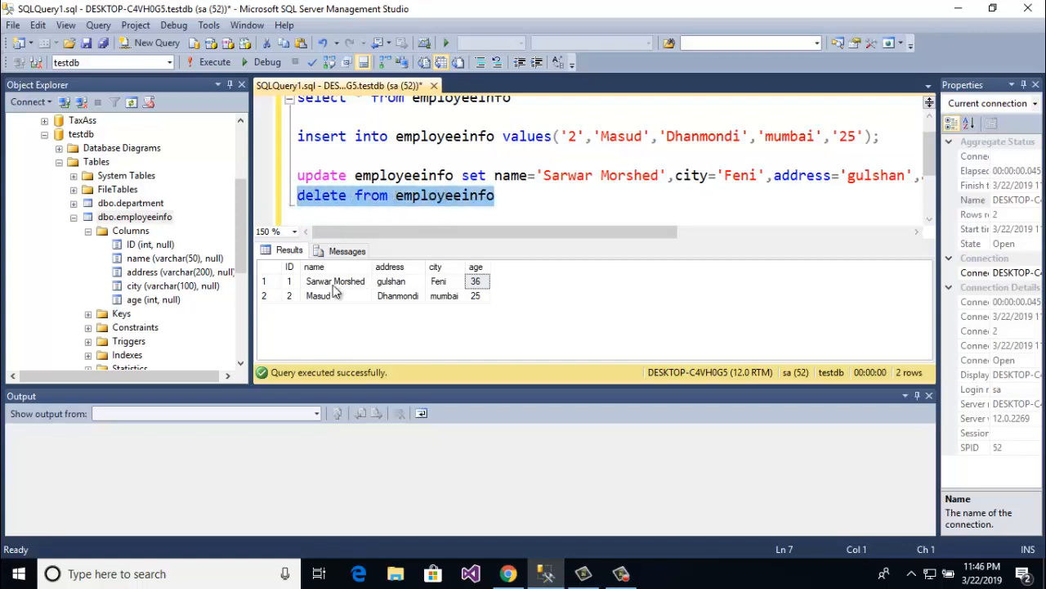
left_click(496, 195)
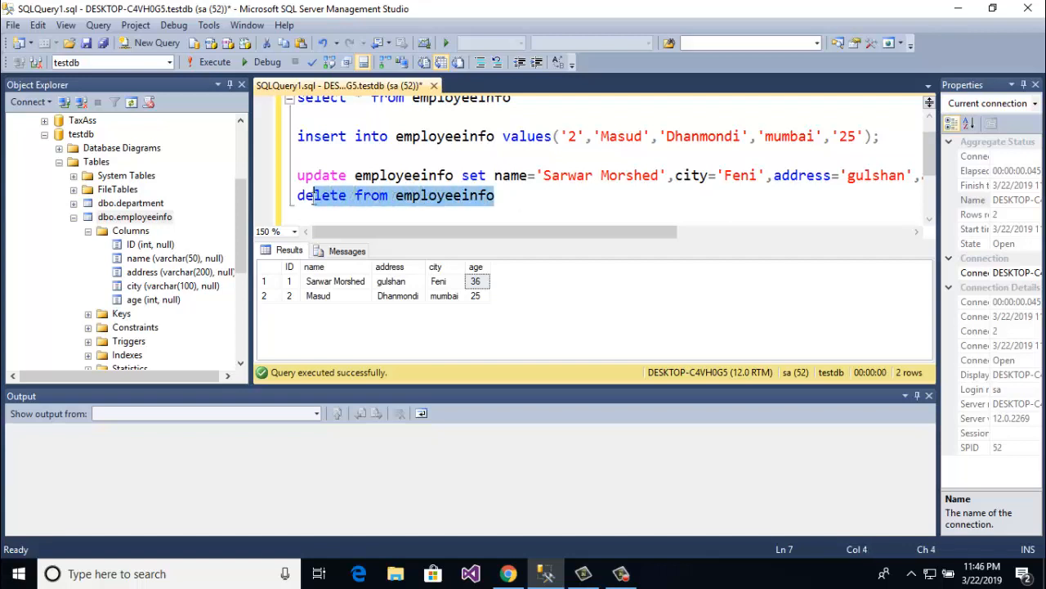
- Complete it with where ID=2 and execute the deletion
left_click(505, 194)
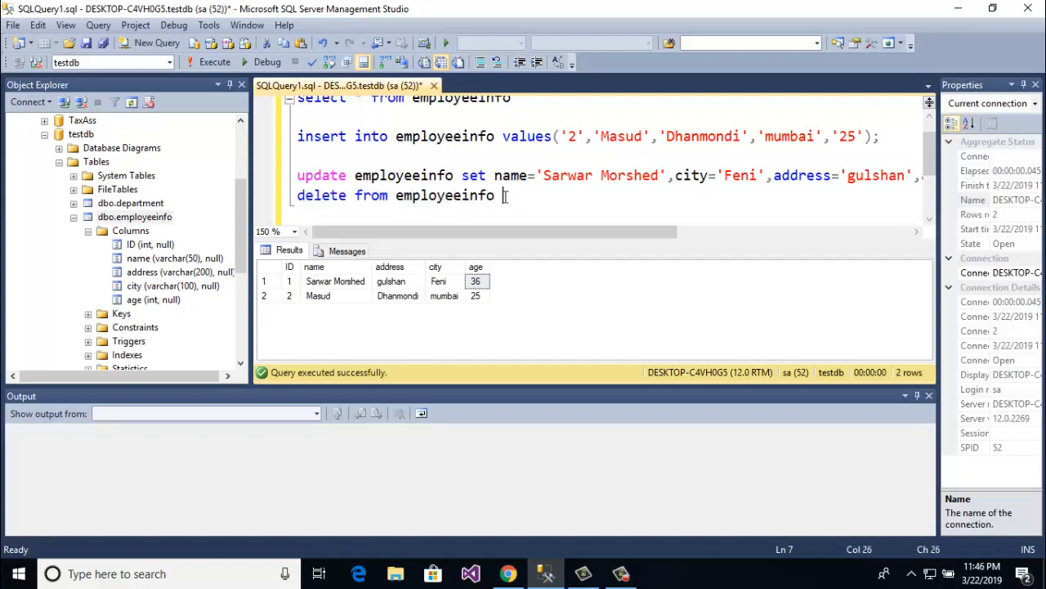
type("where i")
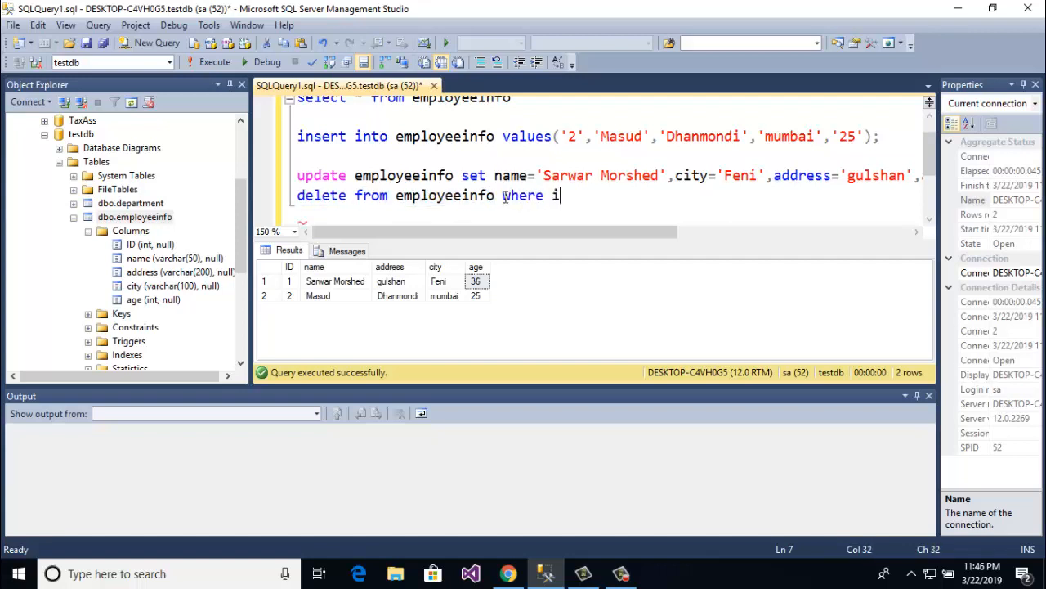
type("D")
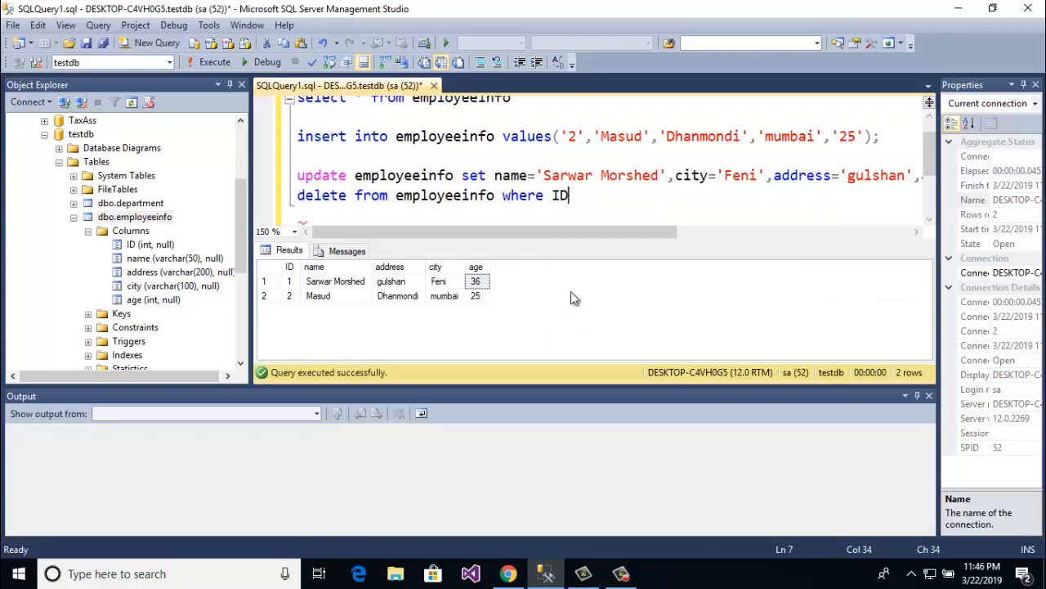
type("=")
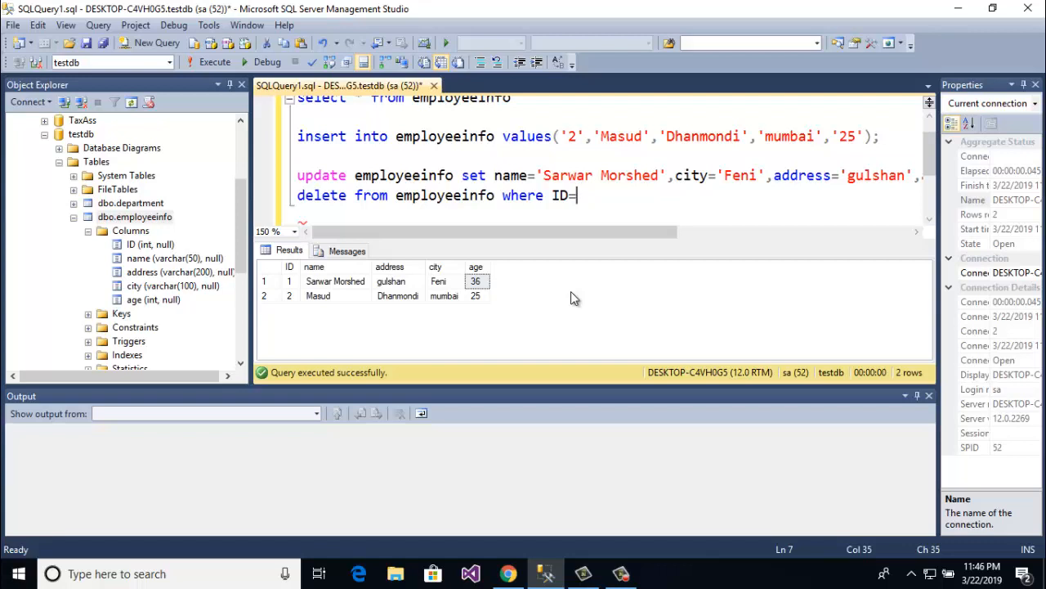
type("2")
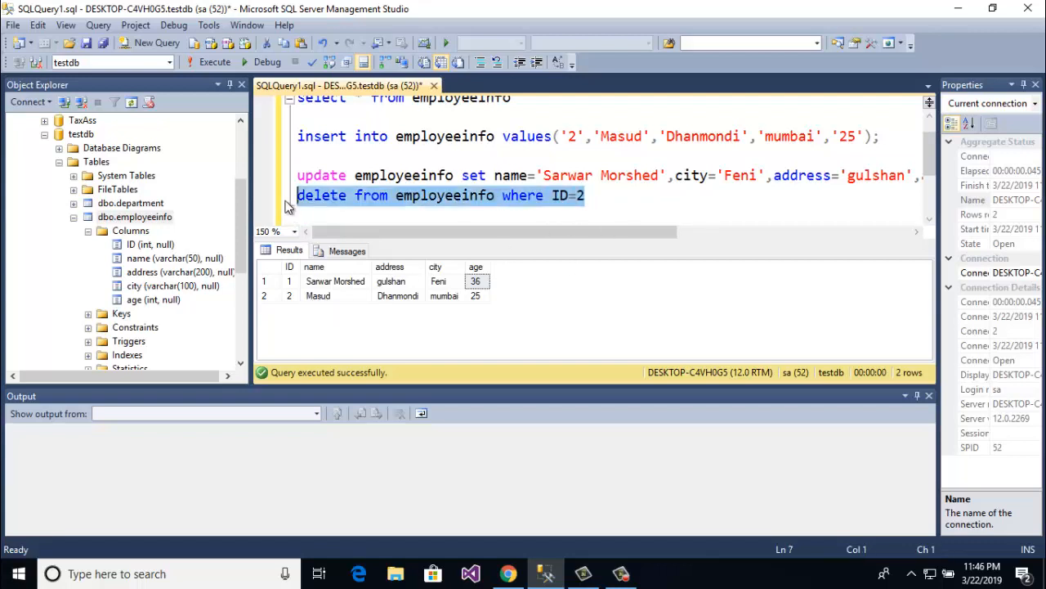
left_click(588, 195)
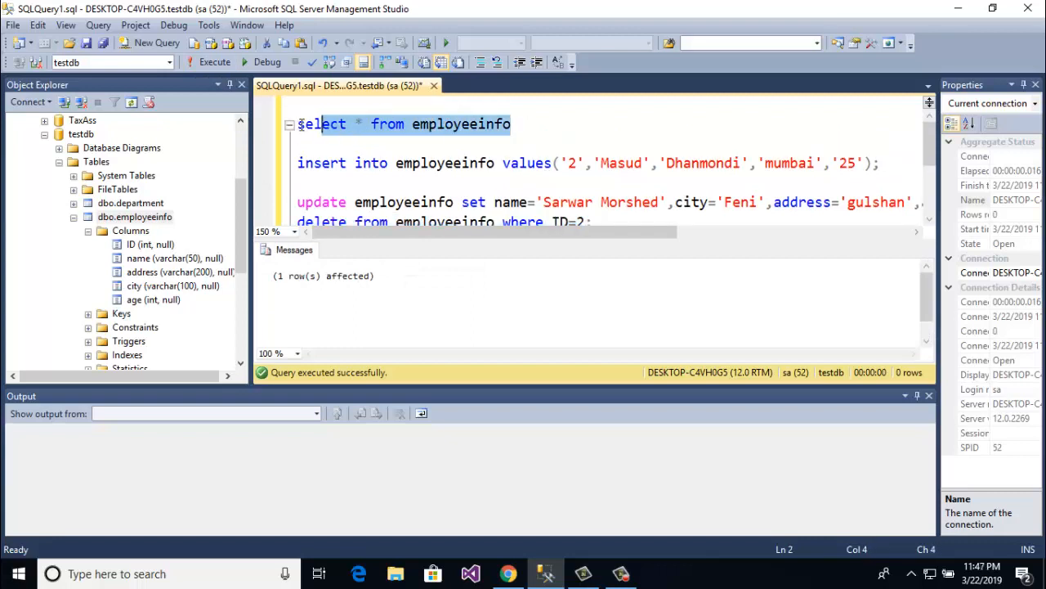
left_click(215, 62)
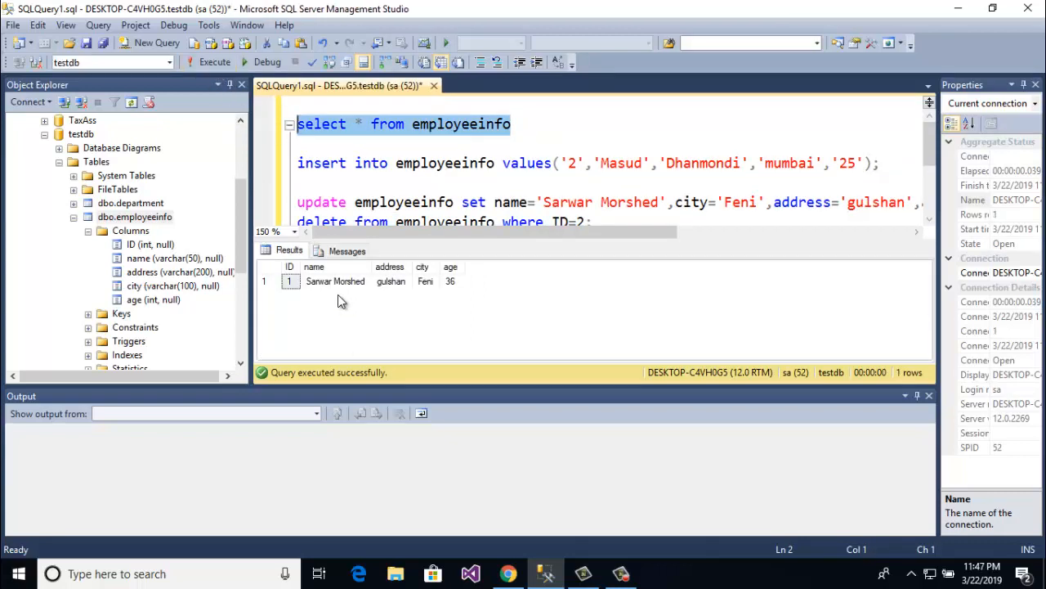
left_click(391, 280)
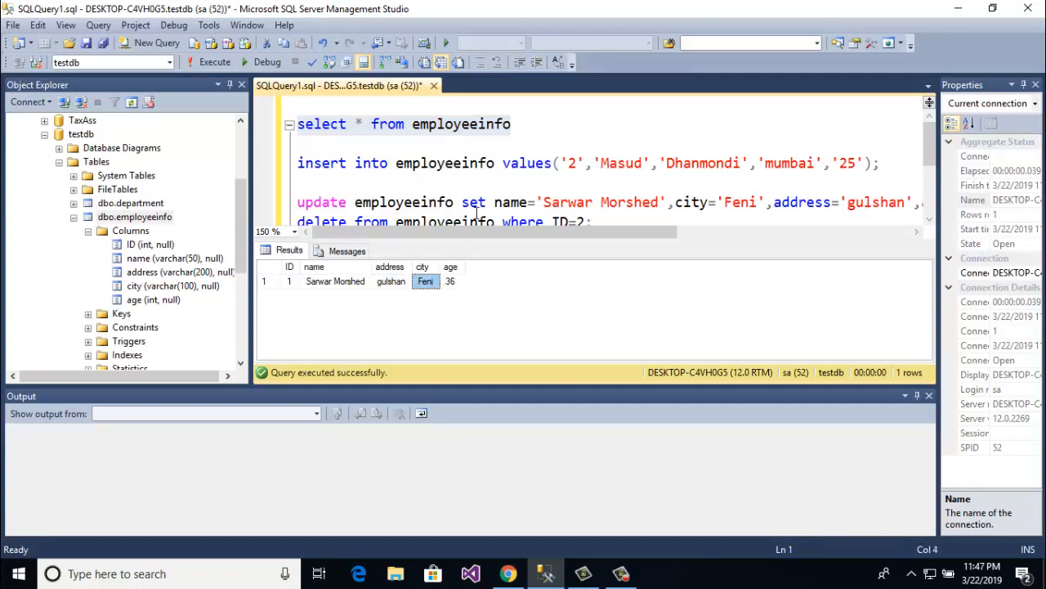
scroll("down", 3)
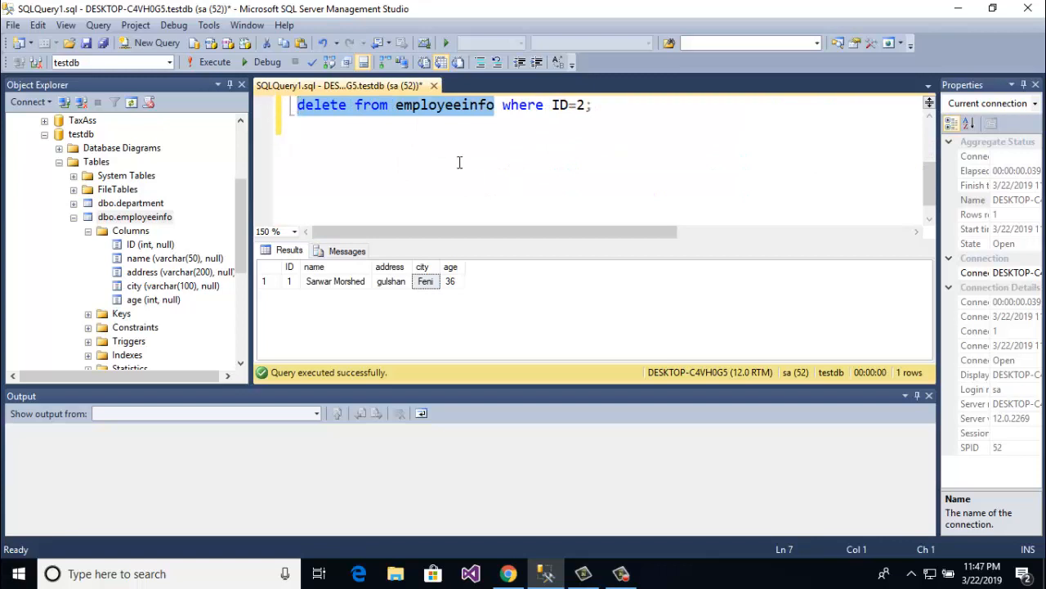
left_click(210, 62)
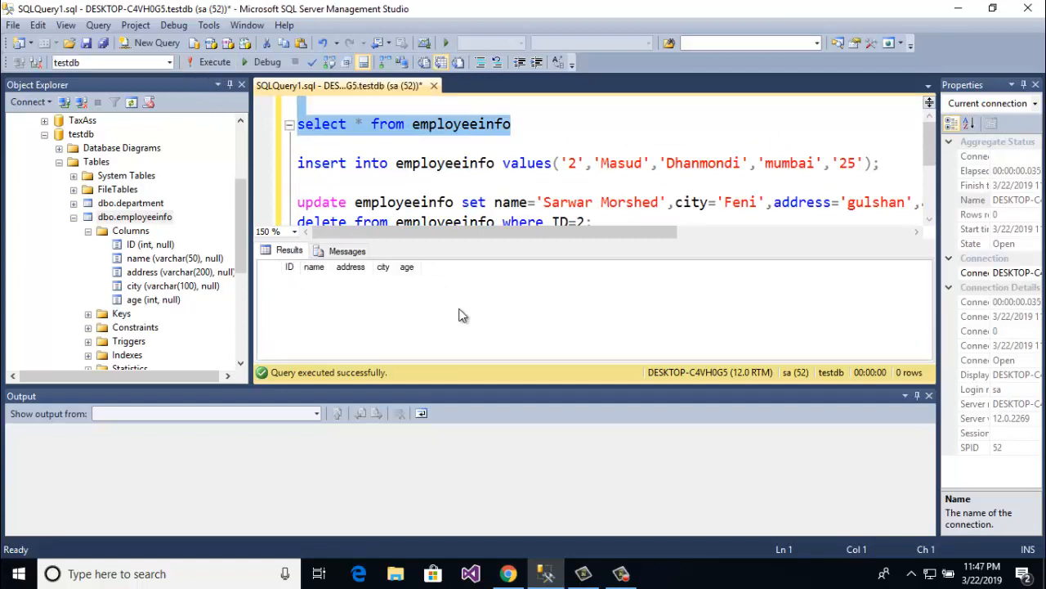
- Scroll down the query window to the DELETE statement
scroll("down", 3)
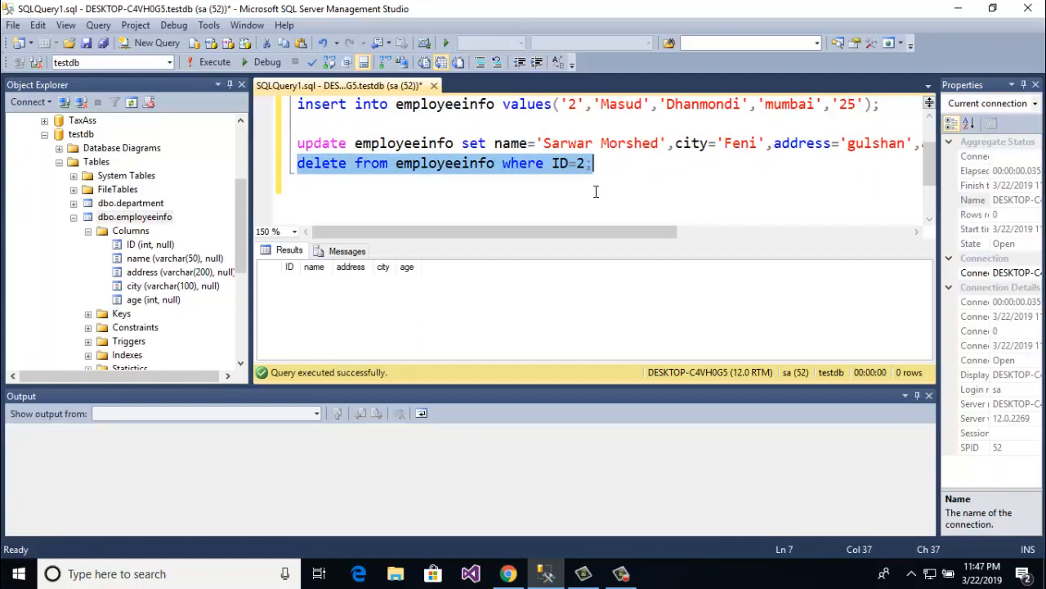
mouse_move(584, 201)
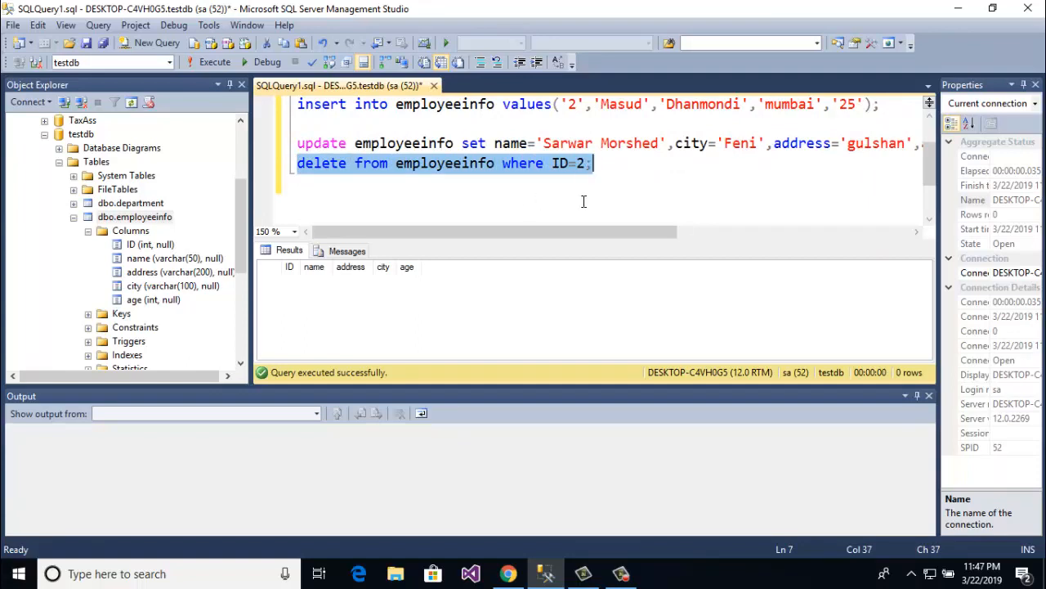